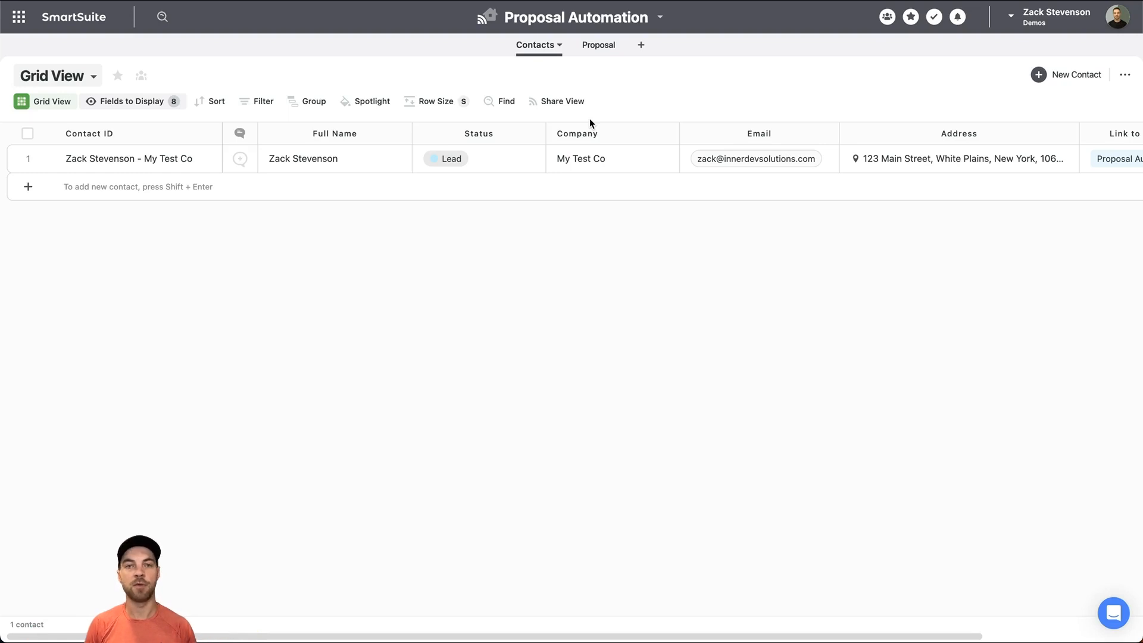
pyautogui.moveTo(619, 123)
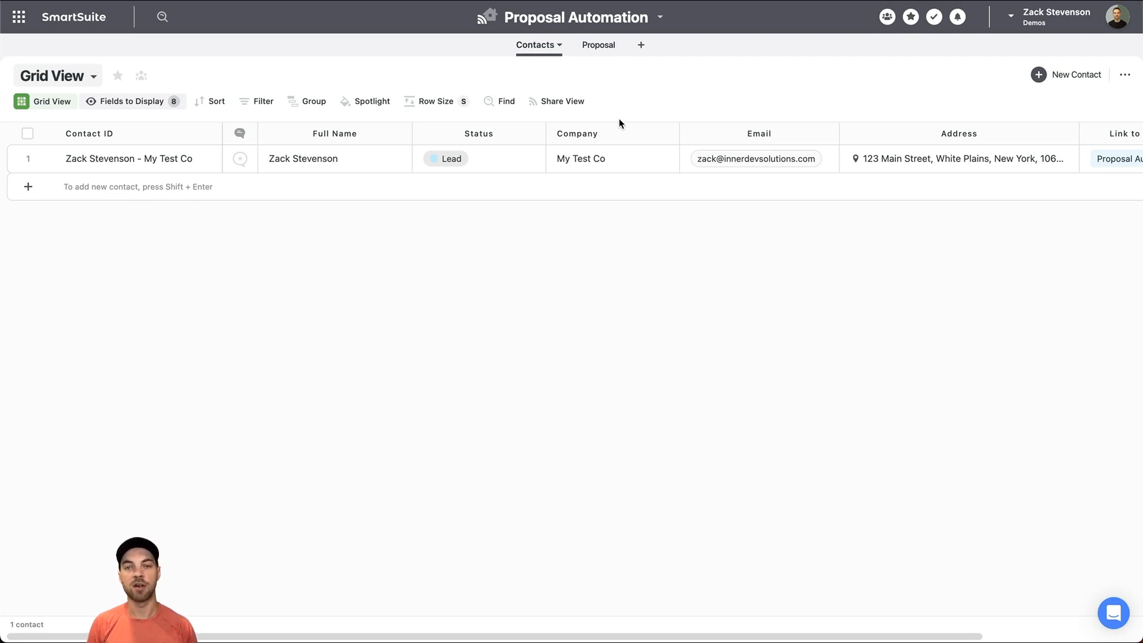
pyautogui.moveTo(722, 255)
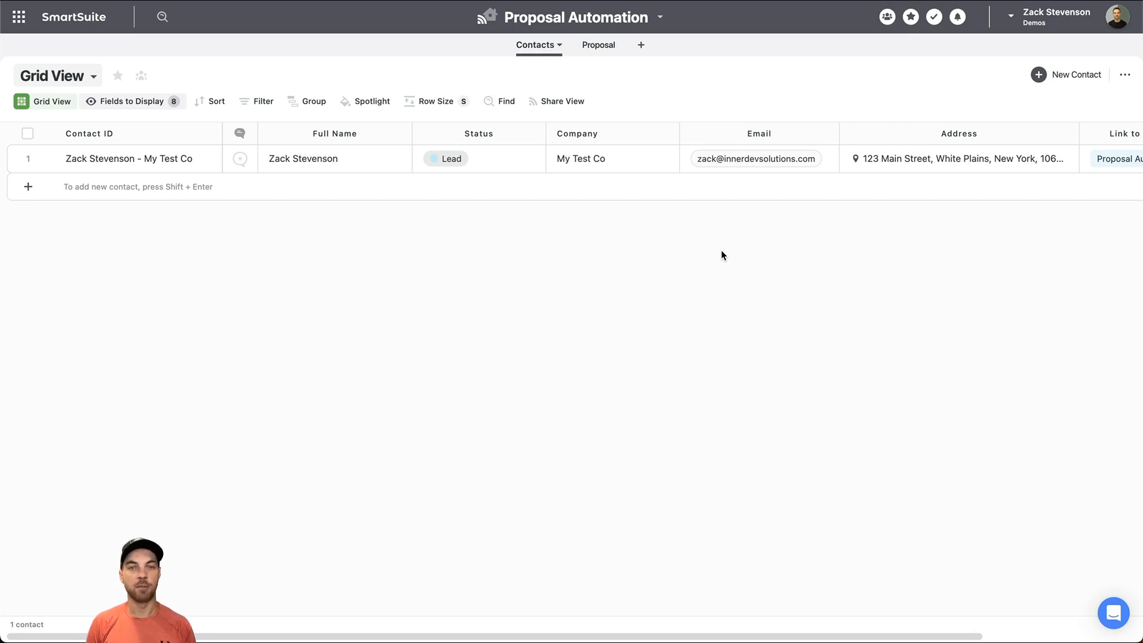
pyautogui.moveTo(536, 308)
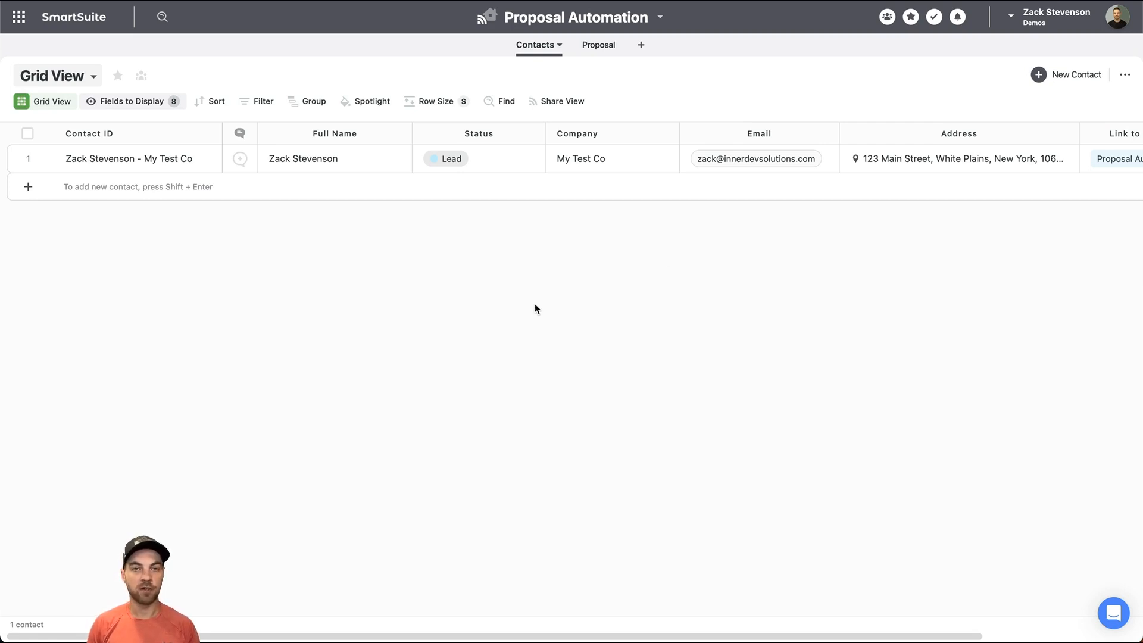
pyautogui.moveTo(535, 45)
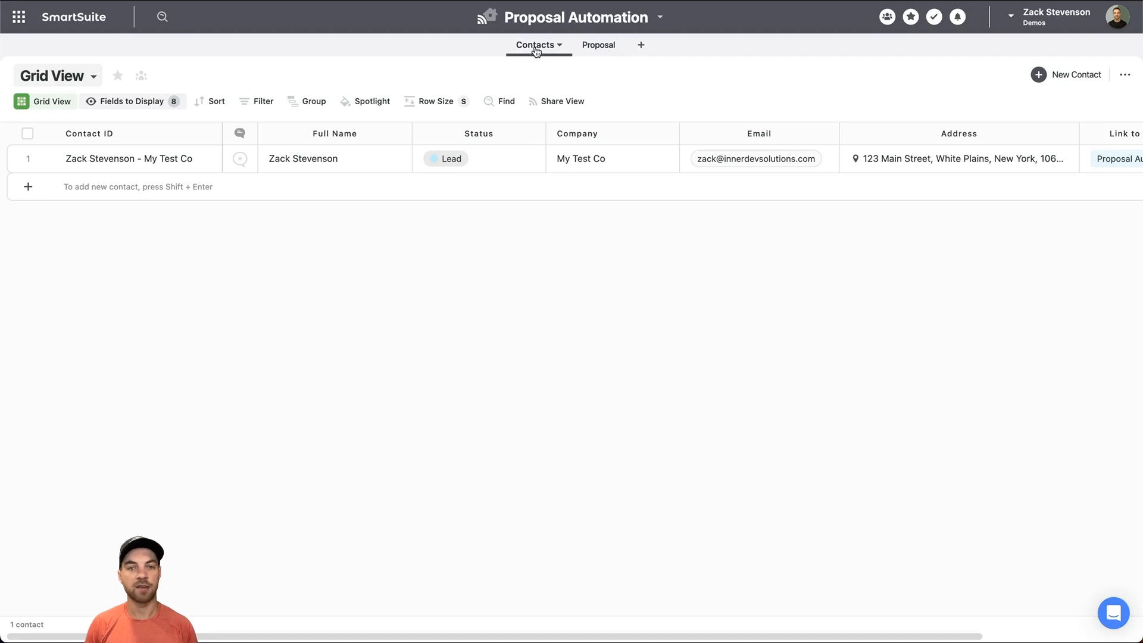
pyautogui.moveTo(195, 276)
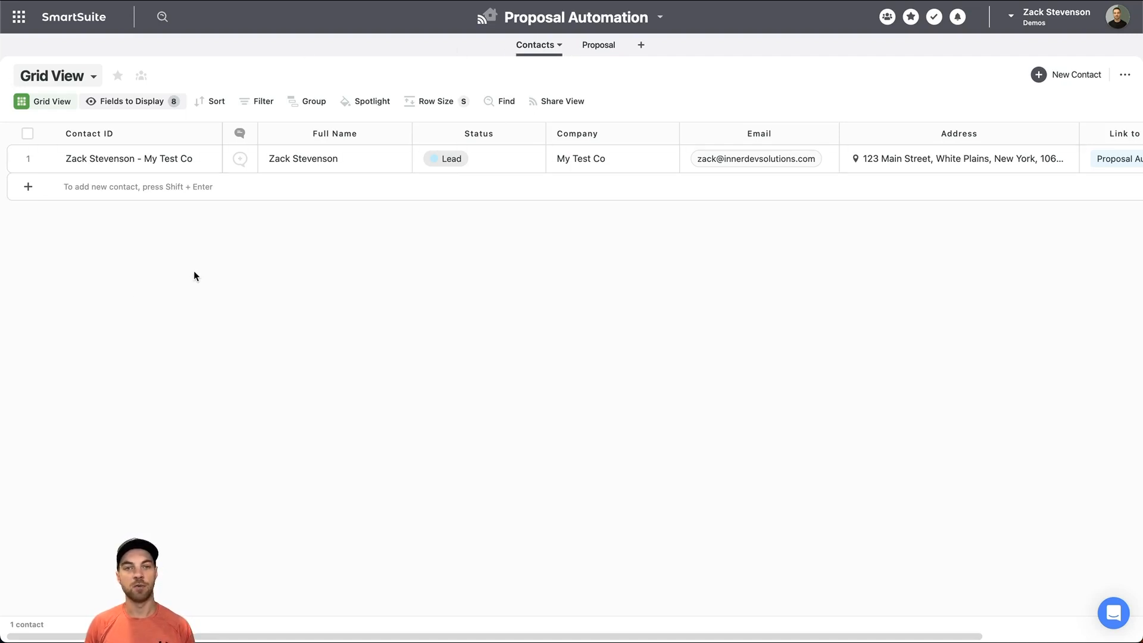
pyautogui.moveTo(290, 347)
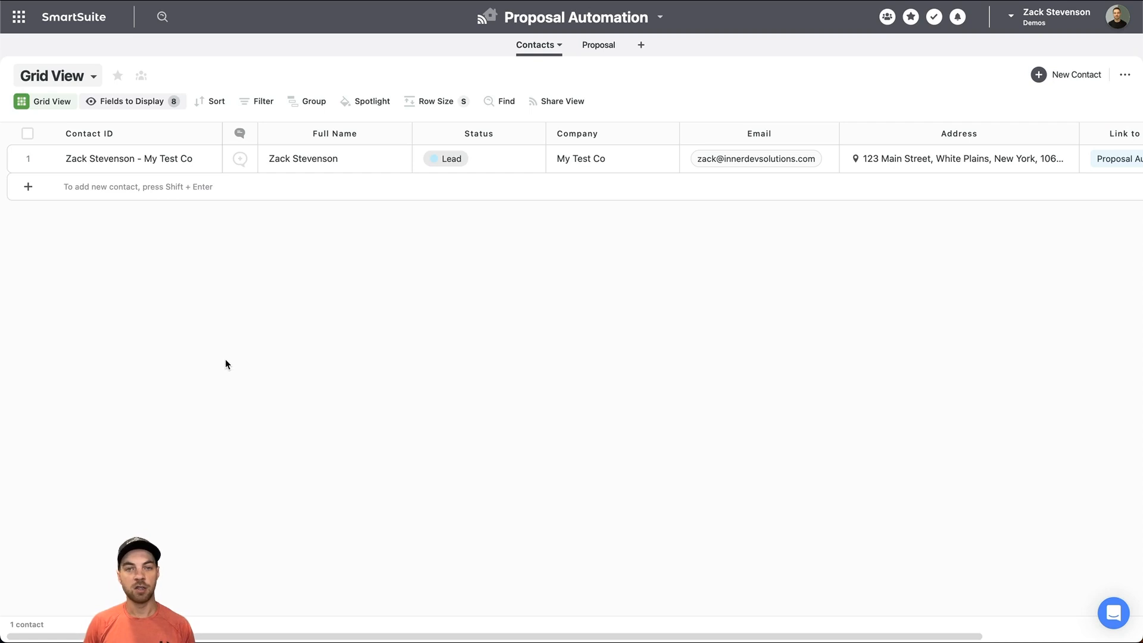
pyautogui.moveTo(284, 386)
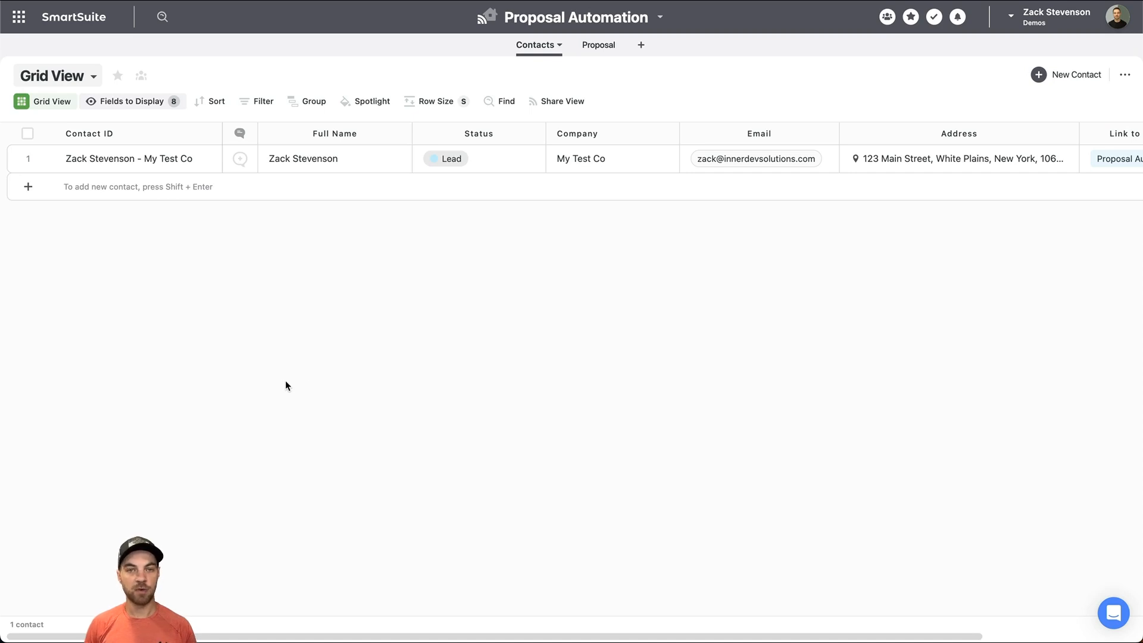
# - Review the contact's Lead status and field settings, then switch to the Proposal table
pyautogui.click(477, 159)
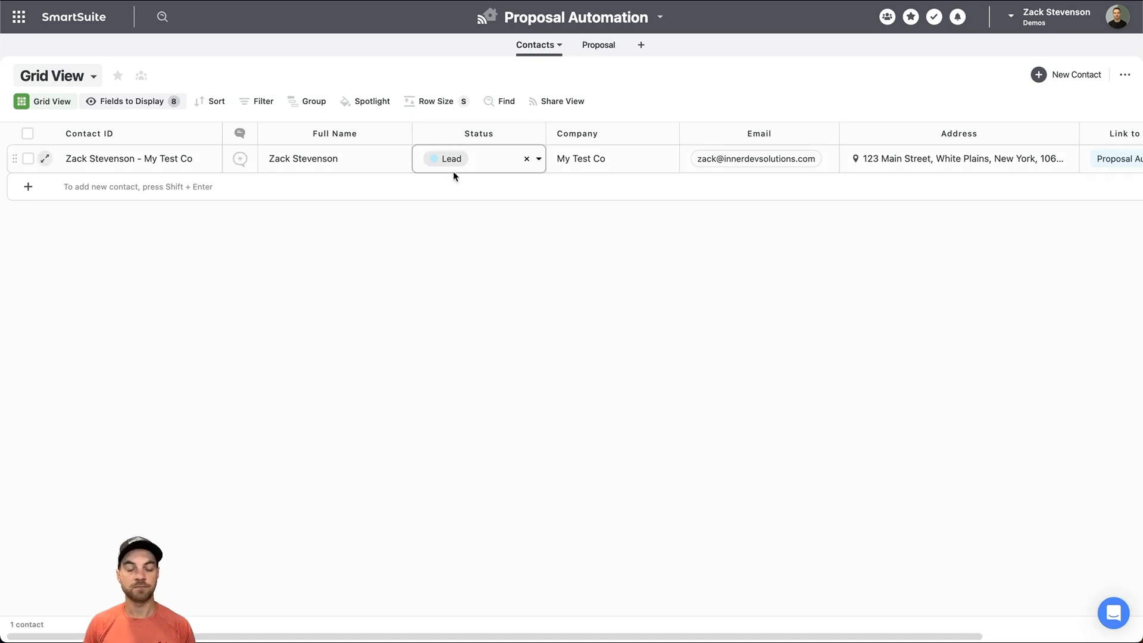
pyautogui.click(334, 158)
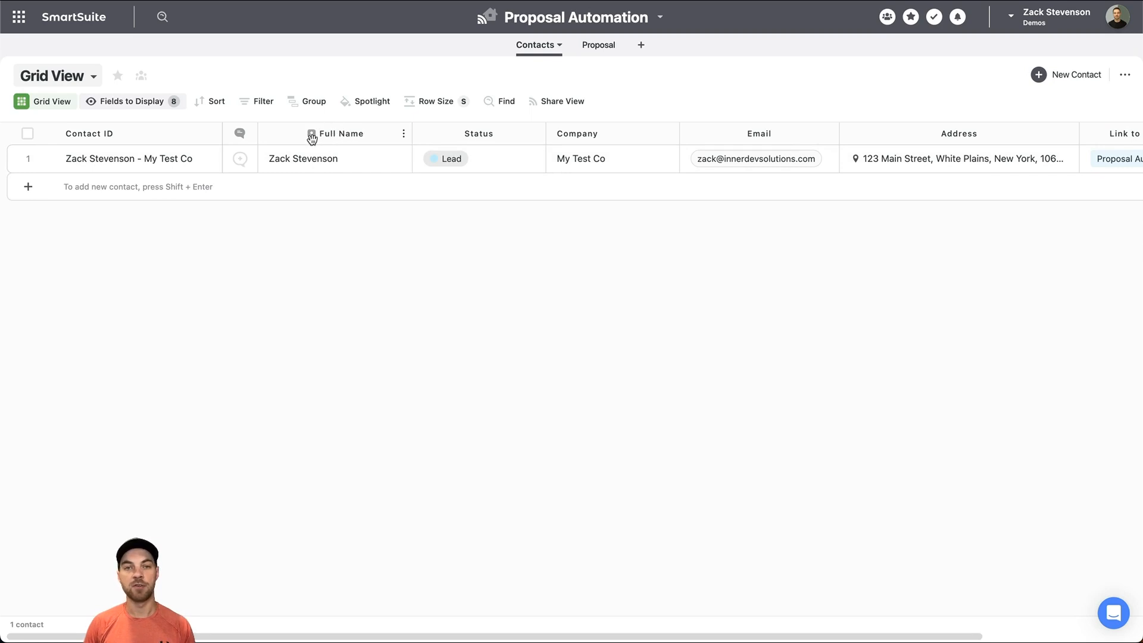
pyautogui.moveTo(379, 293)
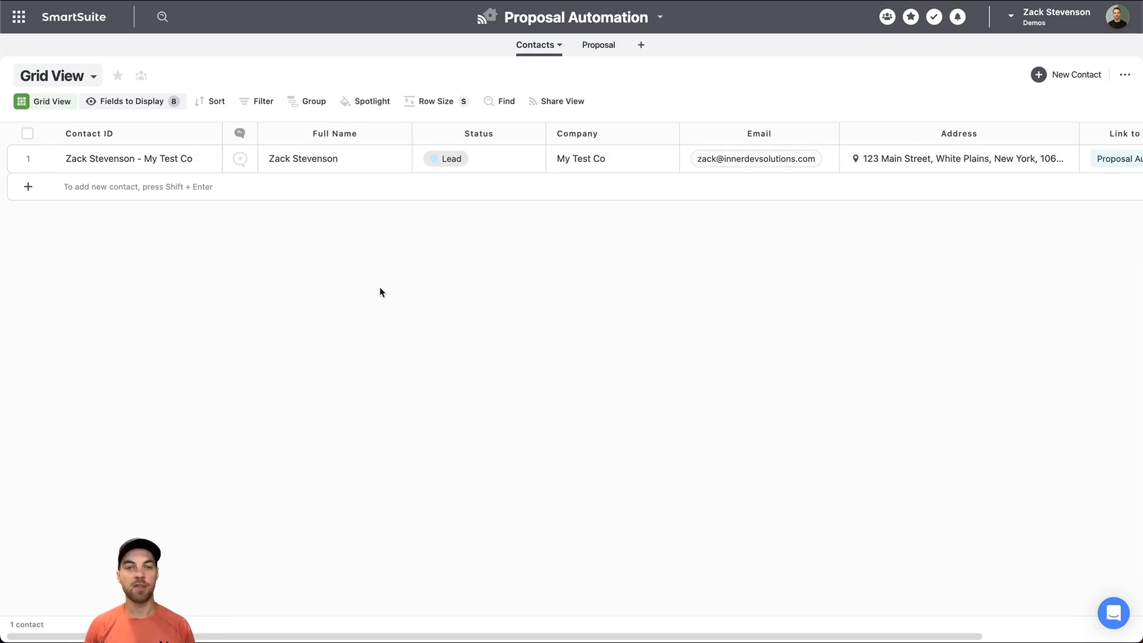
pyautogui.click(483, 133)
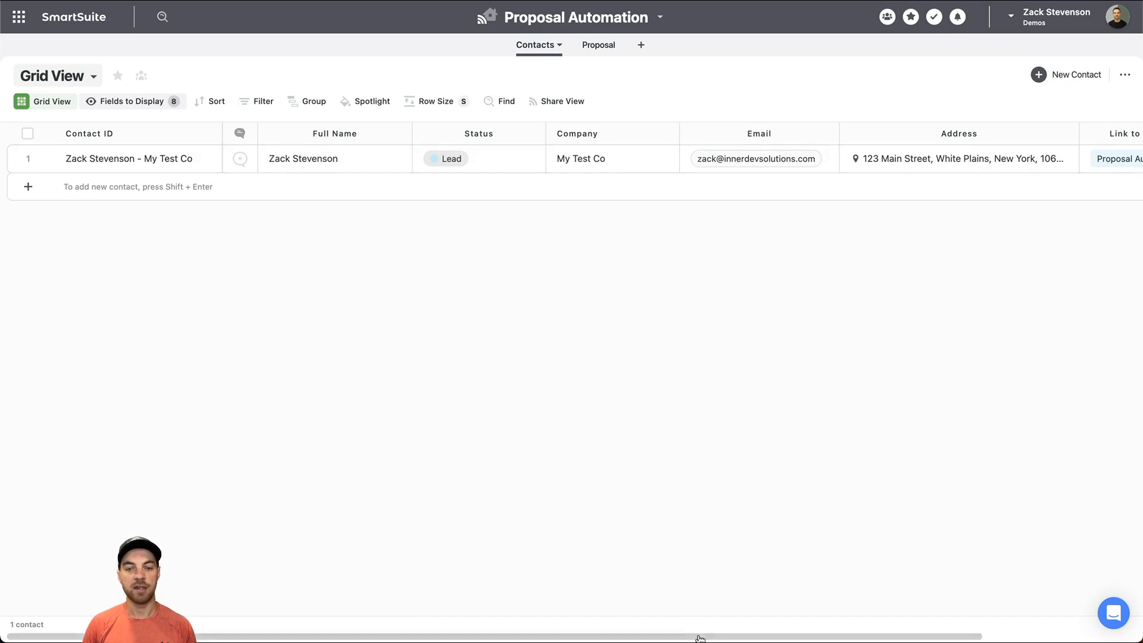
pyautogui.hscroll(3)
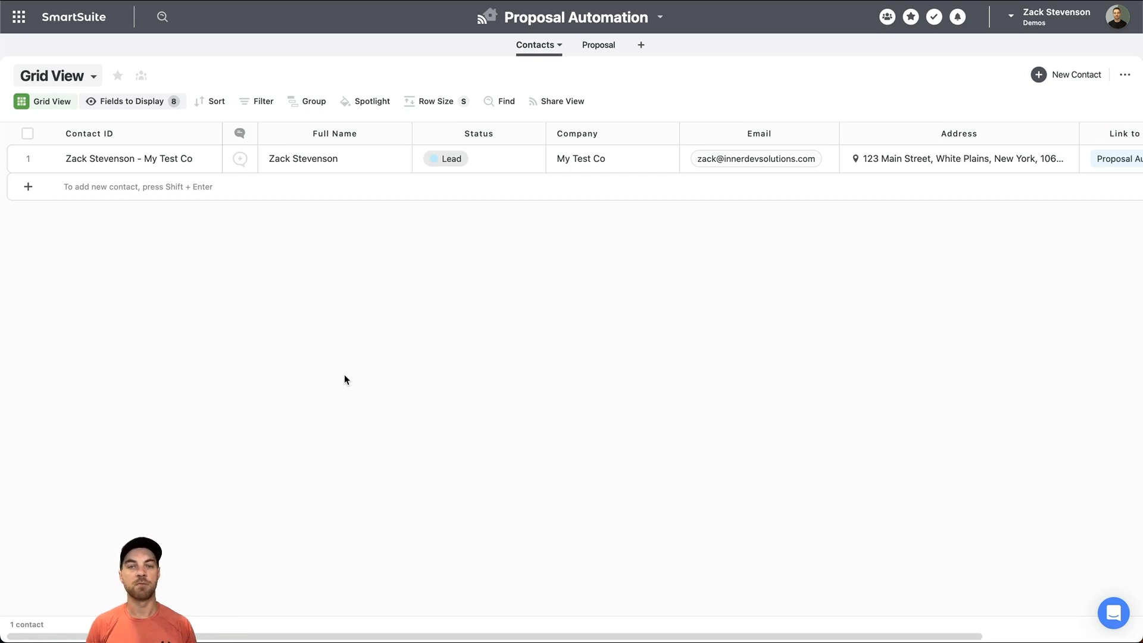
pyautogui.moveTo(614, 67)
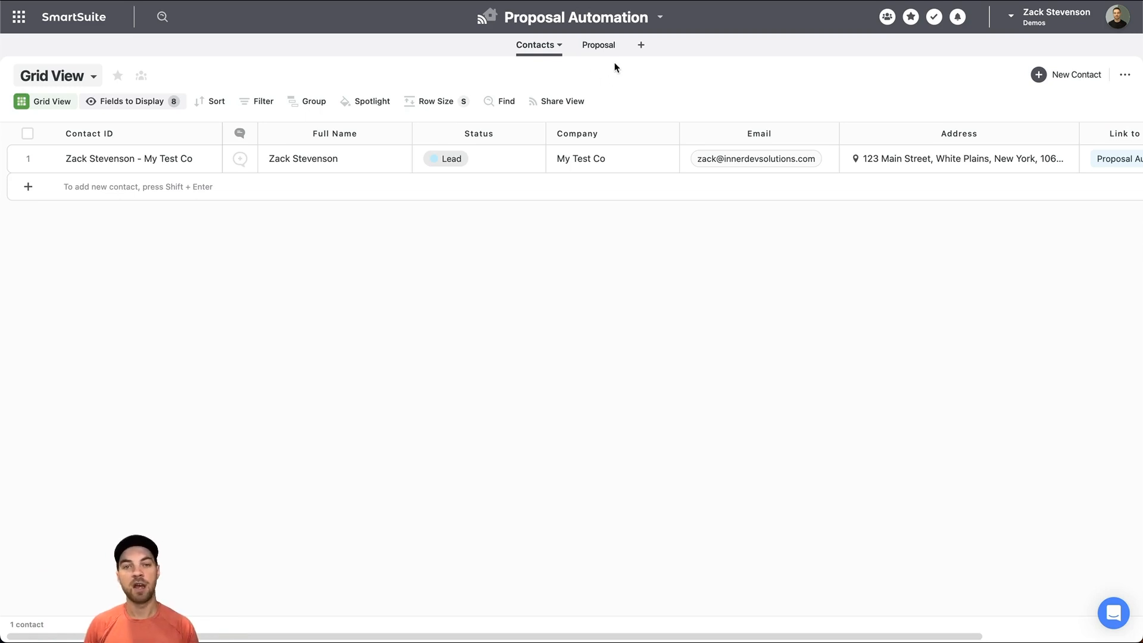
pyautogui.click(593, 45)
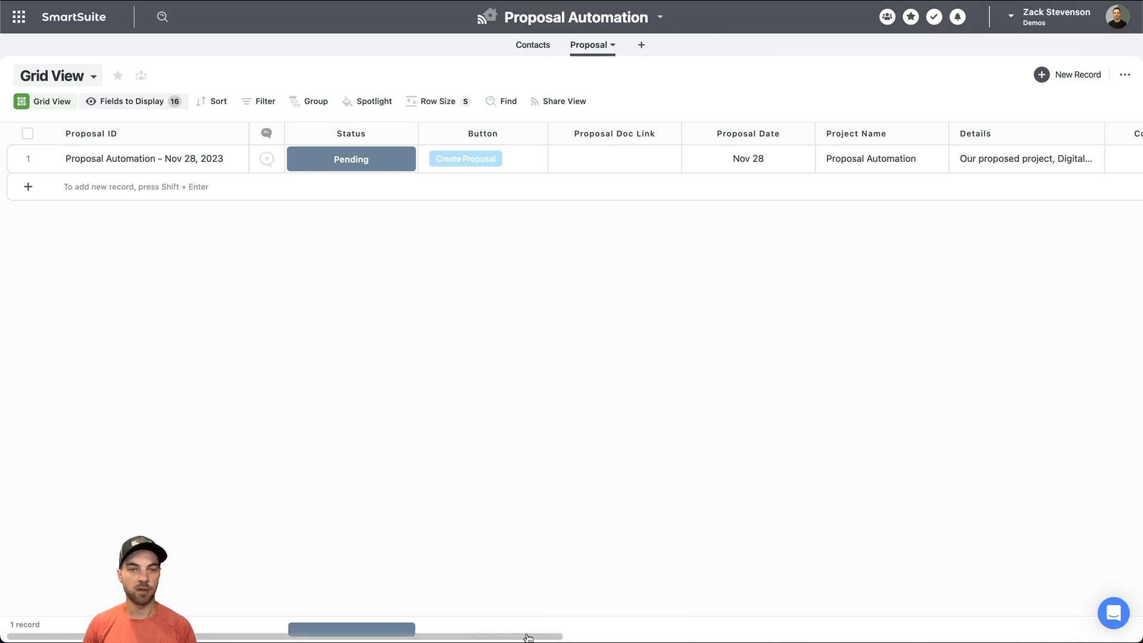
pyautogui.moveTo(438, 610)
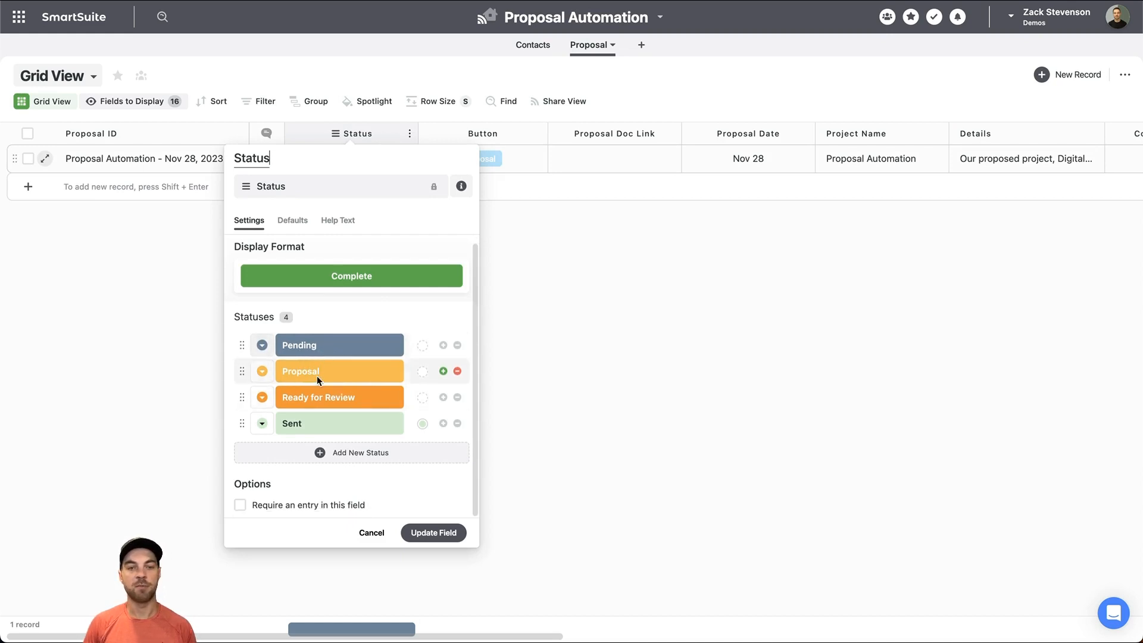
pyautogui.moveTo(357, 407)
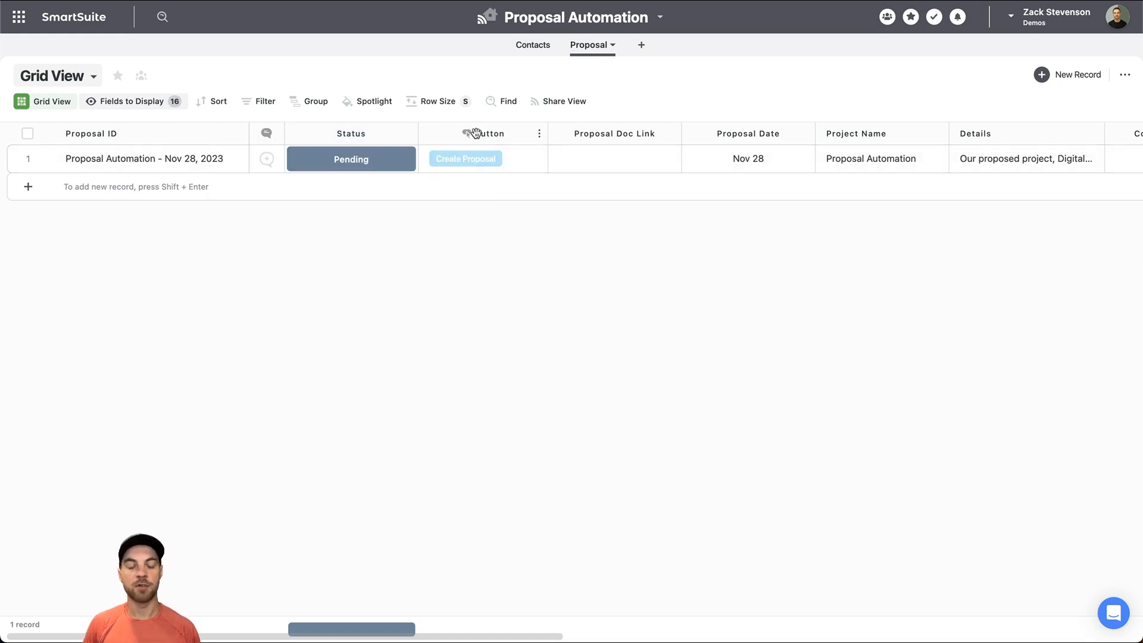
pyautogui.moveTo(618, 139)
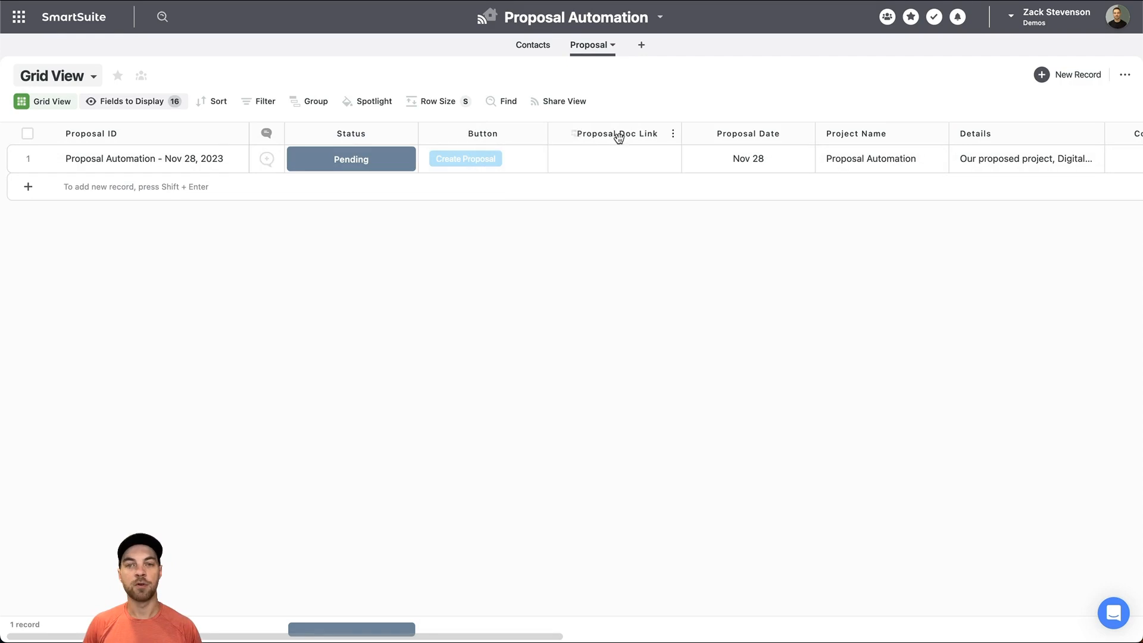
pyautogui.click(613, 158)
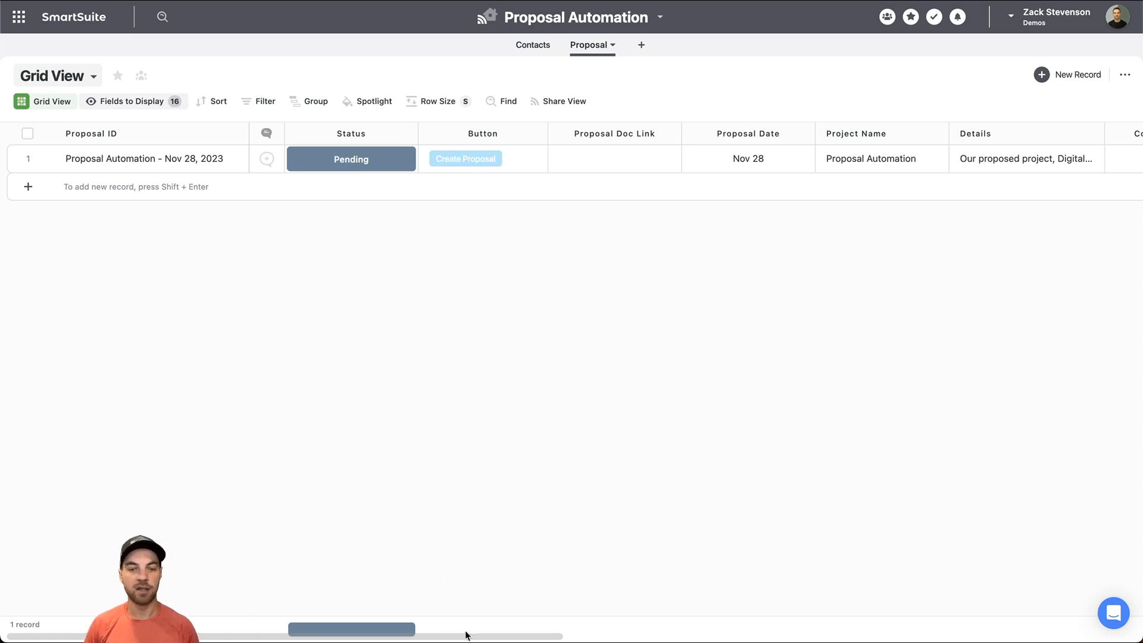
# - Widen the Proposal table's Details column and scroll right through to Record ID
pyautogui.hscroll(3)
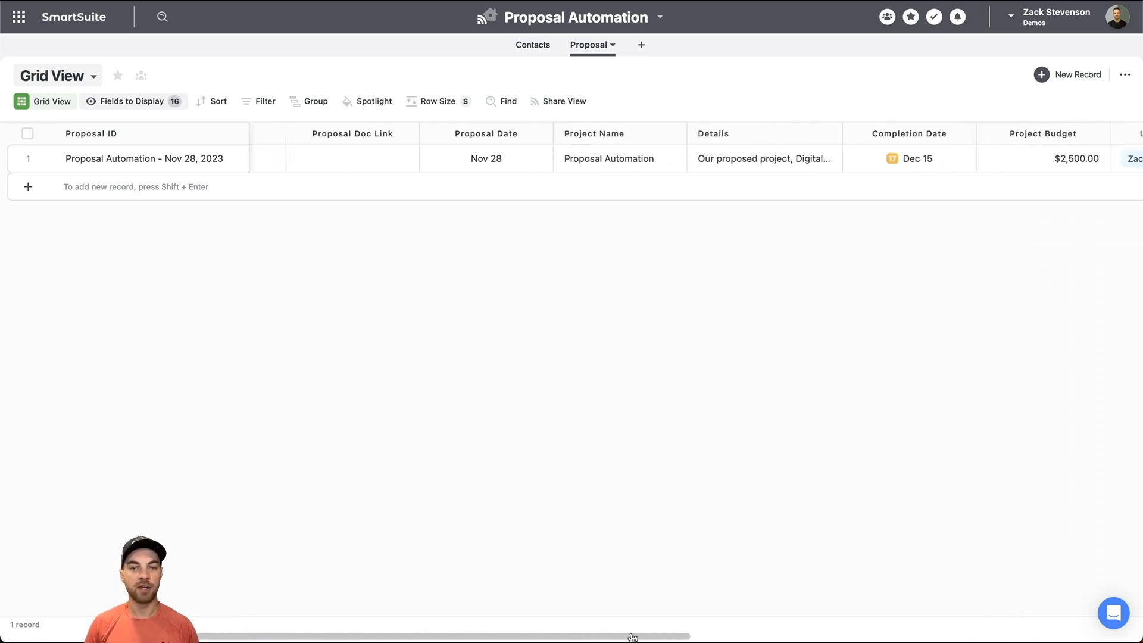
pyautogui.hscroll(3)
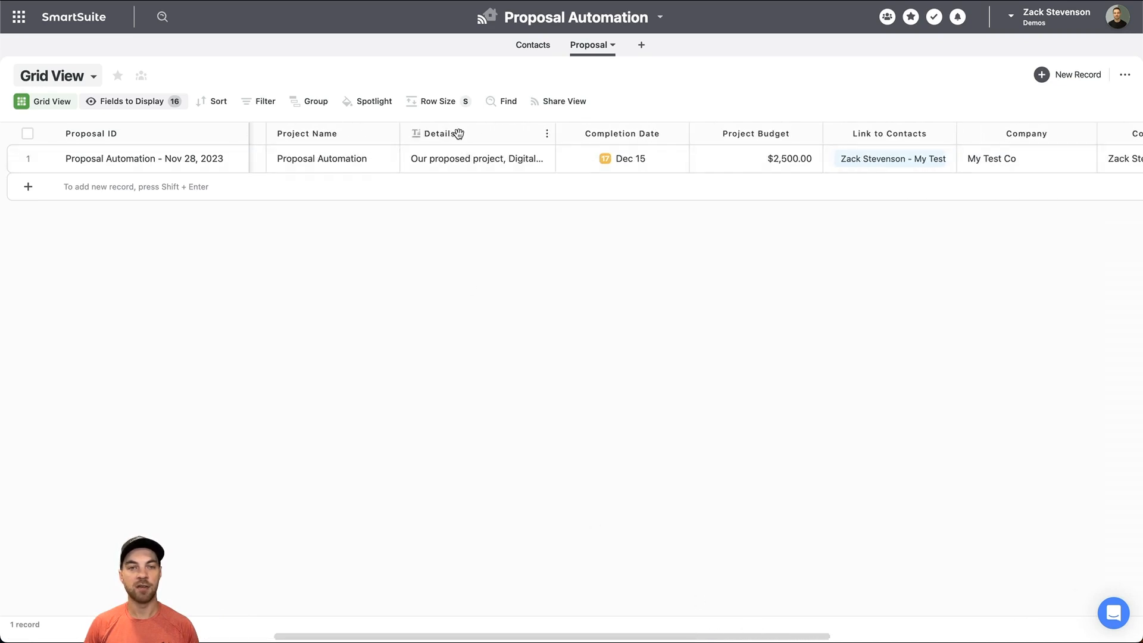
pyautogui.click(439, 134)
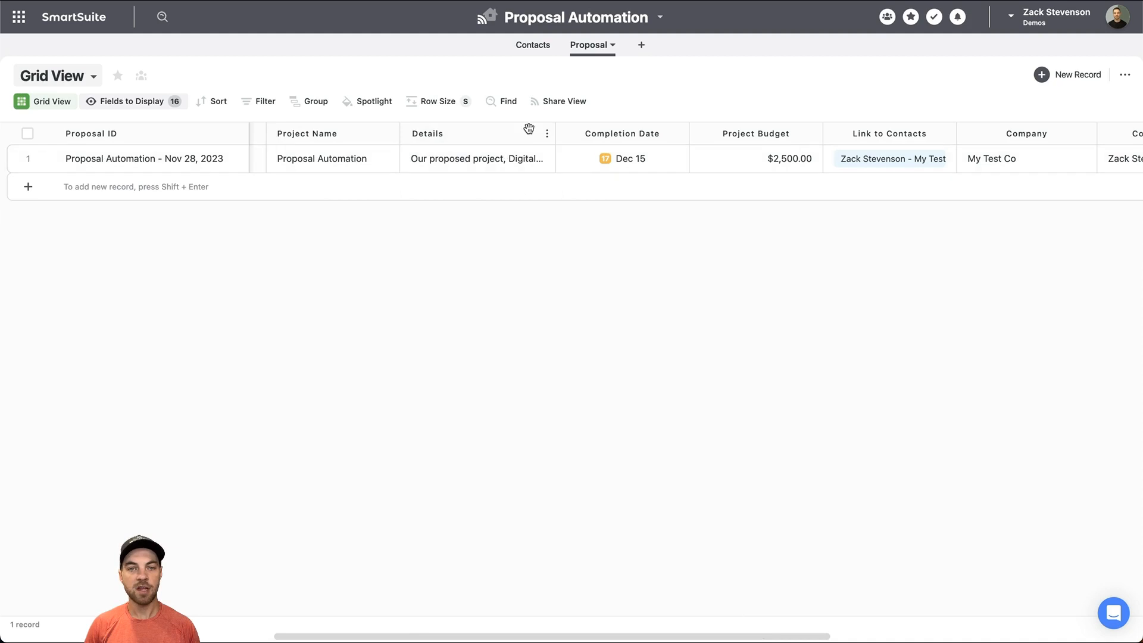
pyautogui.click(477, 158)
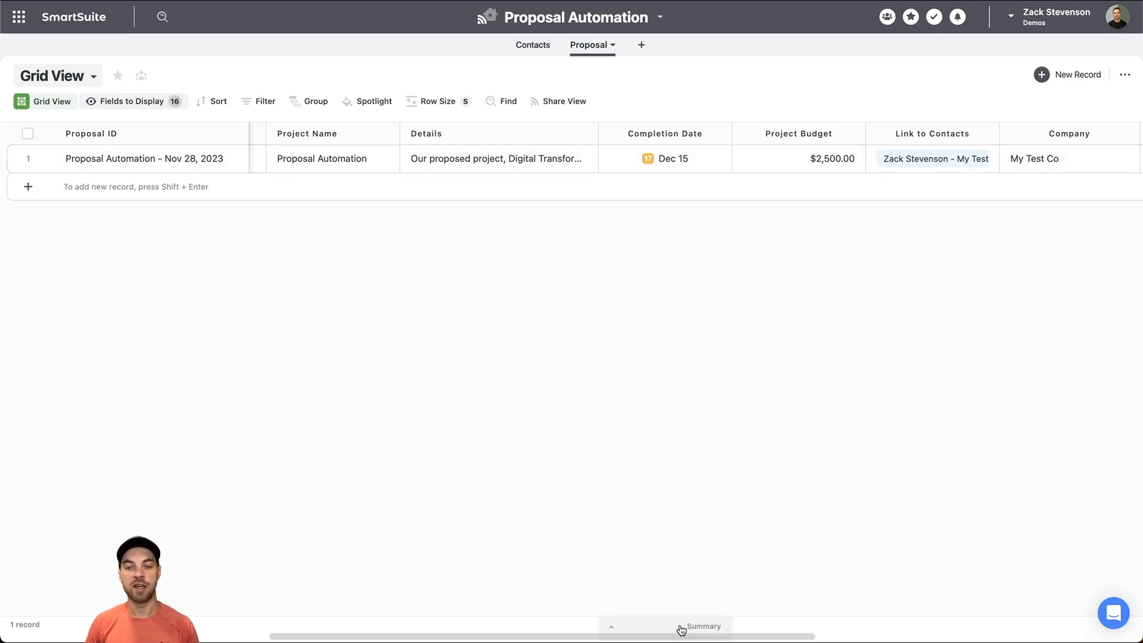
pyautogui.hscroll(3)
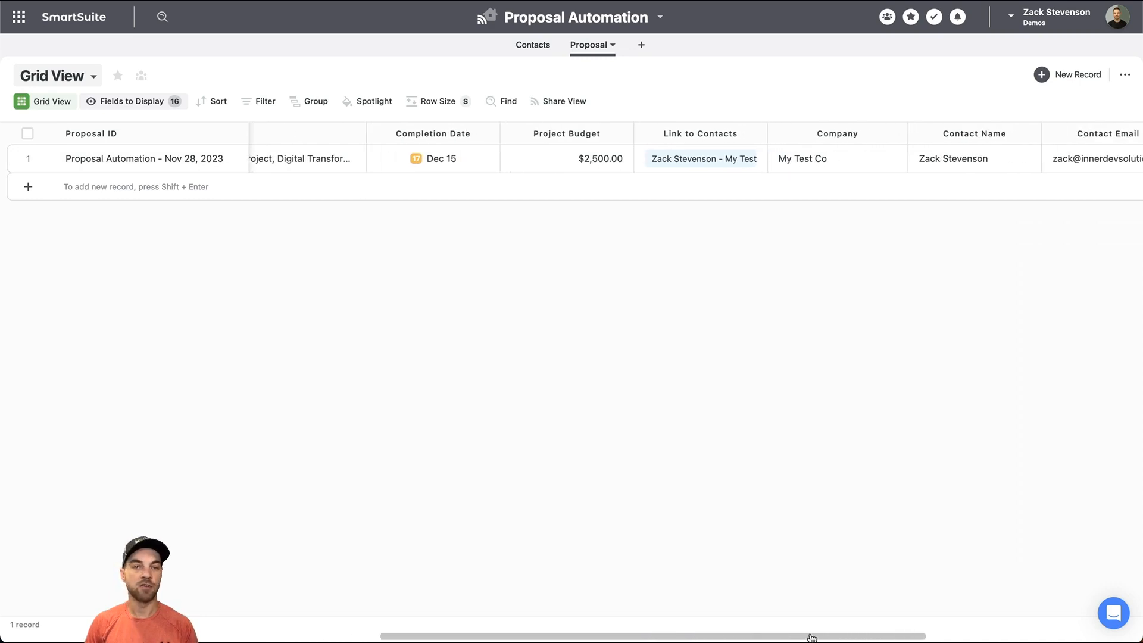
pyautogui.hscroll(3)
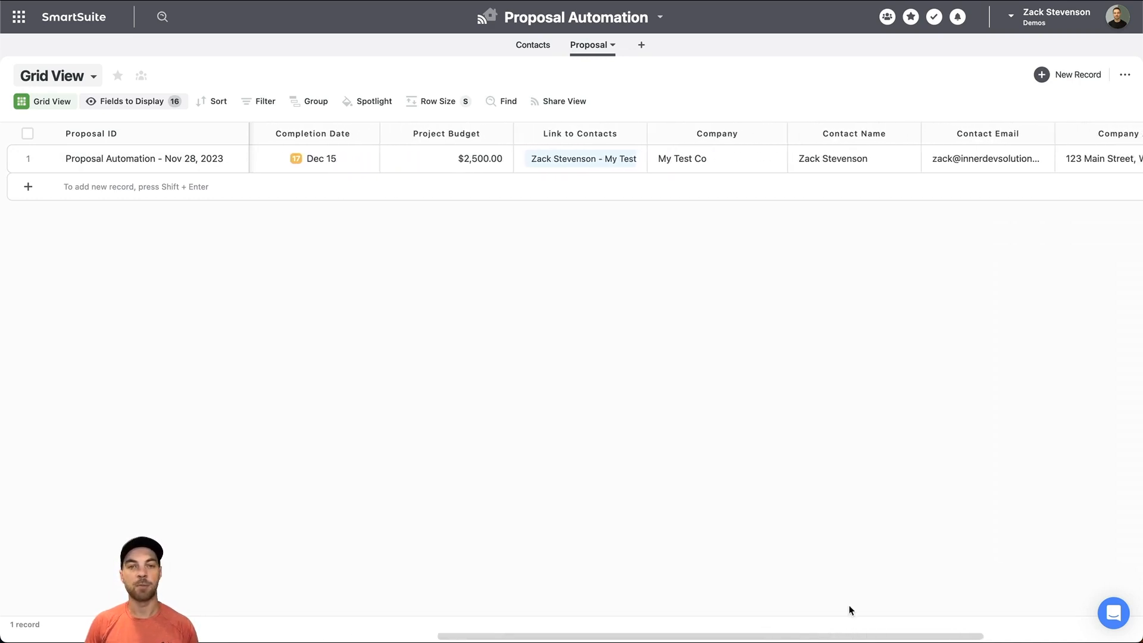
pyautogui.moveTo(554, 186)
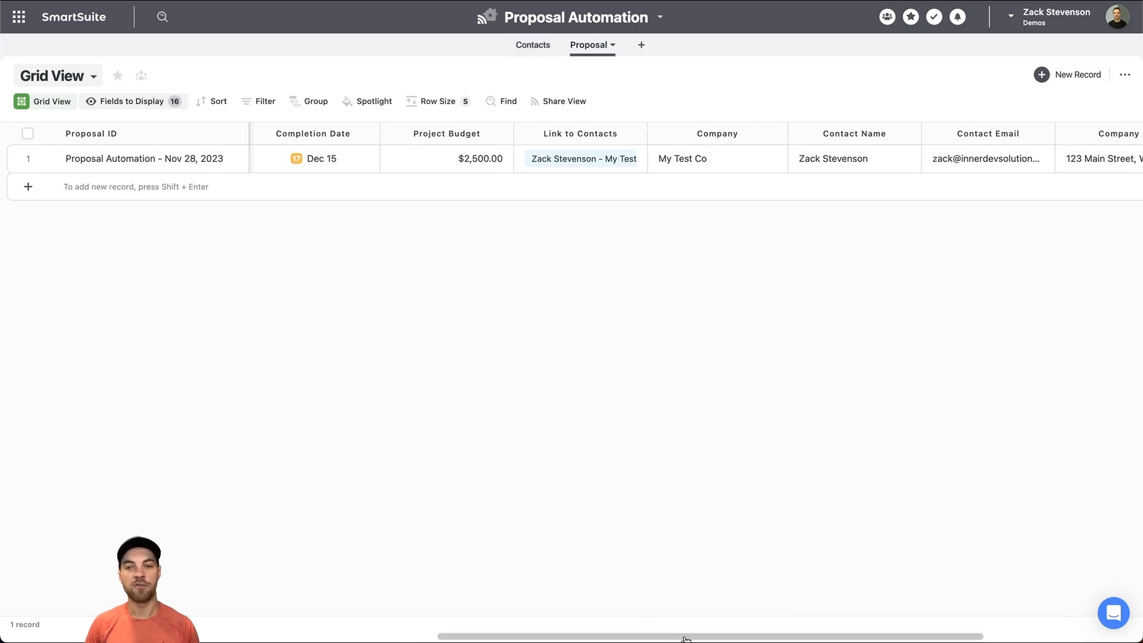
pyautogui.hscroll(3)
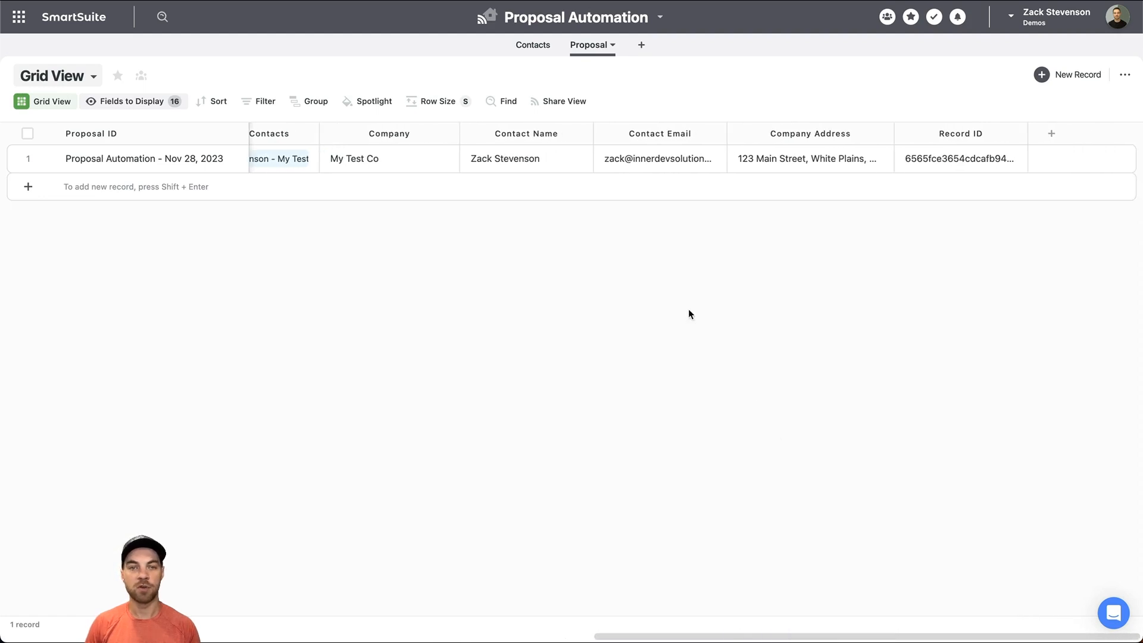
pyautogui.moveTo(392, 137)
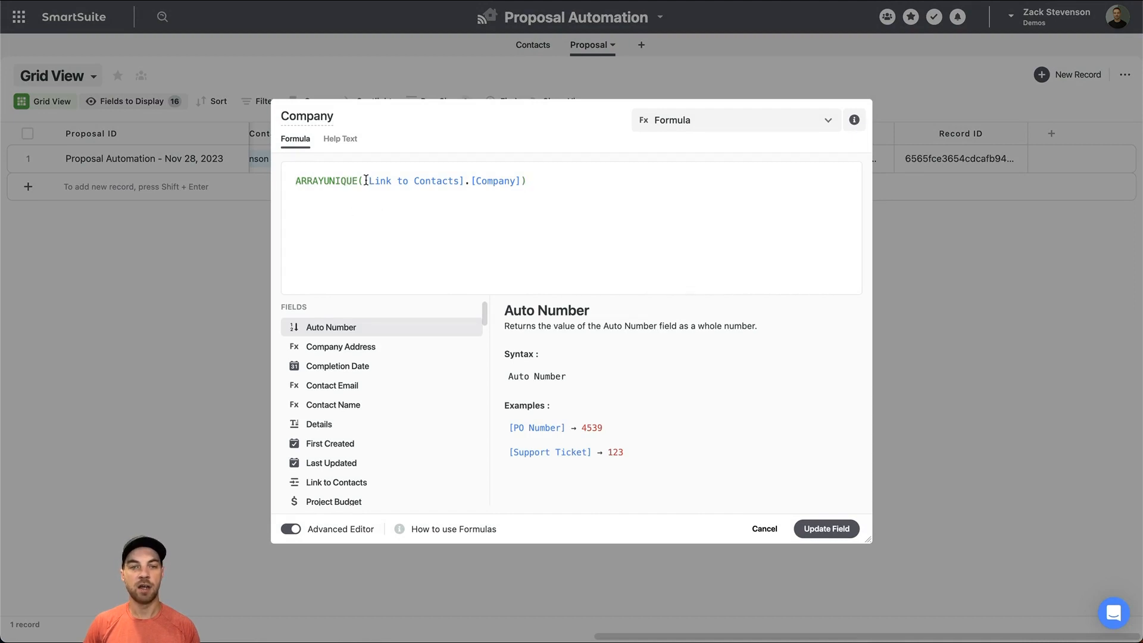
# - Inspect the Link to Contacts, Contact Email, Company Address and Record ID formulas without changes
pyautogui.doubleClick(412, 181)
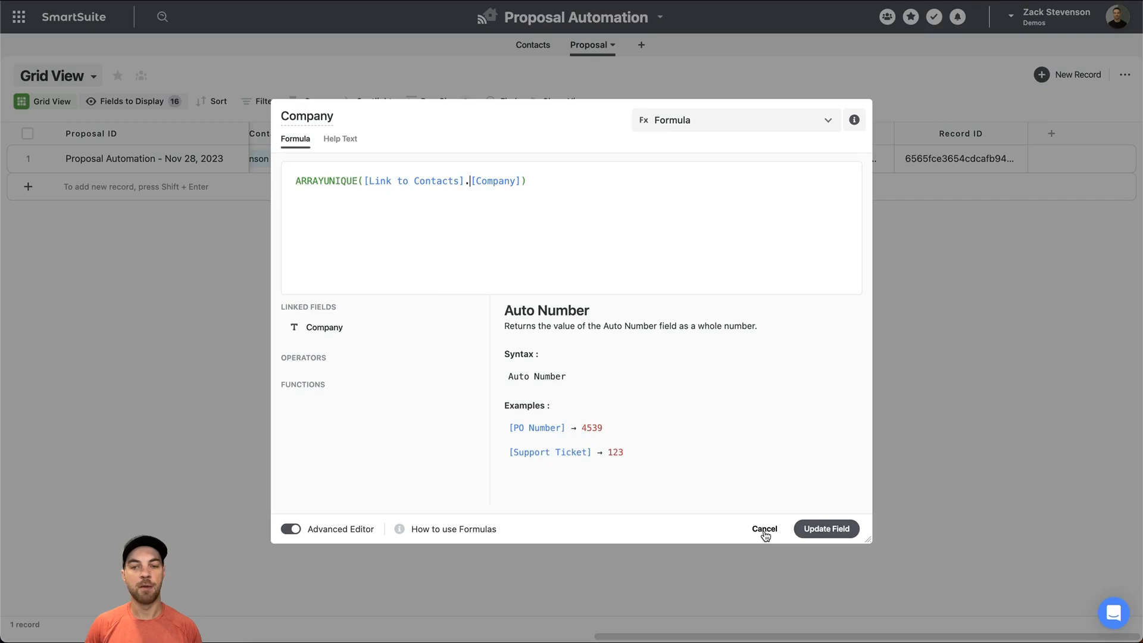
pyautogui.click(764, 528)
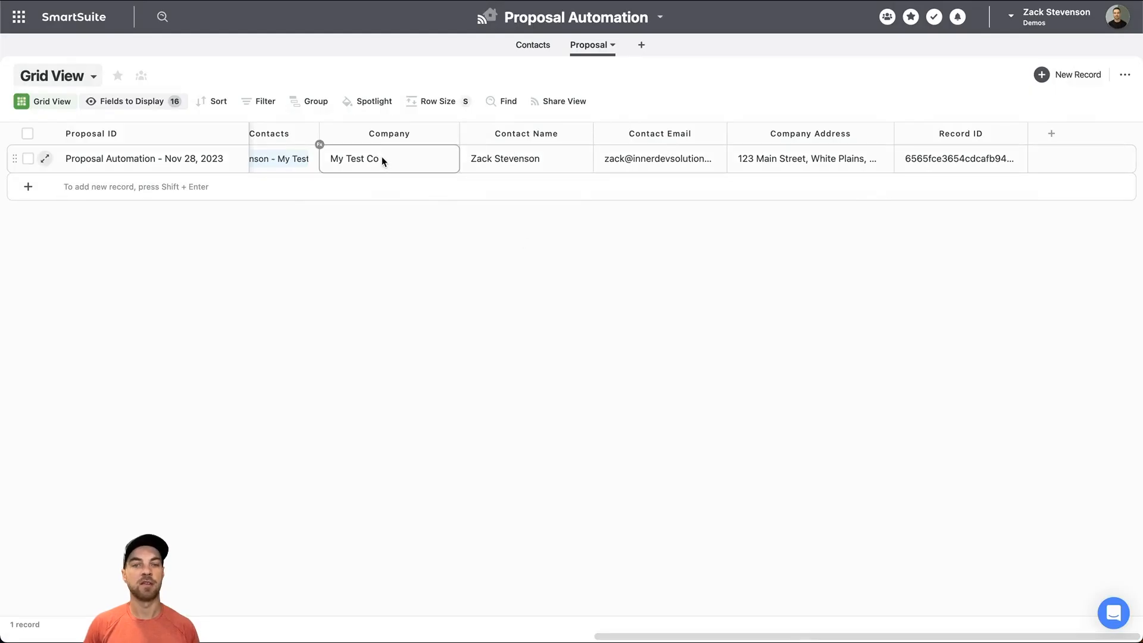
pyautogui.click(526, 159)
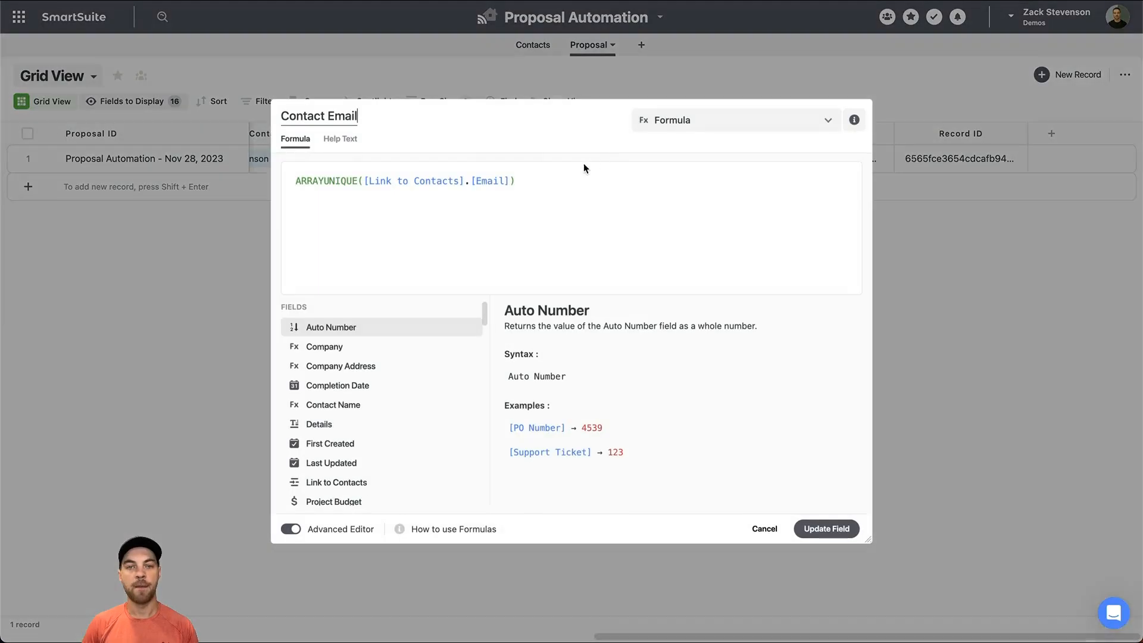
pyautogui.click(825, 528)
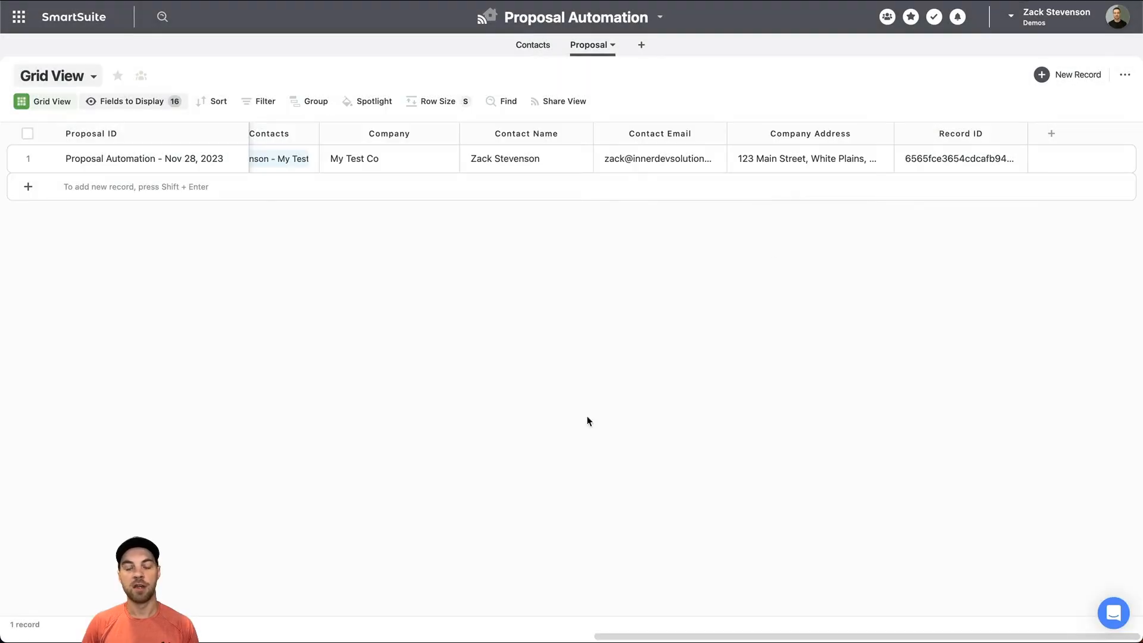
pyautogui.moveTo(824, 265)
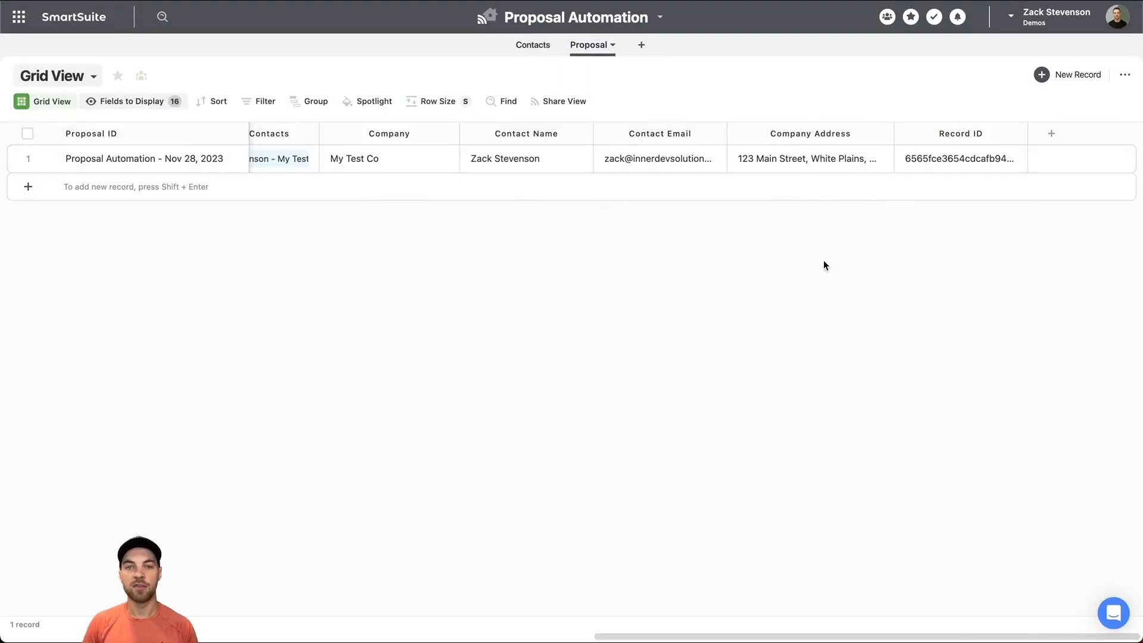
pyautogui.moveTo(756, 288)
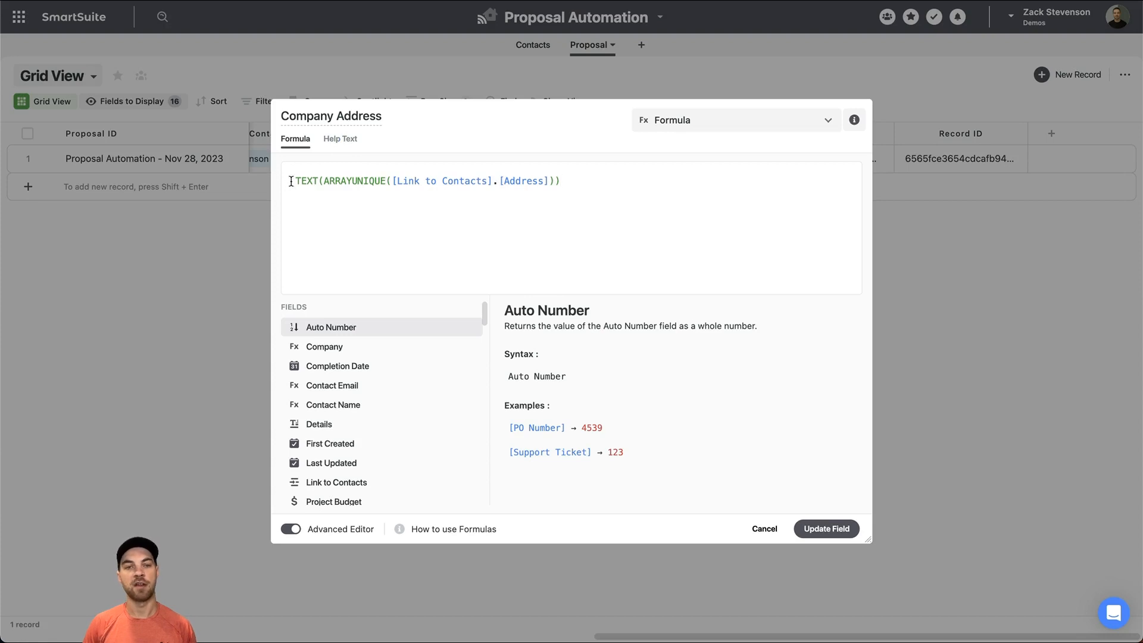
pyautogui.doubleClick(306, 181)
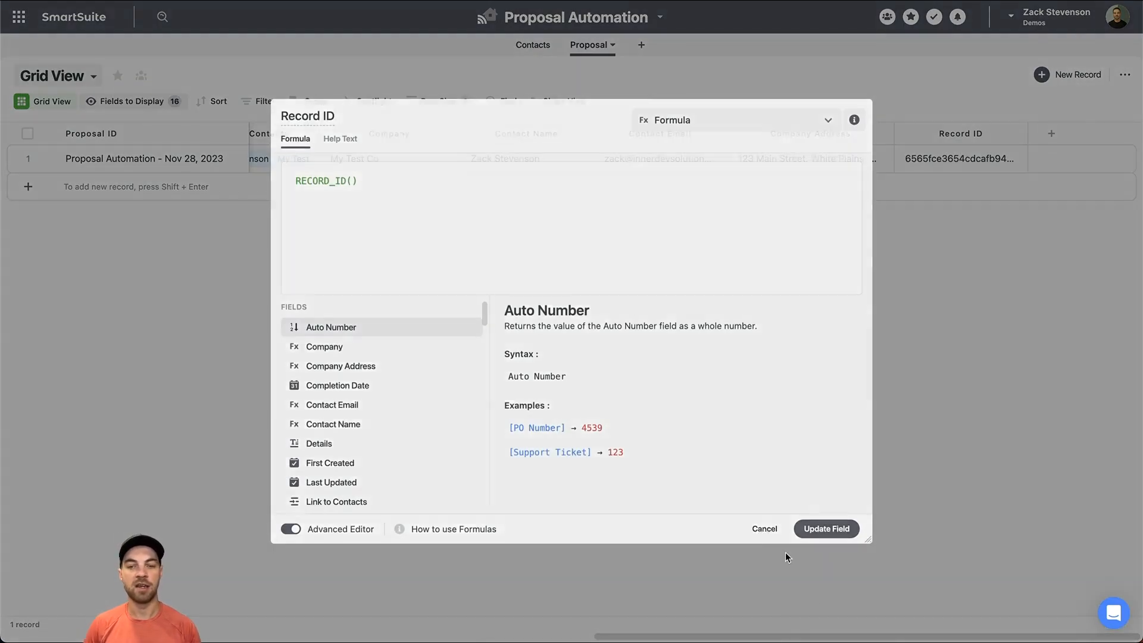
pyautogui.click(763, 529)
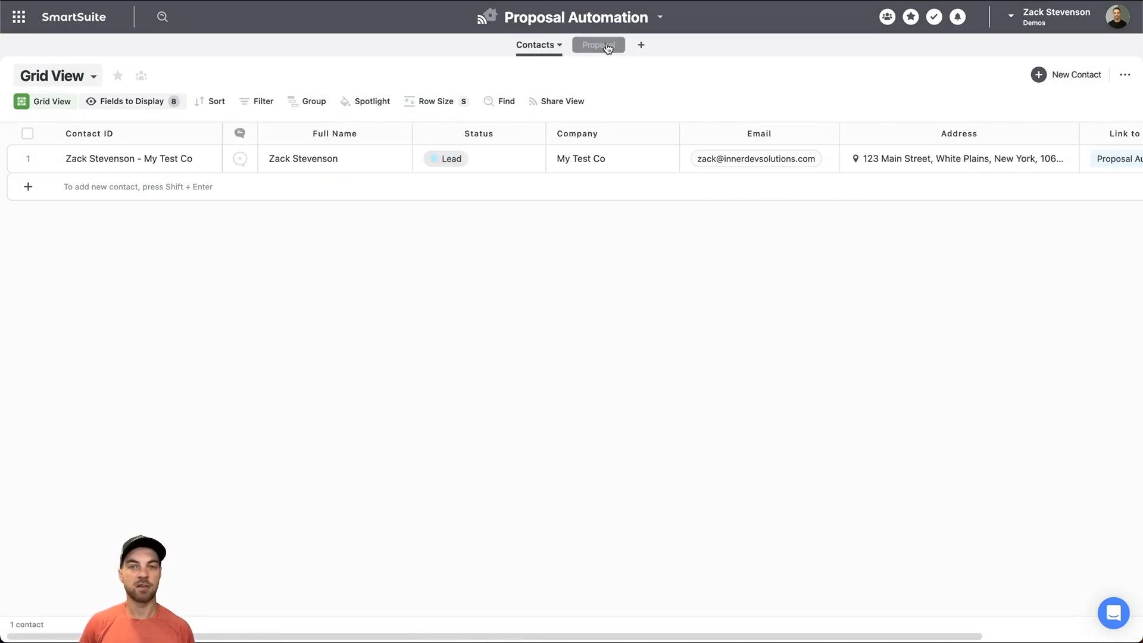
# - Return to the Proposal table and scroll right to Status, Button and Proposal Doc Link
pyautogui.click(595, 45)
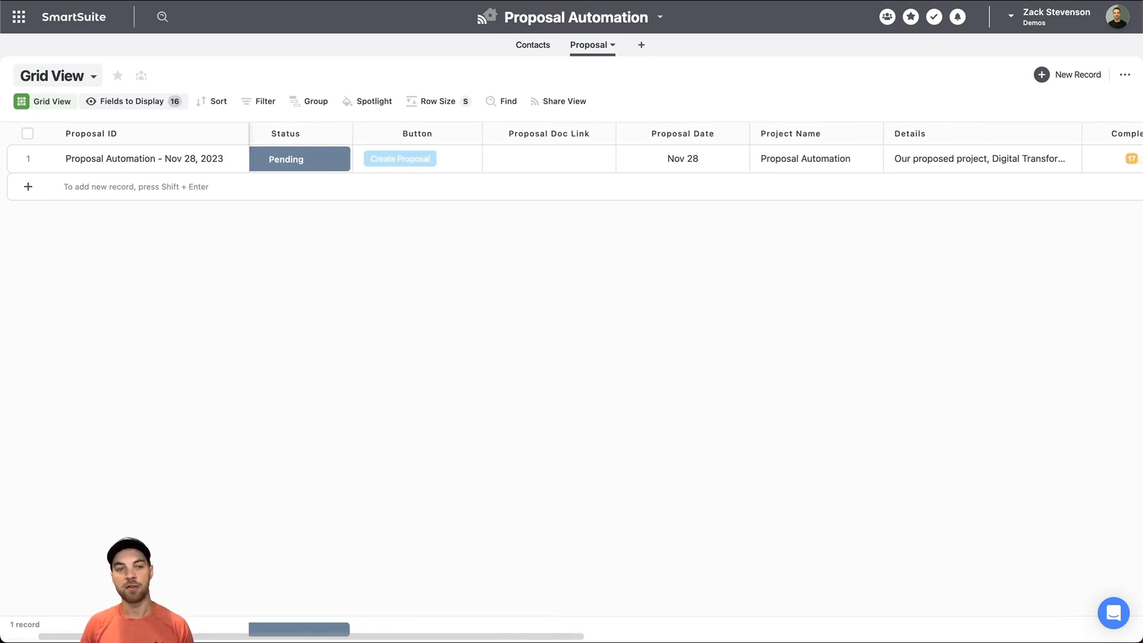
pyautogui.hscroll(3)
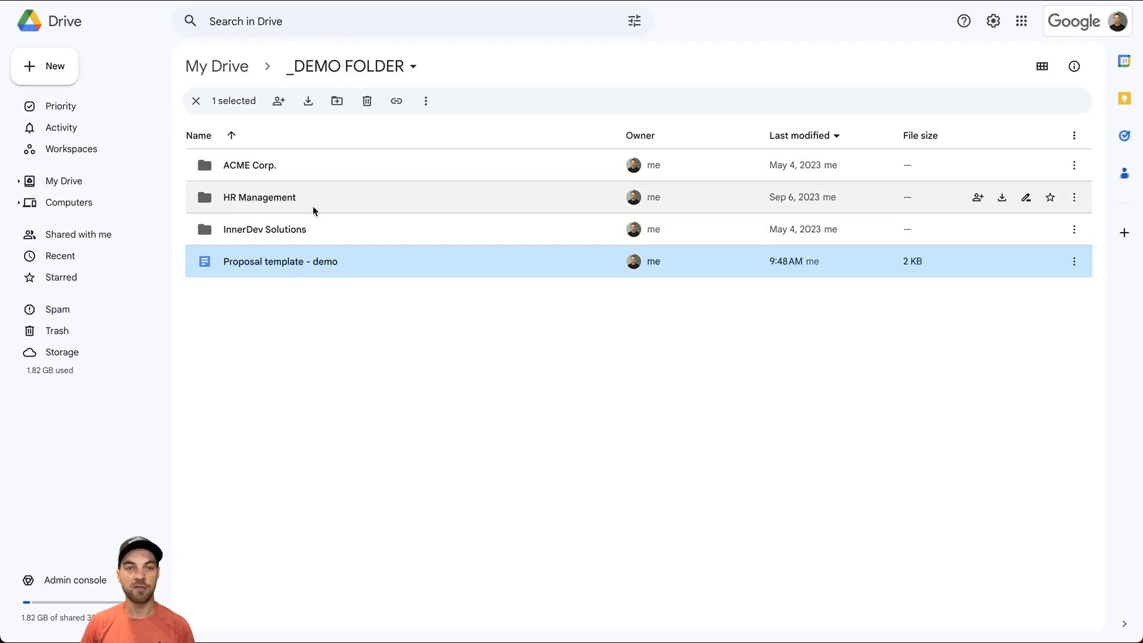
# - Open 'Proposal template - demo' from Drive and review its {{CompanyName}}-style placeholders
pyautogui.doubleClick(280, 261)
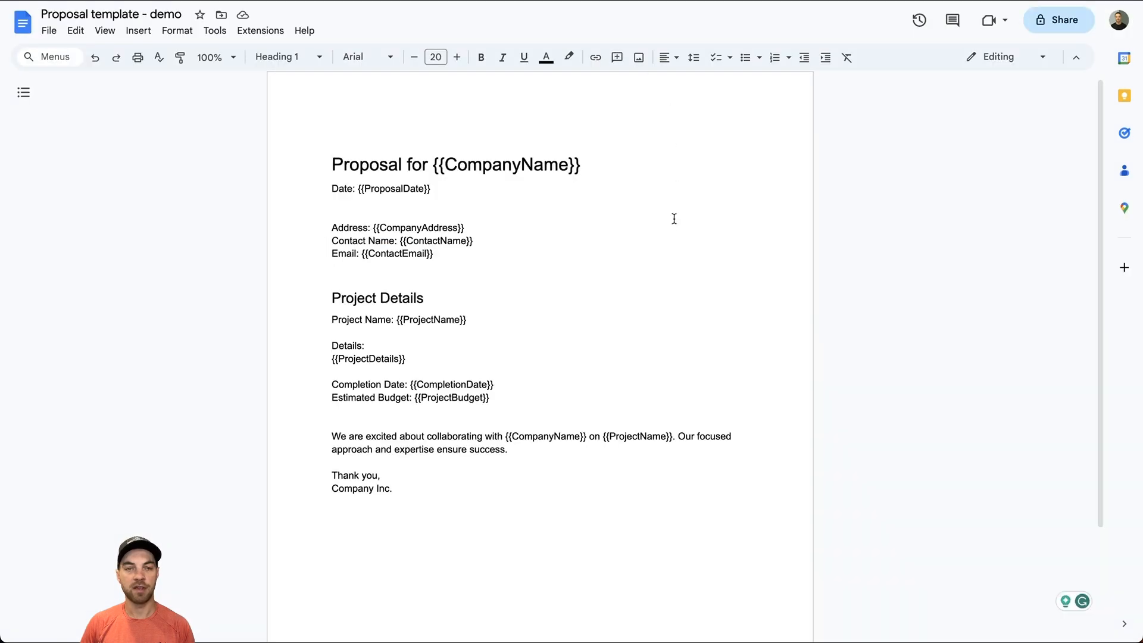
pyautogui.moveTo(685, 264)
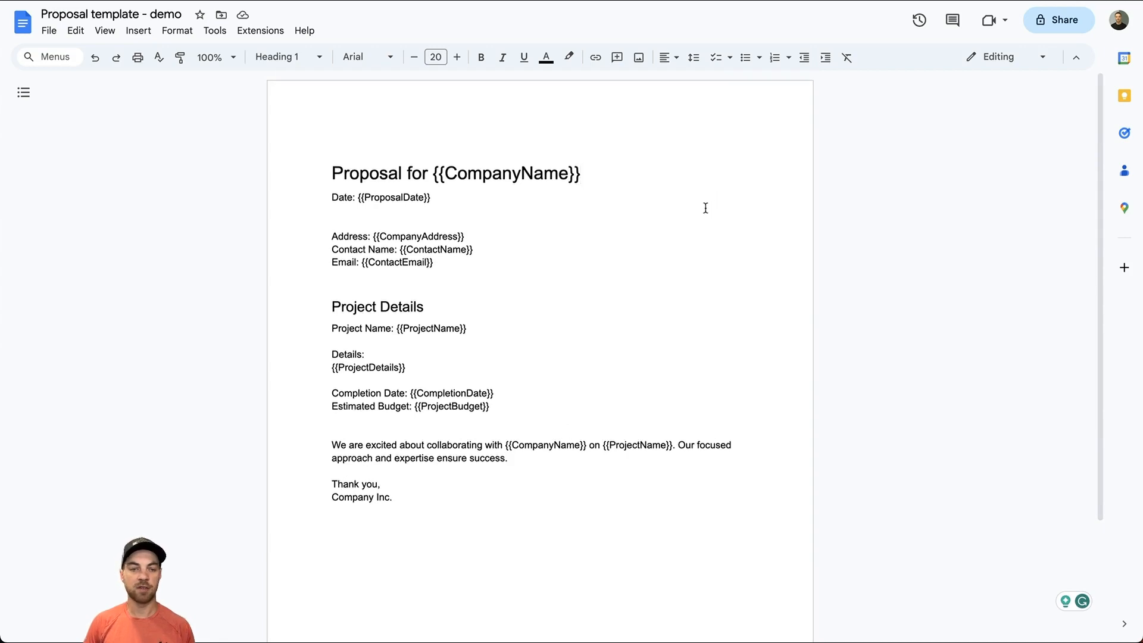
pyautogui.moveTo(664, 357)
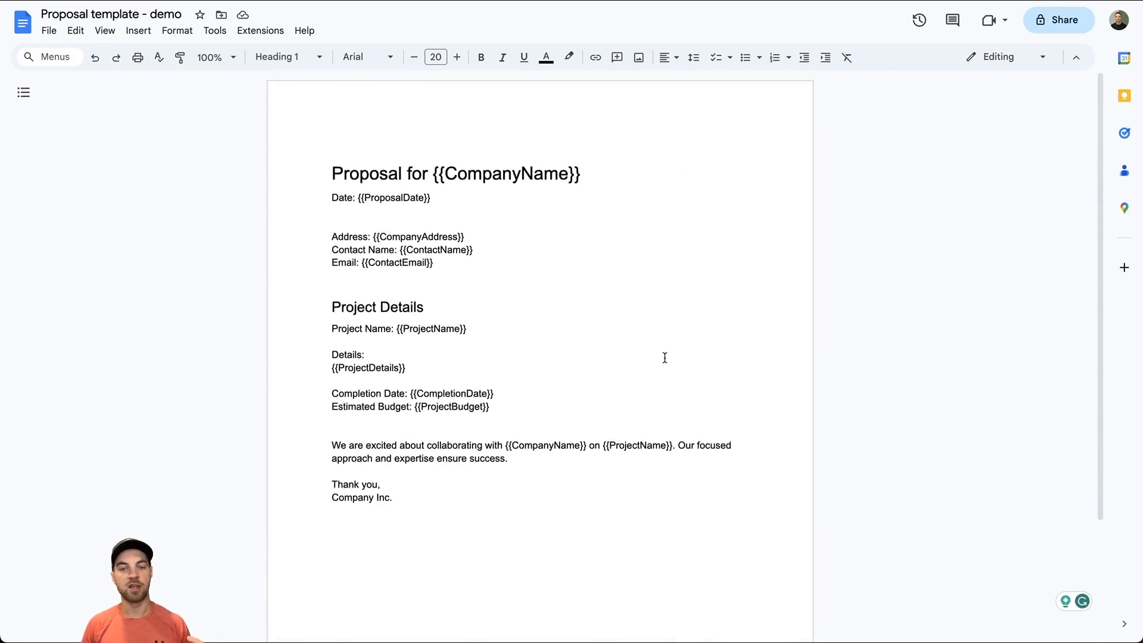
pyautogui.moveTo(659, 282)
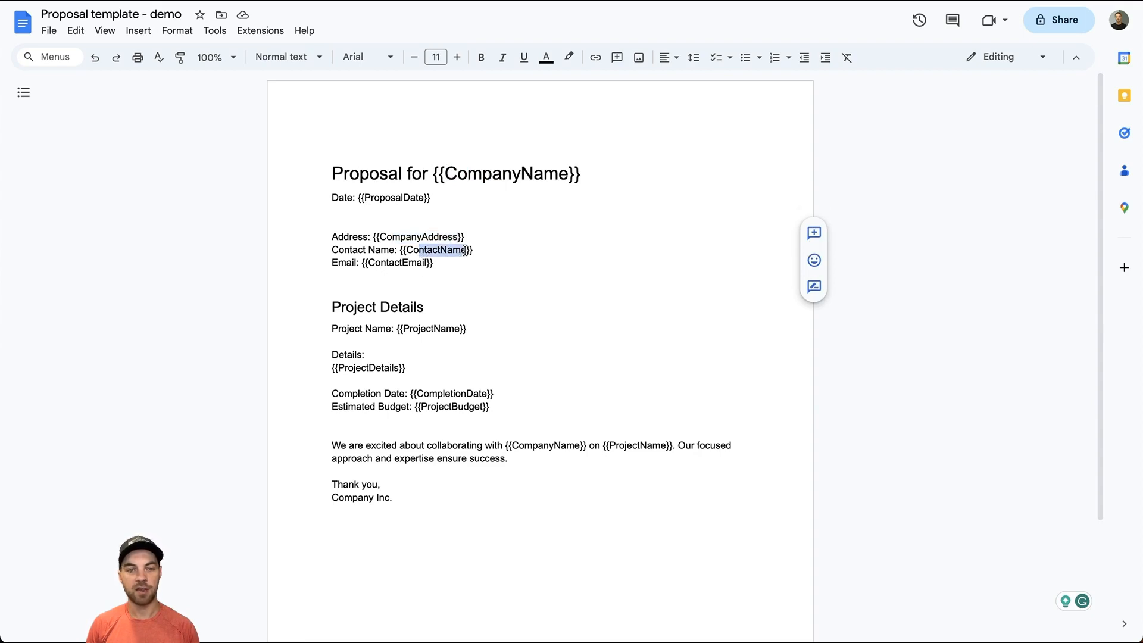
pyautogui.click(433, 263)
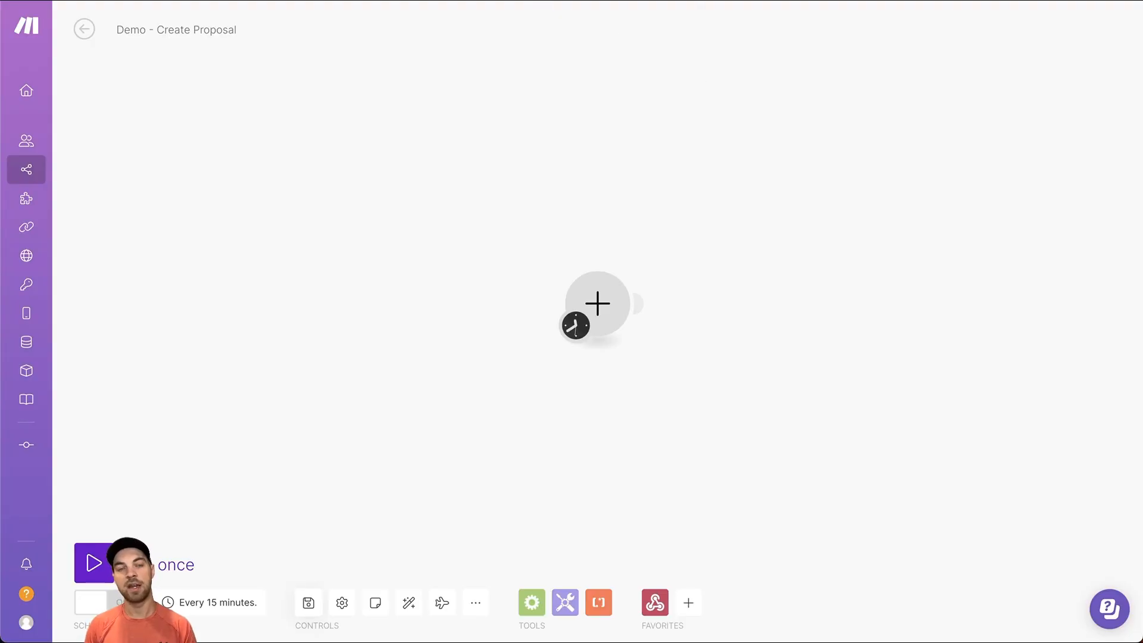
pyautogui.moveTo(496, 180)
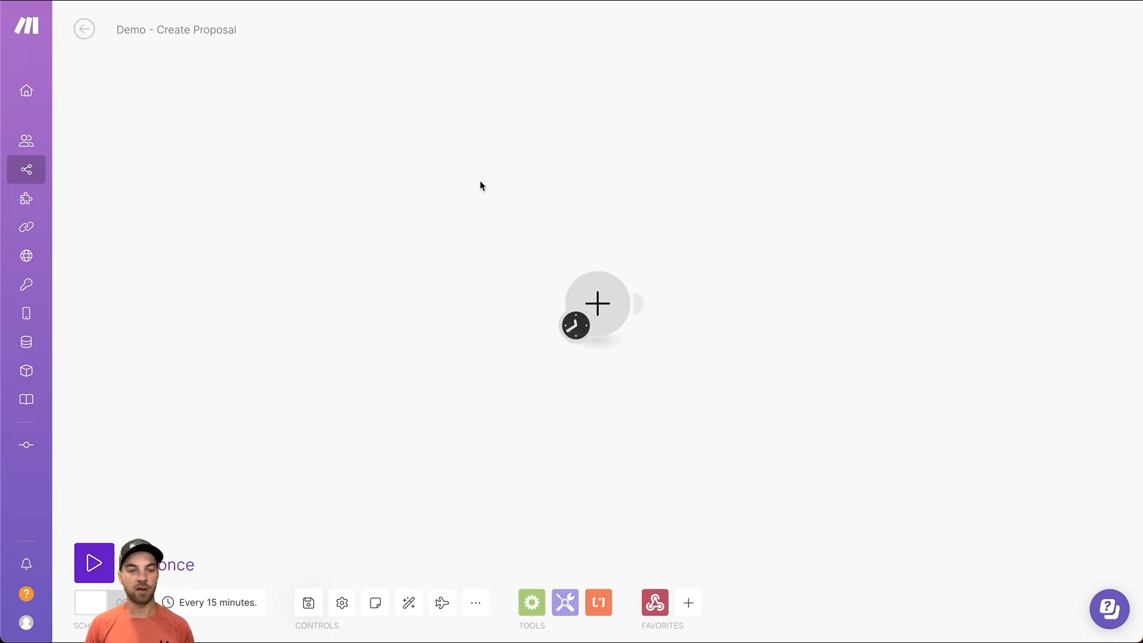
pyautogui.moveTo(328, 226)
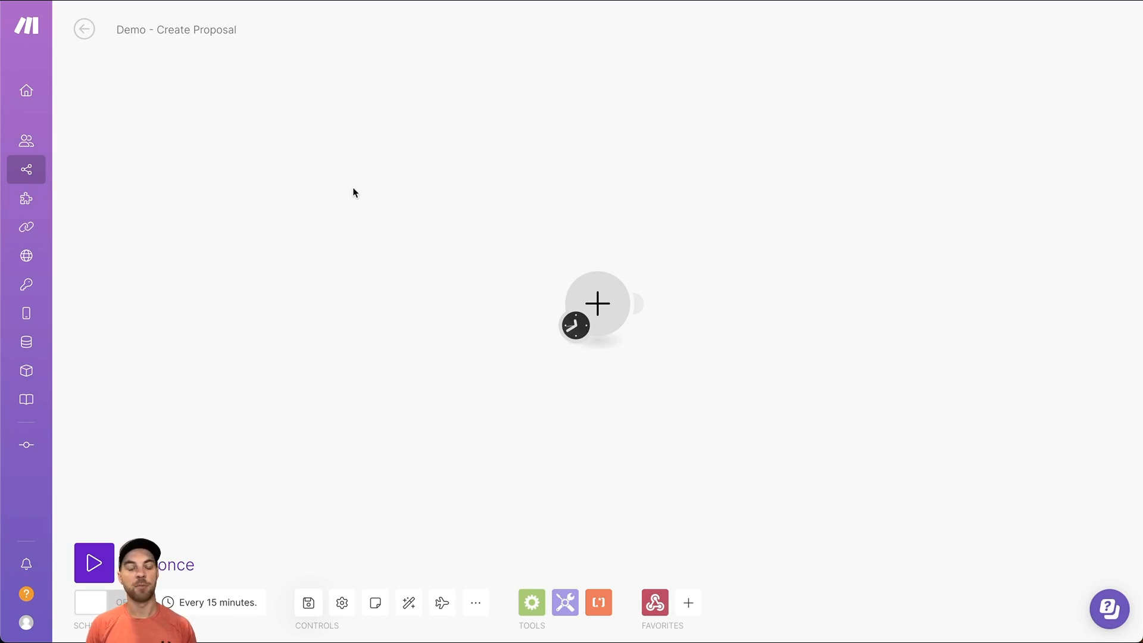
pyautogui.moveTo(302, 199)
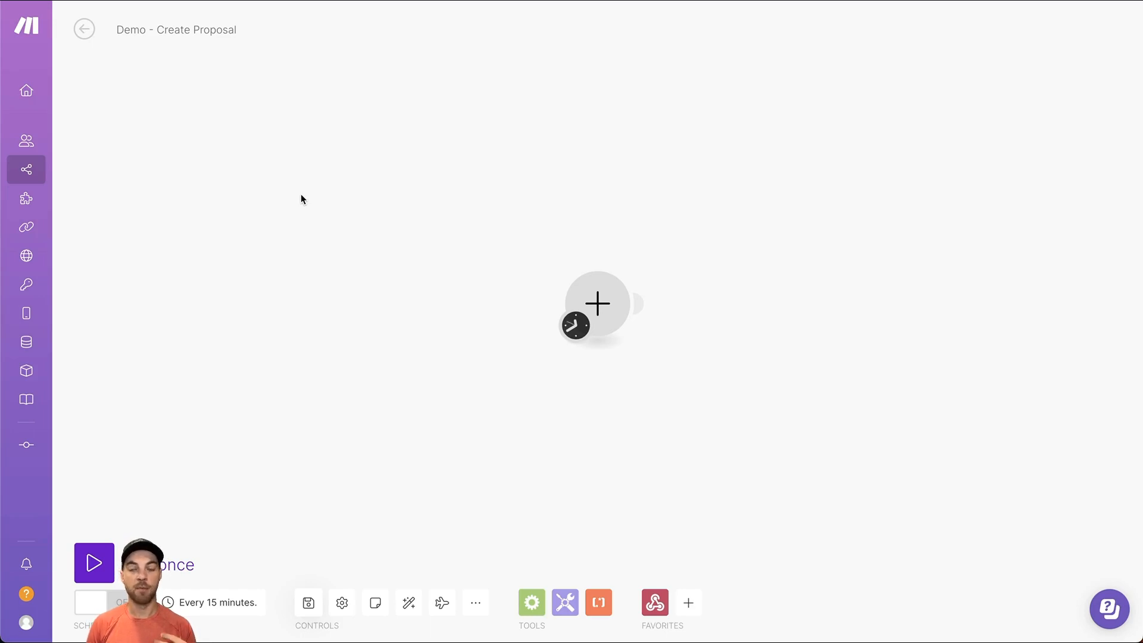
pyautogui.moveTo(123, 227)
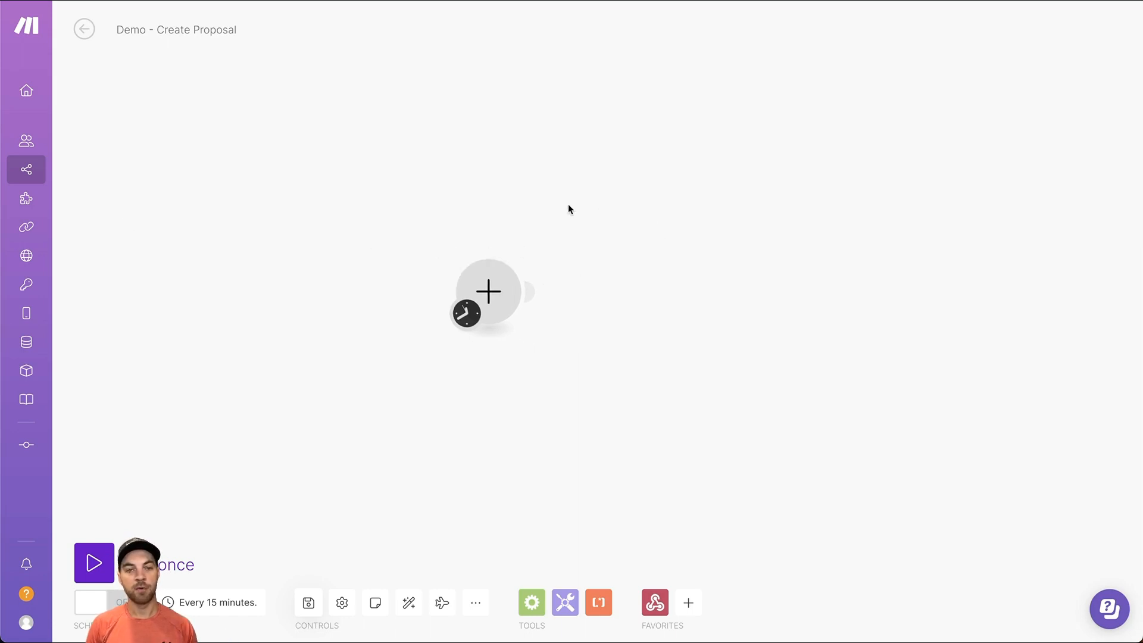
pyautogui.moveTo(503, 285)
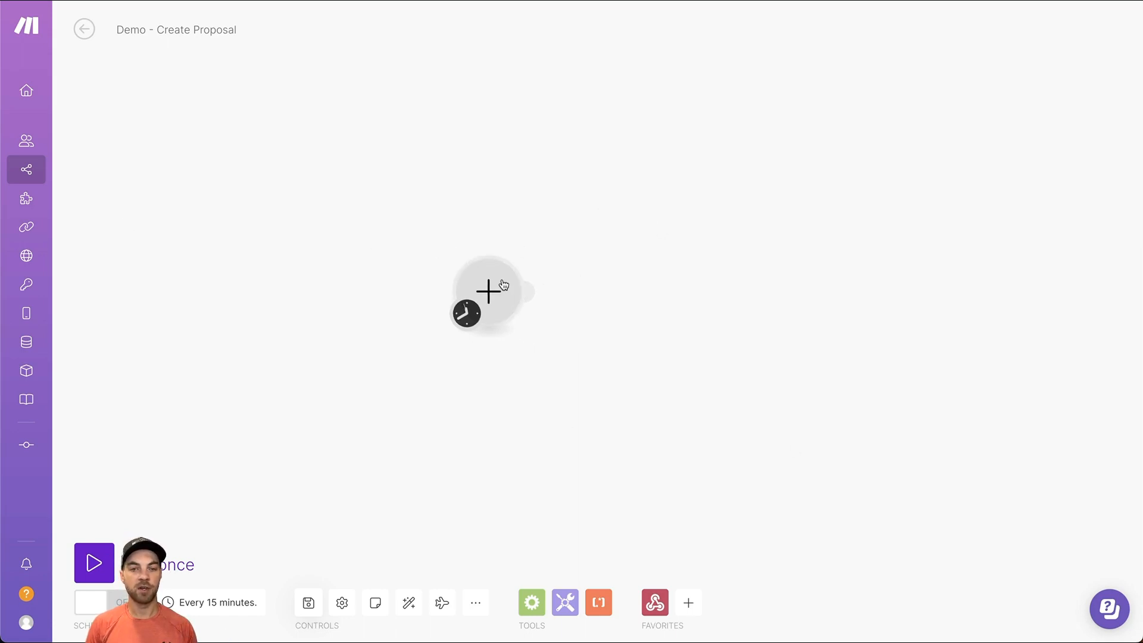
# - Add a Webhooks > Custom webhook trigger with a new webhook named 'Demo create proposal'
pyautogui.click(488, 291)
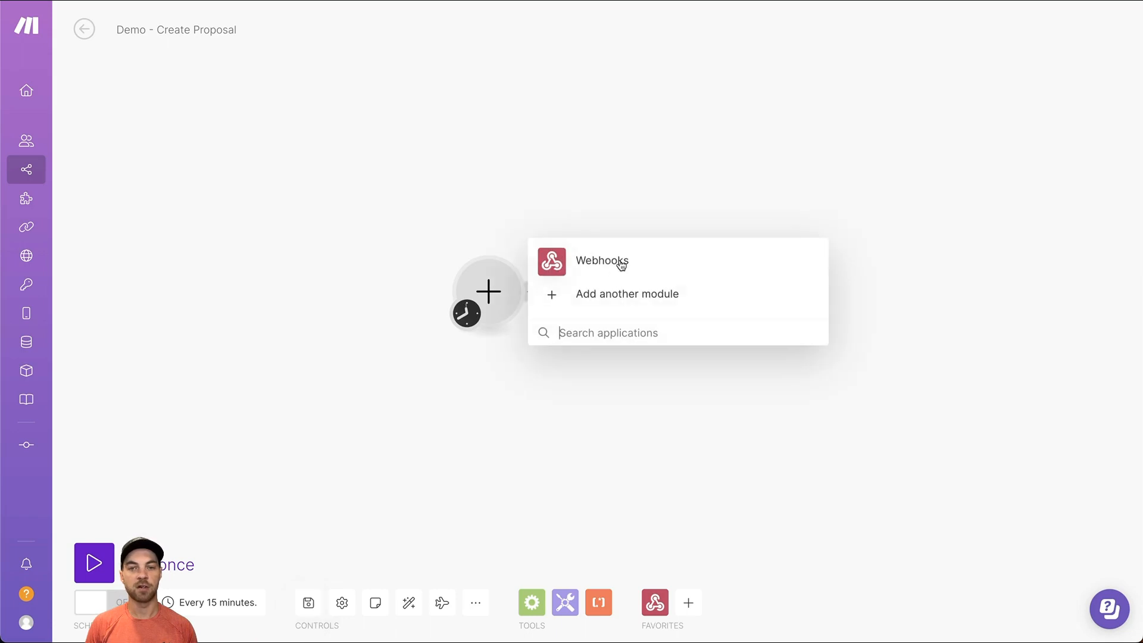
pyautogui.moveTo(561, 280)
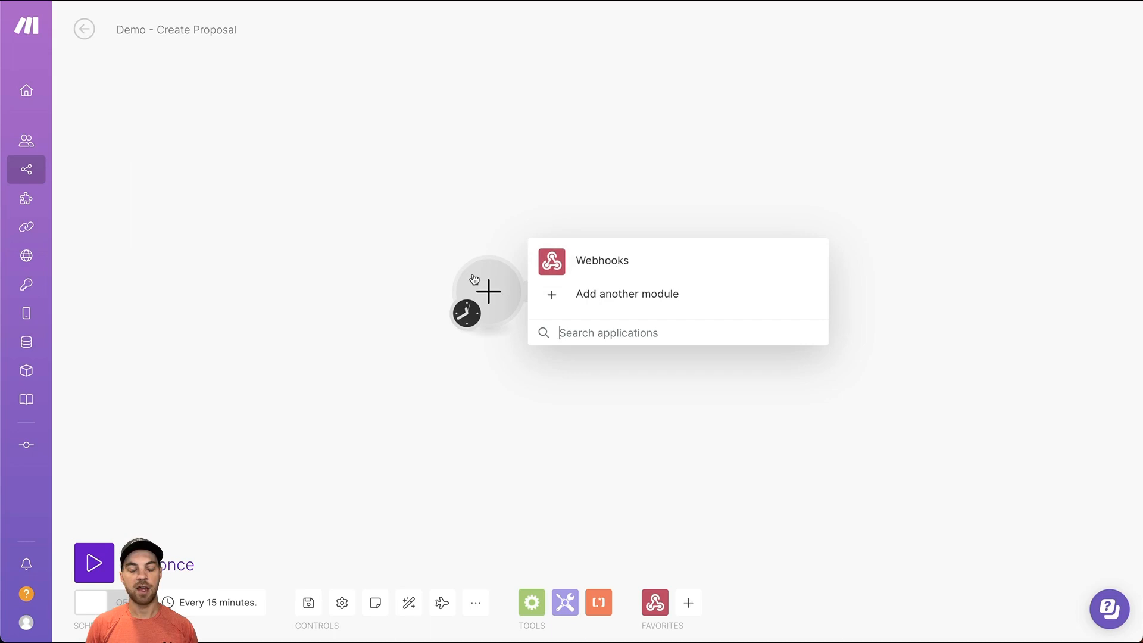
pyautogui.moveTo(600, 268)
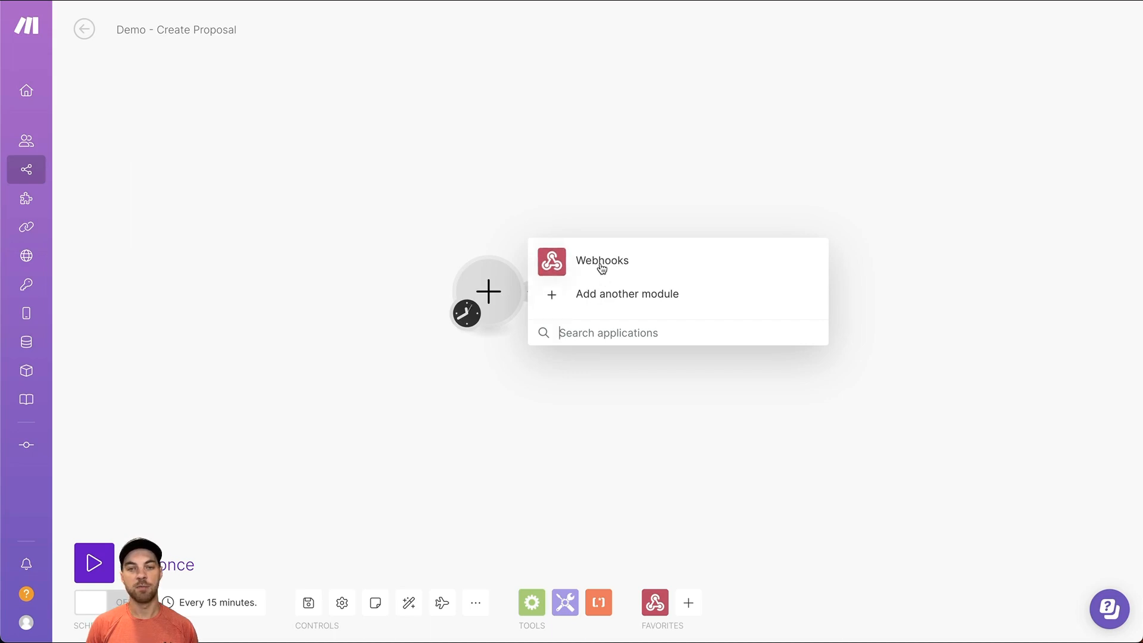
pyautogui.write('w')
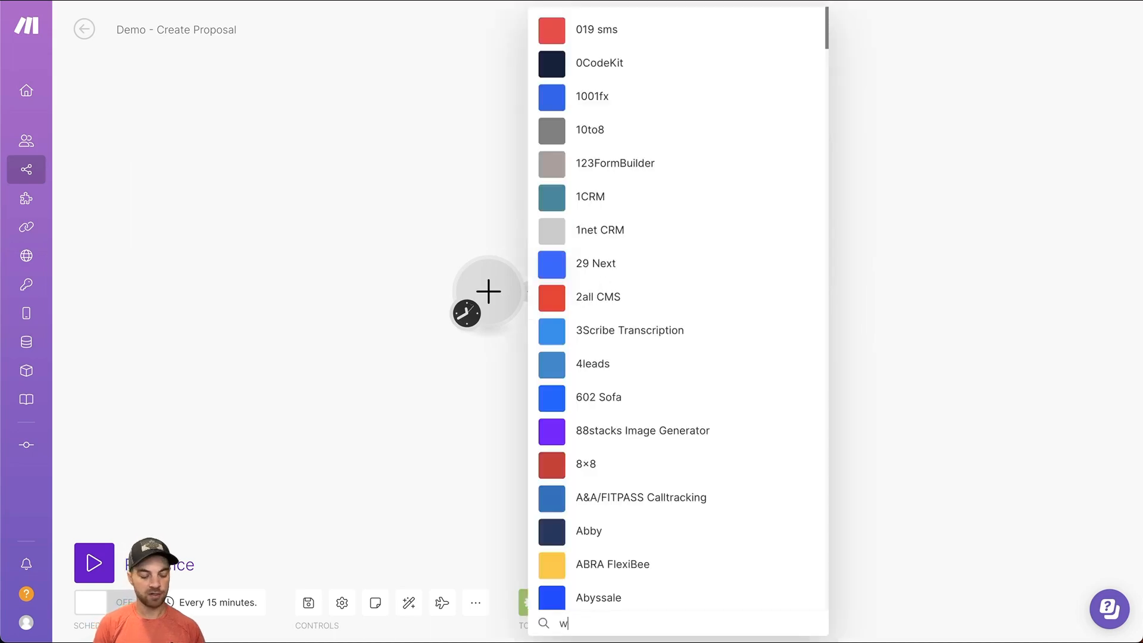
pyautogui.write('ebhook')
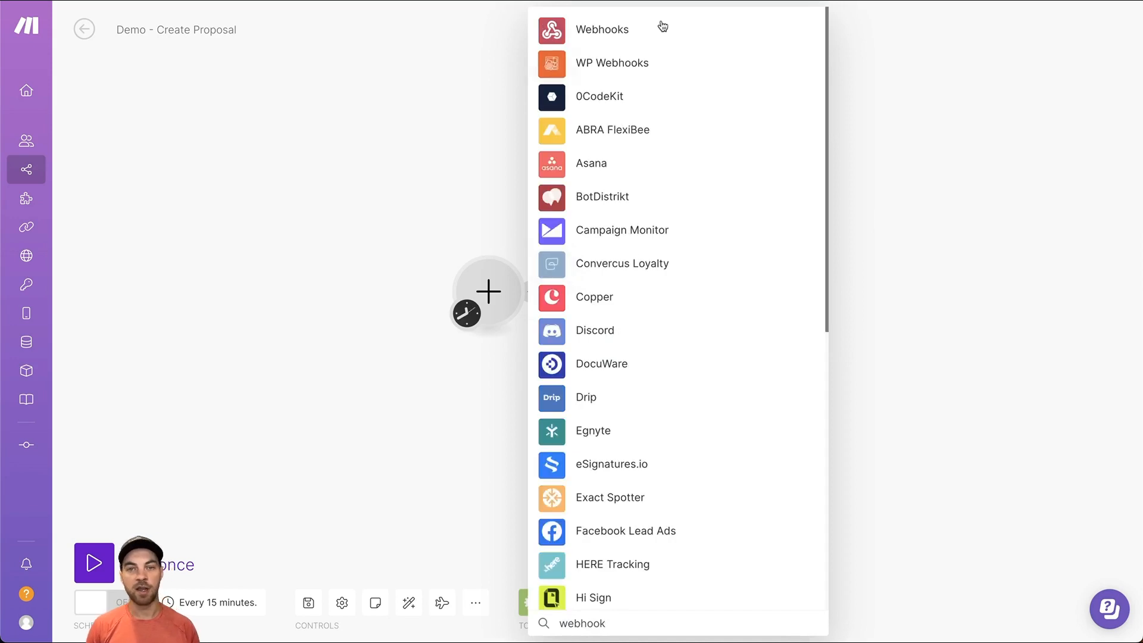
pyautogui.click(602, 29)
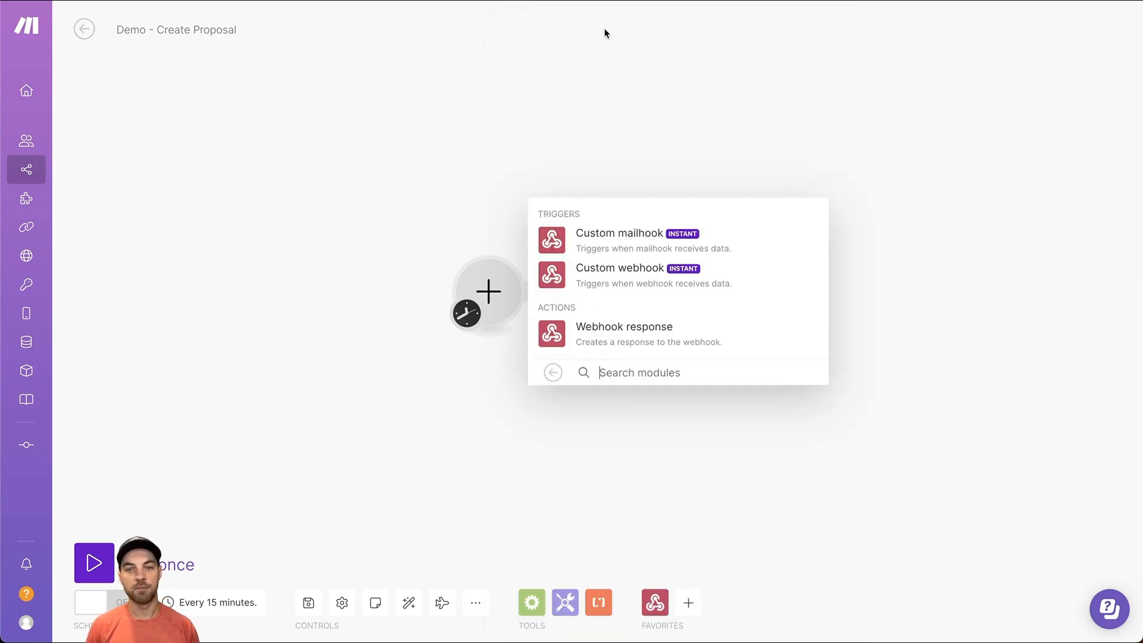
pyautogui.click(619, 267)
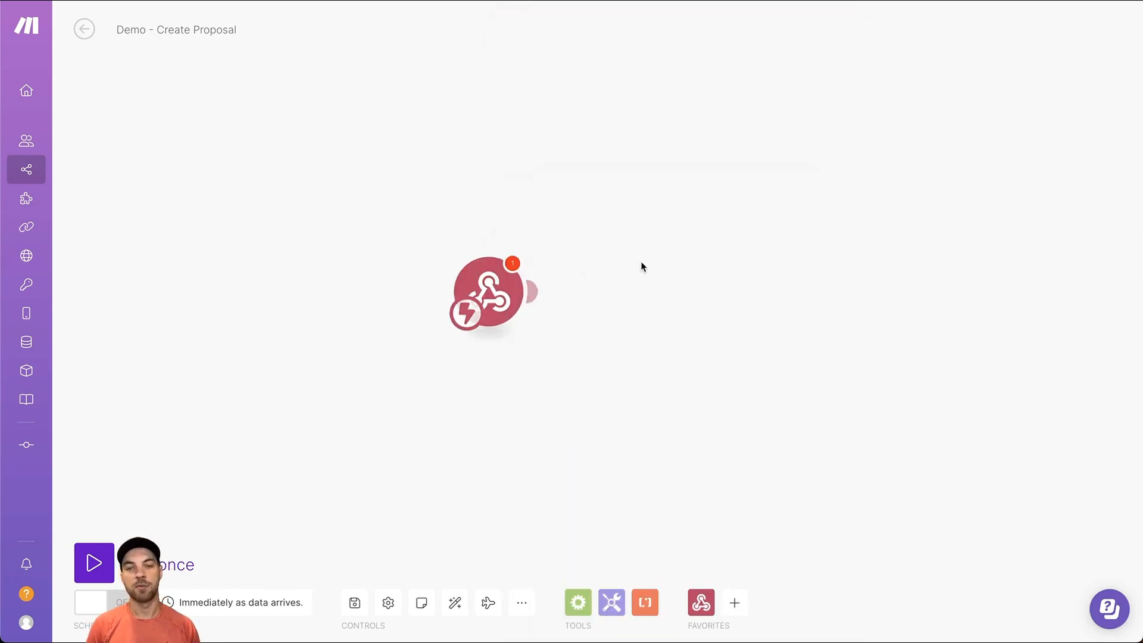
pyautogui.click(493, 294)
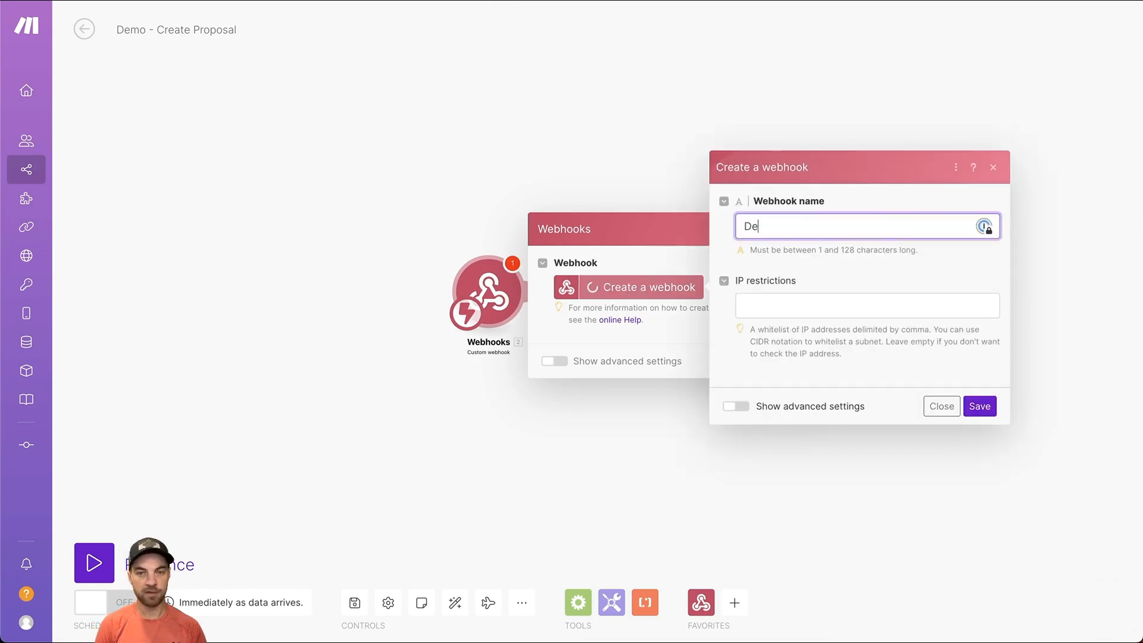
pyautogui.write('Demo create proposal')
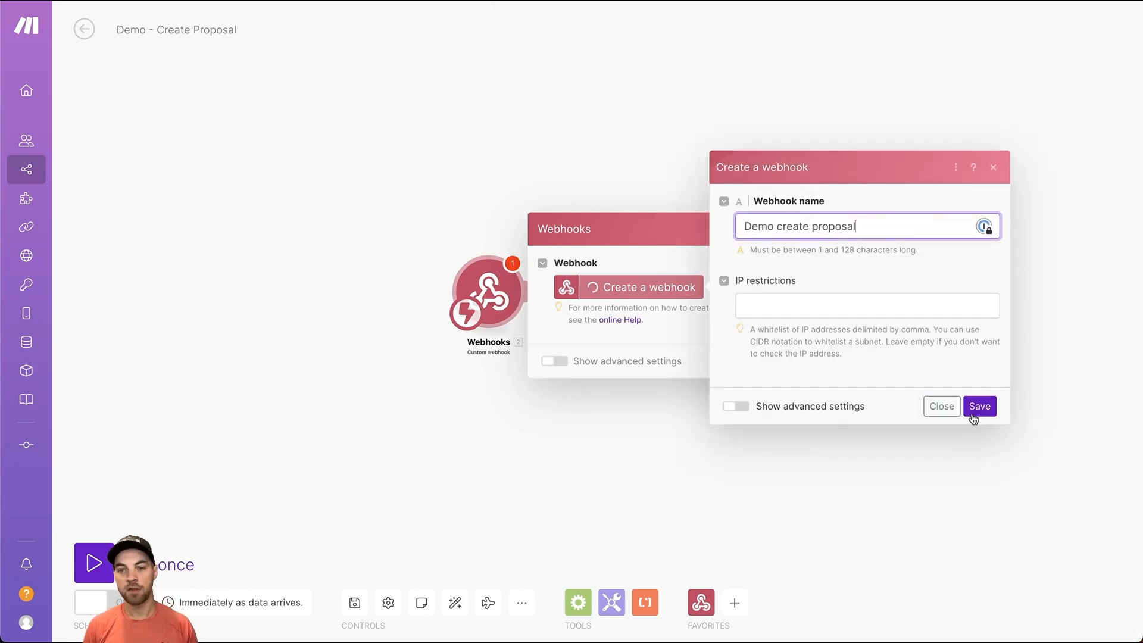
pyautogui.click(978, 406)
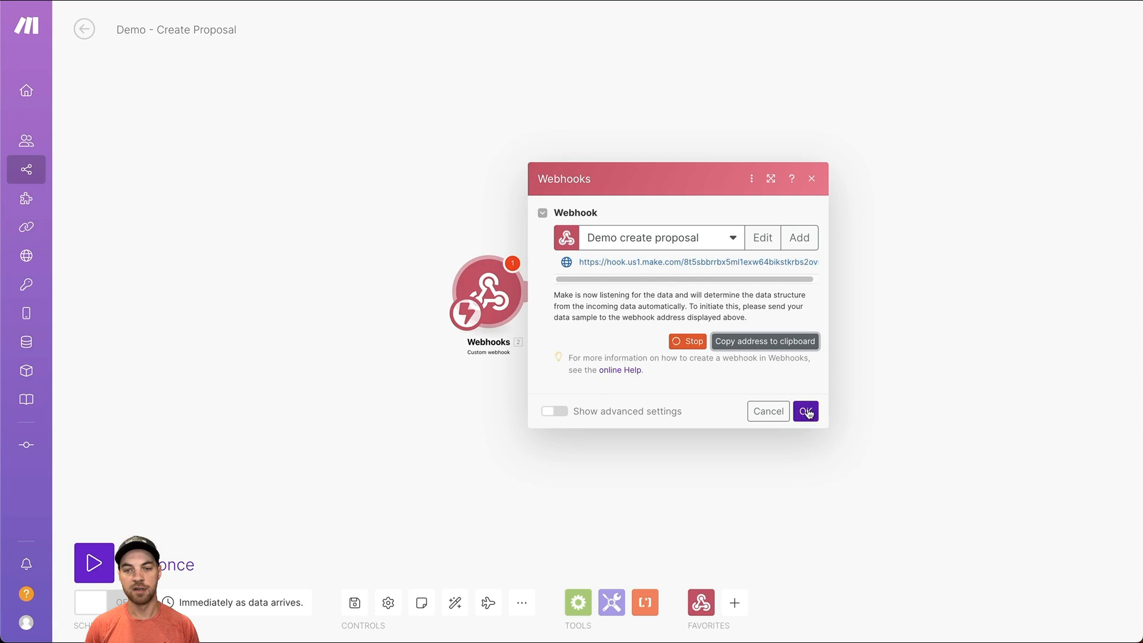
pyautogui.click(804, 412)
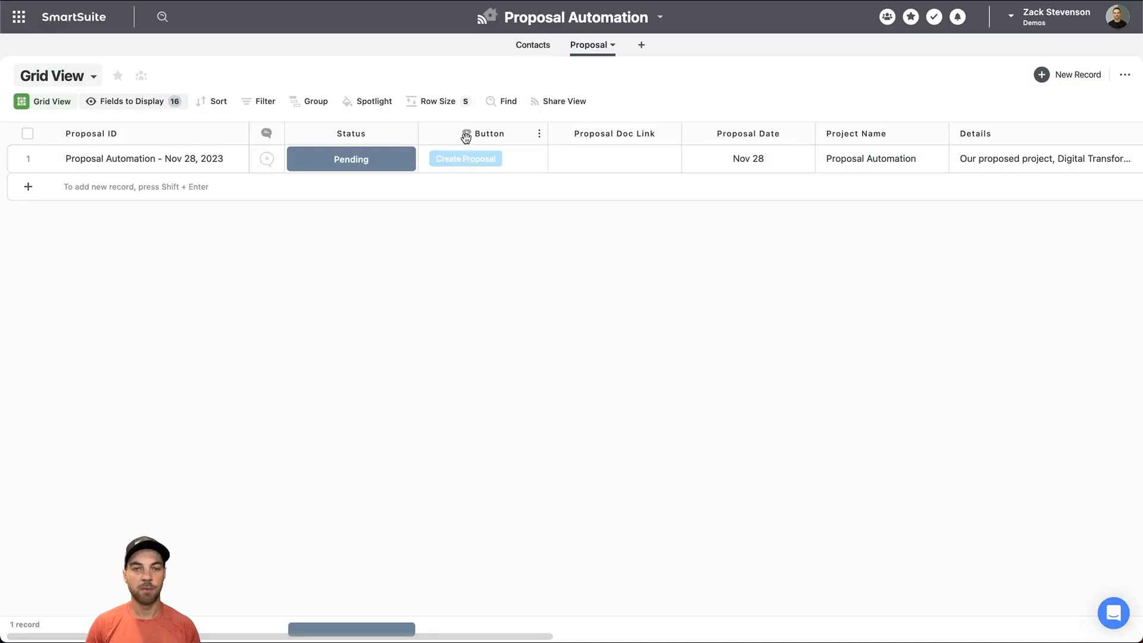
# - Put the new webhook URL into the Create Proposal button formula, save, and press it
pyautogui.click(486, 133)
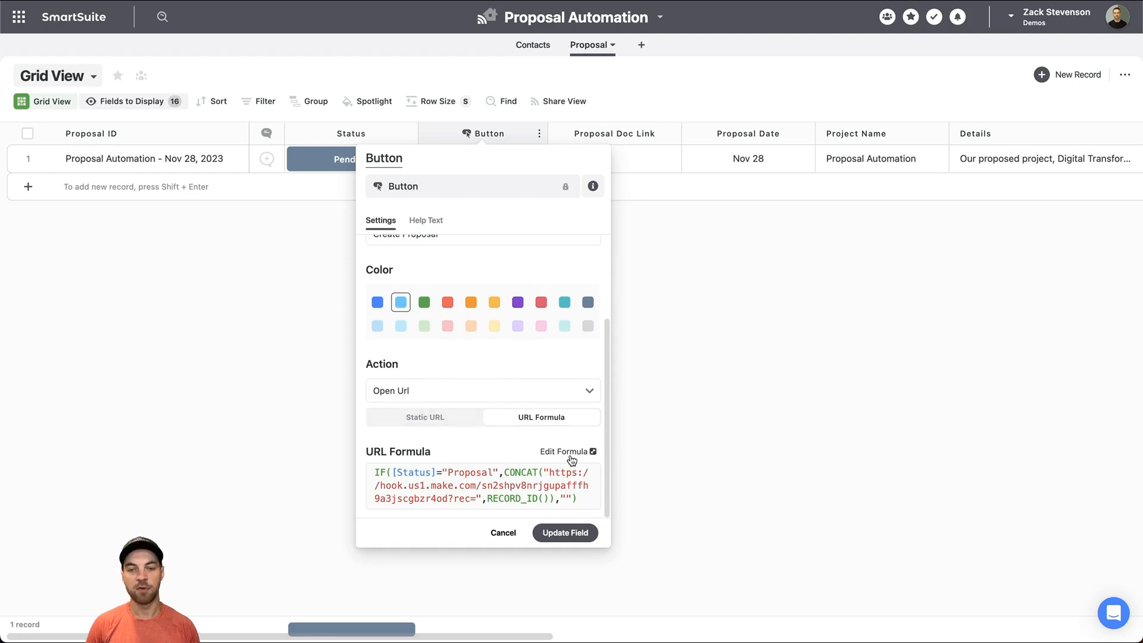
pyautogui.click(564, 451)
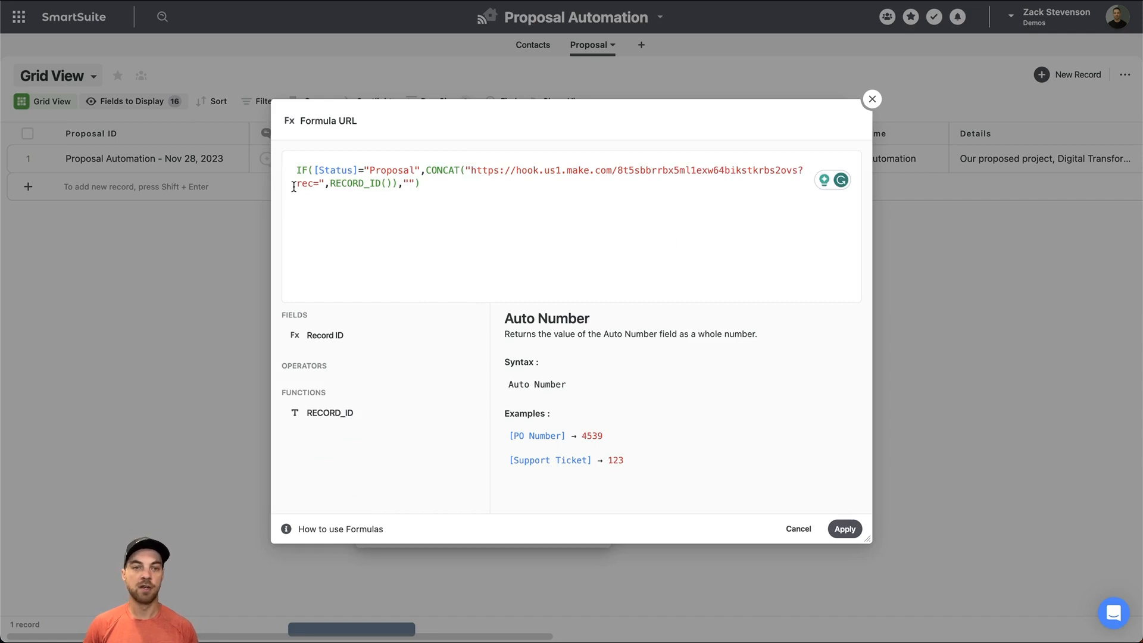
pyautogui.doubleClick(304, 182)
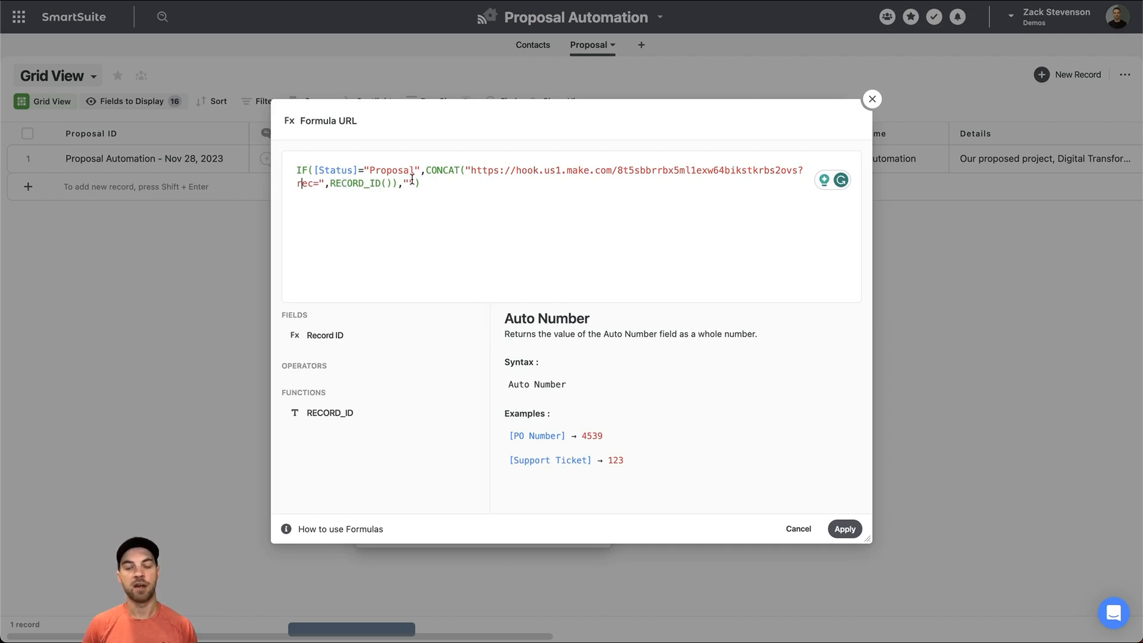
pyautogui.write('"')
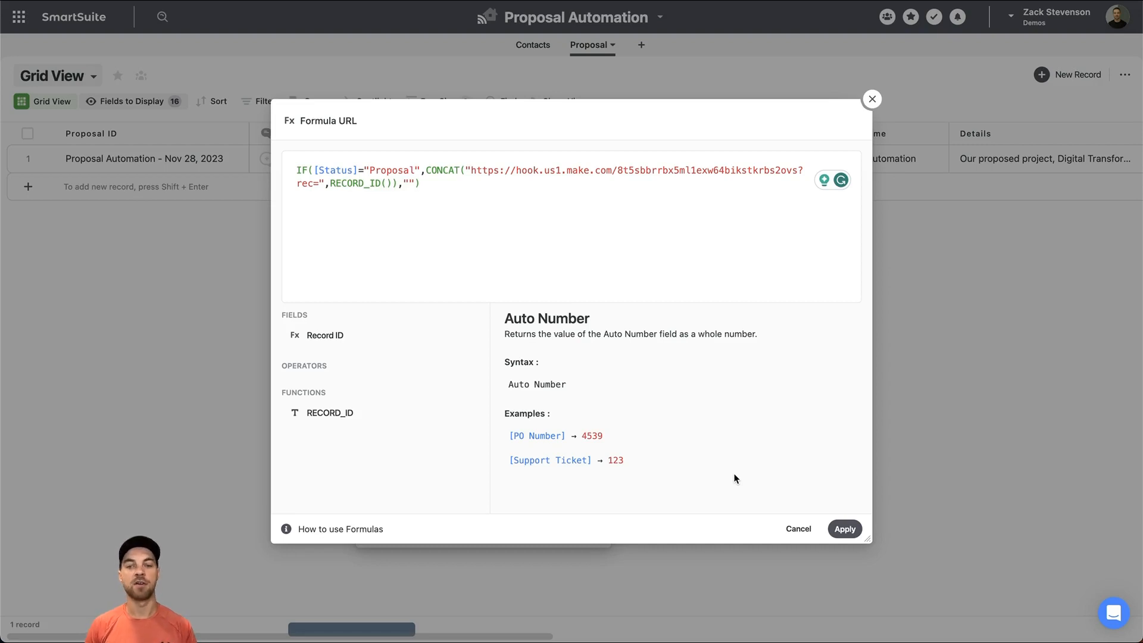
pyautogui.click(844, 528)
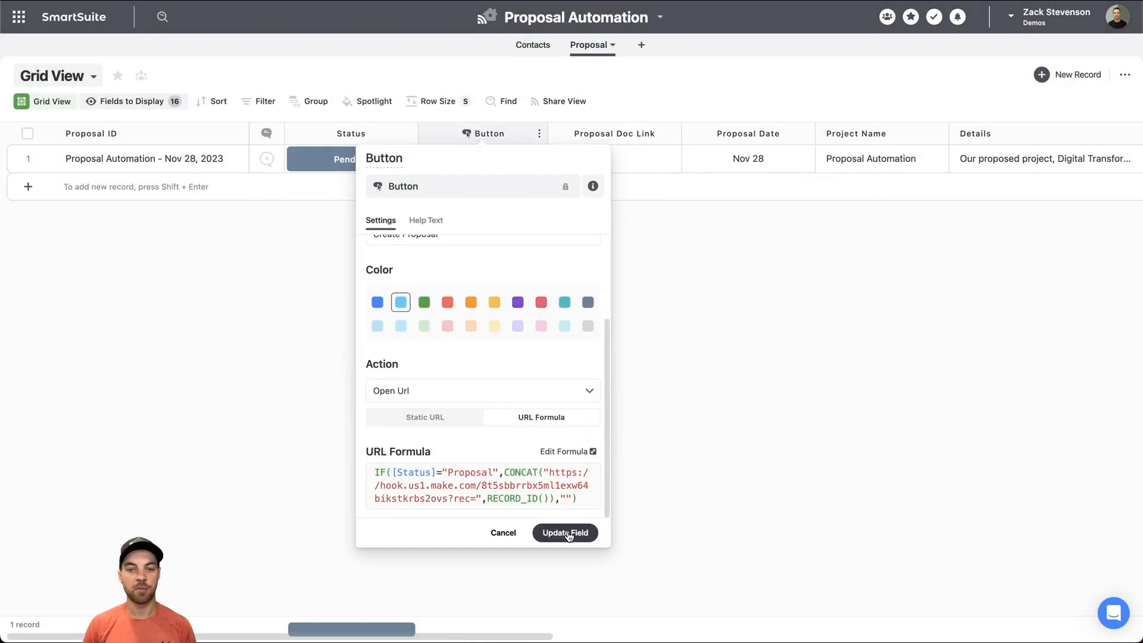
pyautogui.click(565, 532)
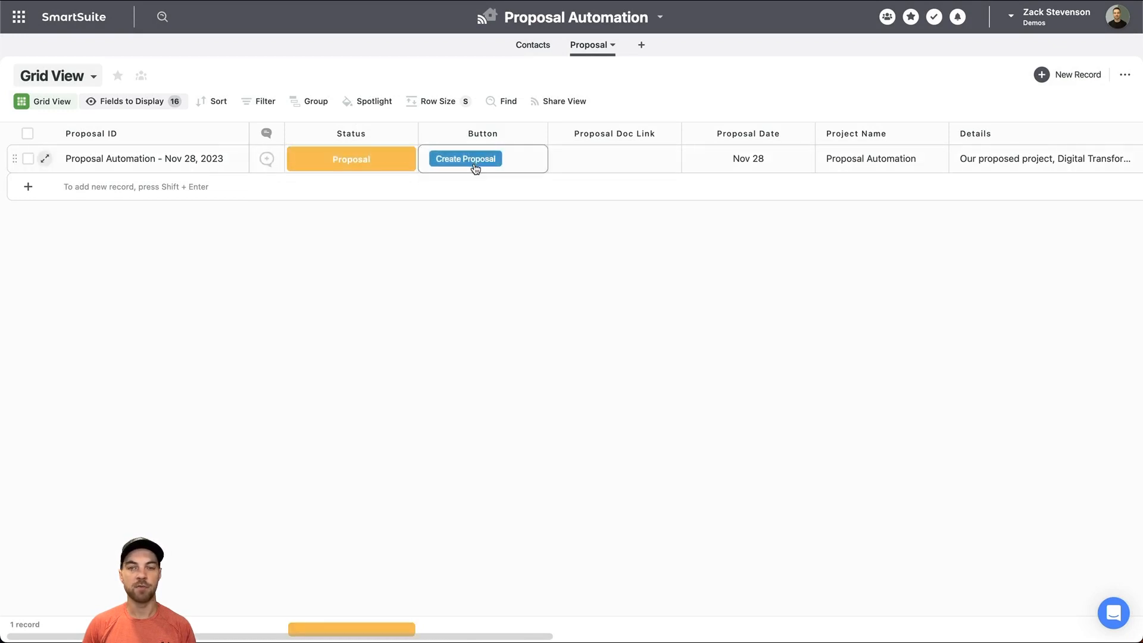
pyautogui.click(464, 158)
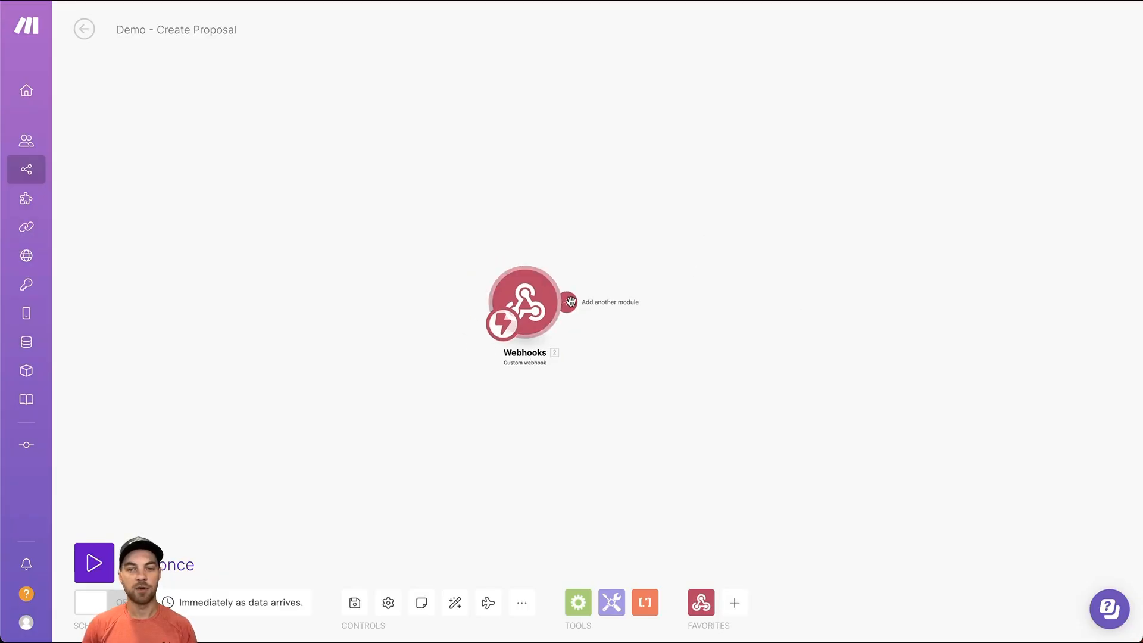
# - Add a SmartSuite Get a Record module after the webhook
pyautogui.click(569, 302)
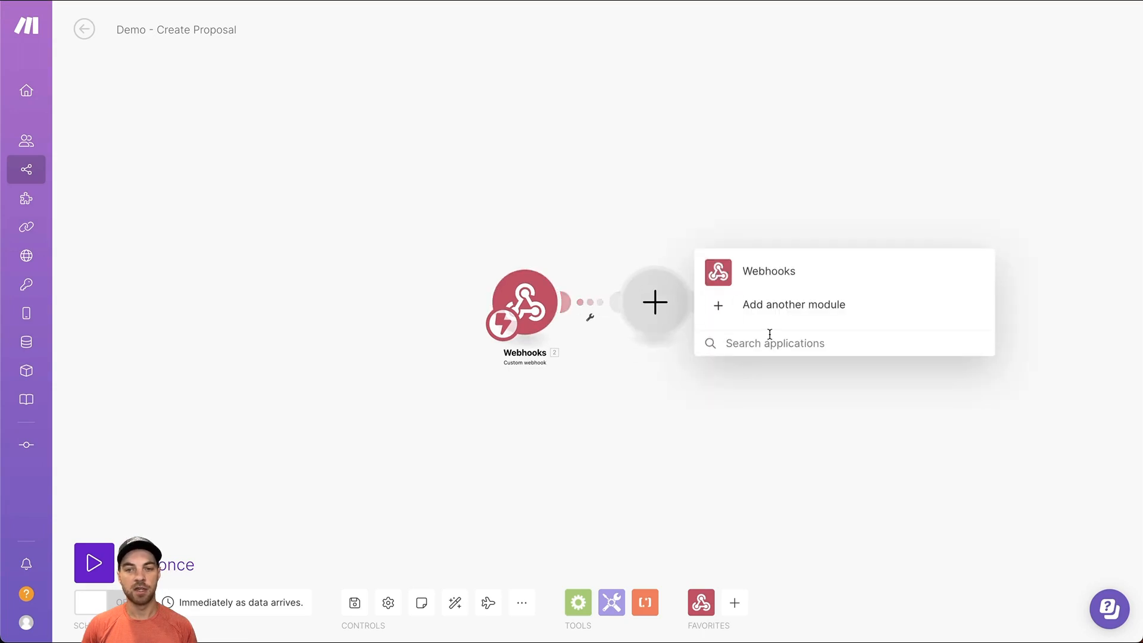
pyautogui.write('smartsuite')
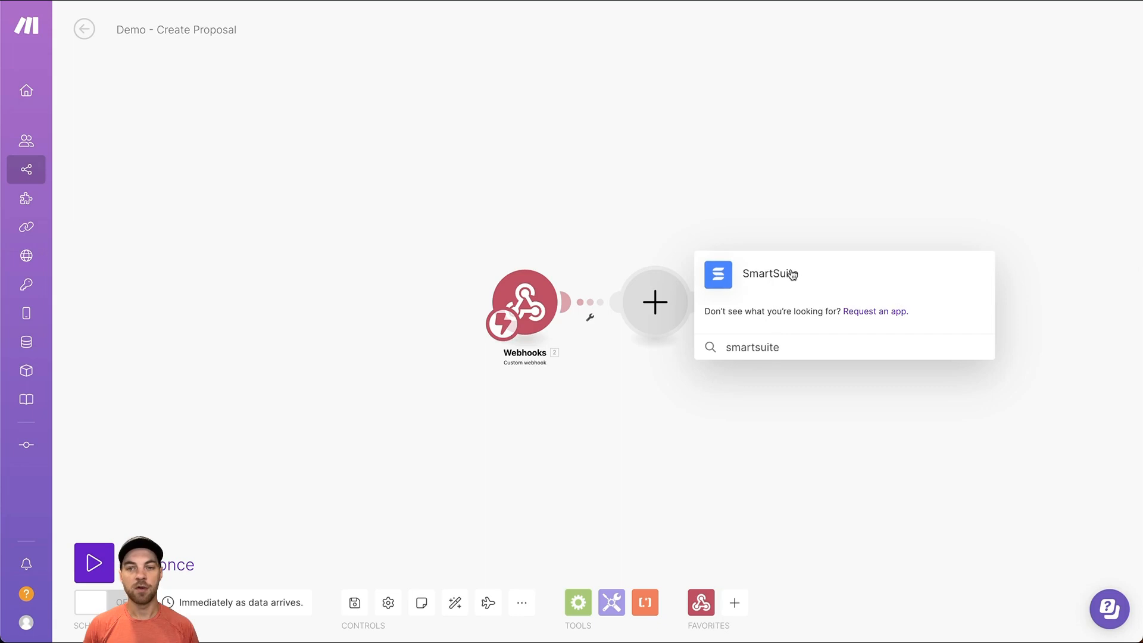
pyautogui.click(770, 273)
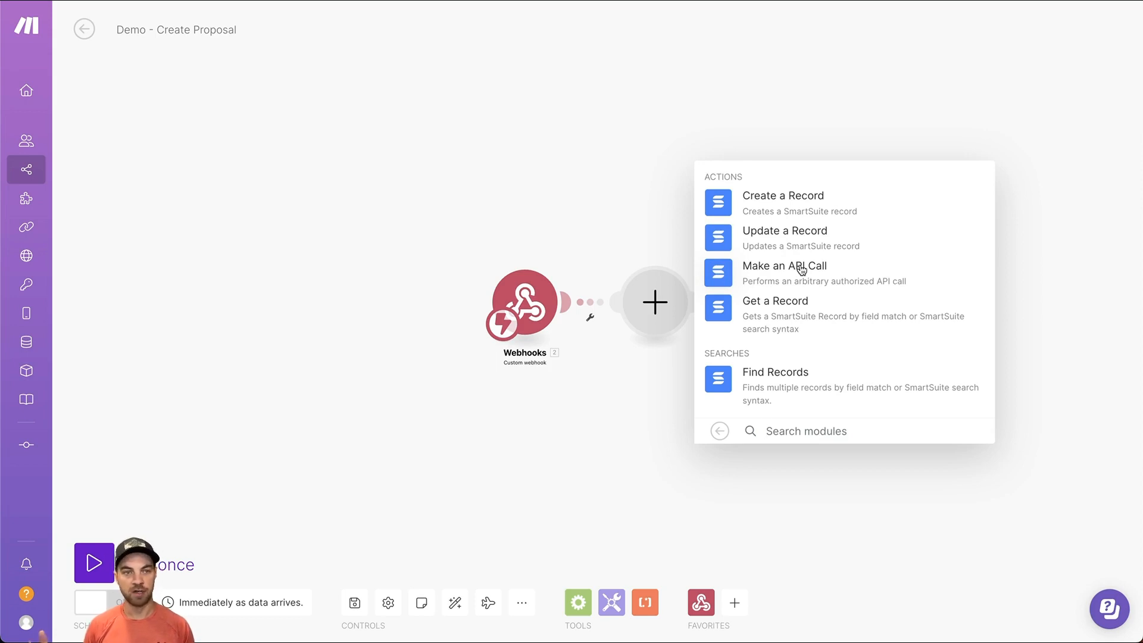
pyautogui.moveTo(825, 275)
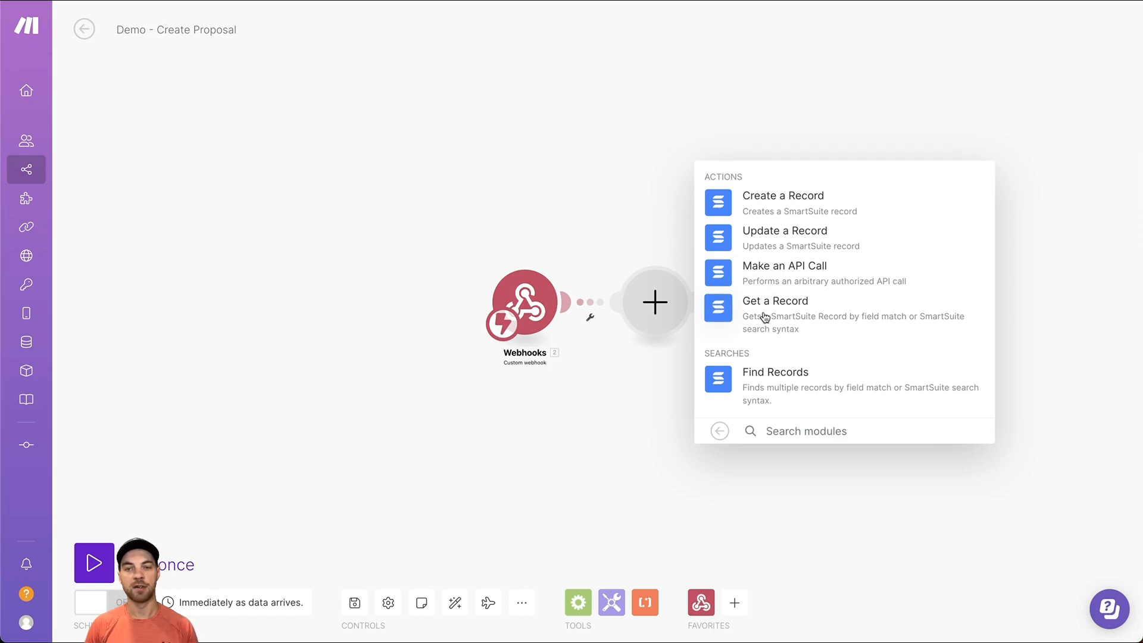
pyautogui.click(775, 300)
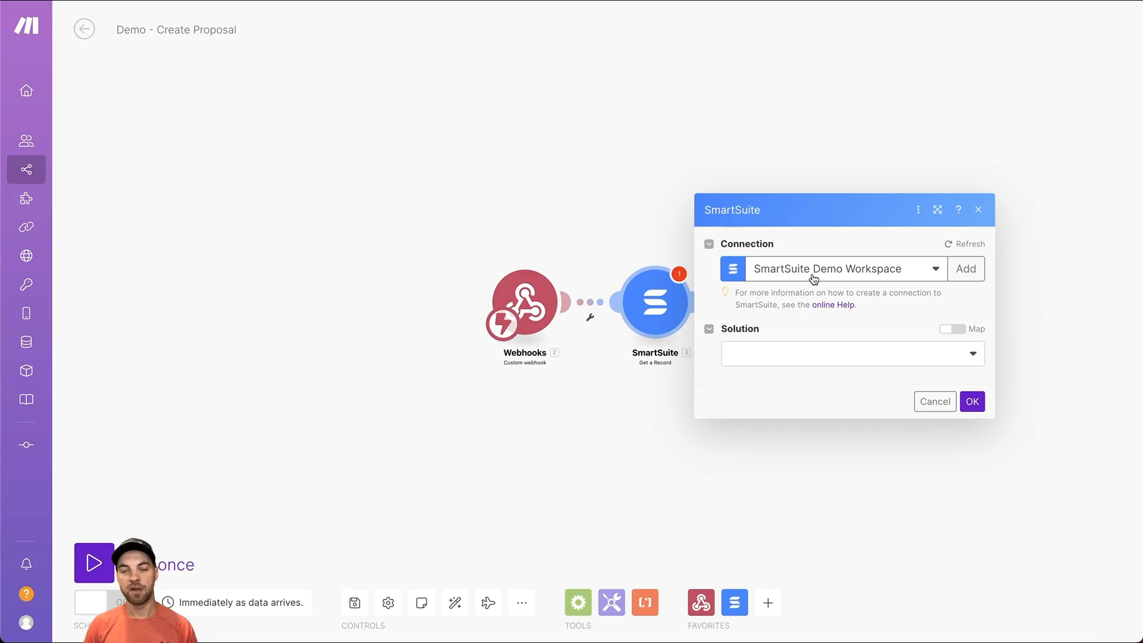
# - Set solution Proposal Automation, table Proposal, and search field Record ID
pyautogui.click(850, 354)
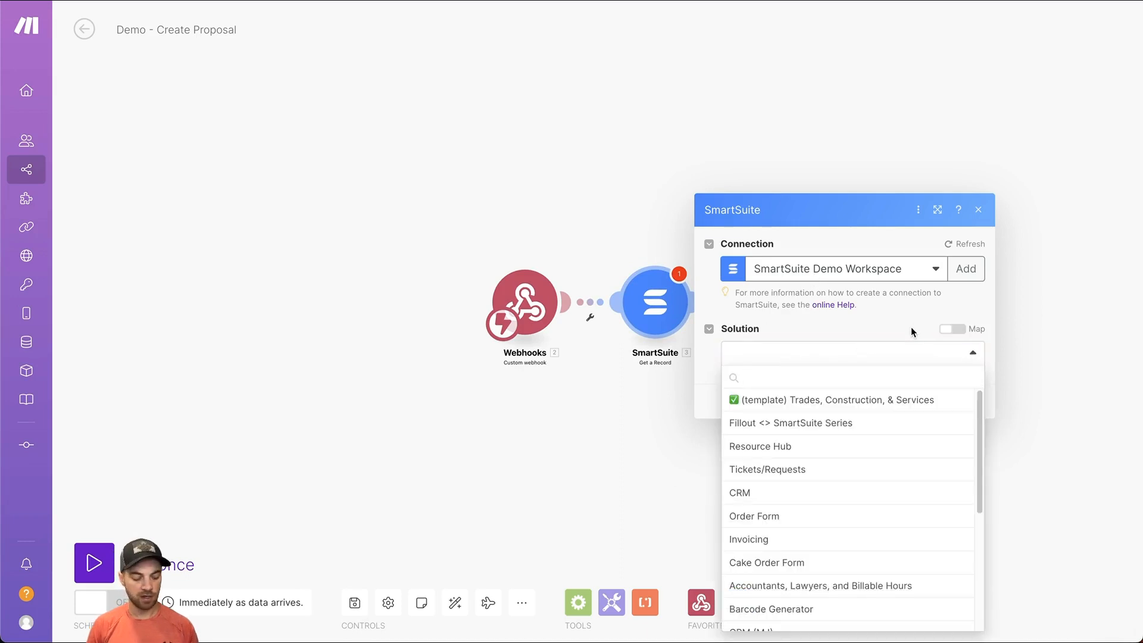
pyautogui.write('auto')
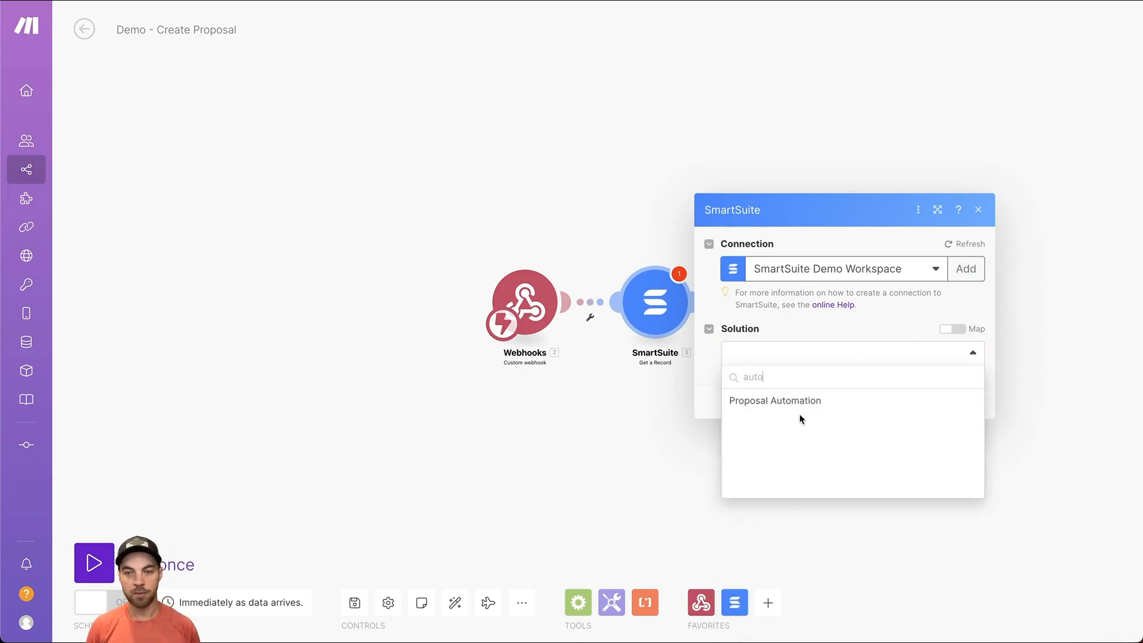
pyautogui.click(775, 400)
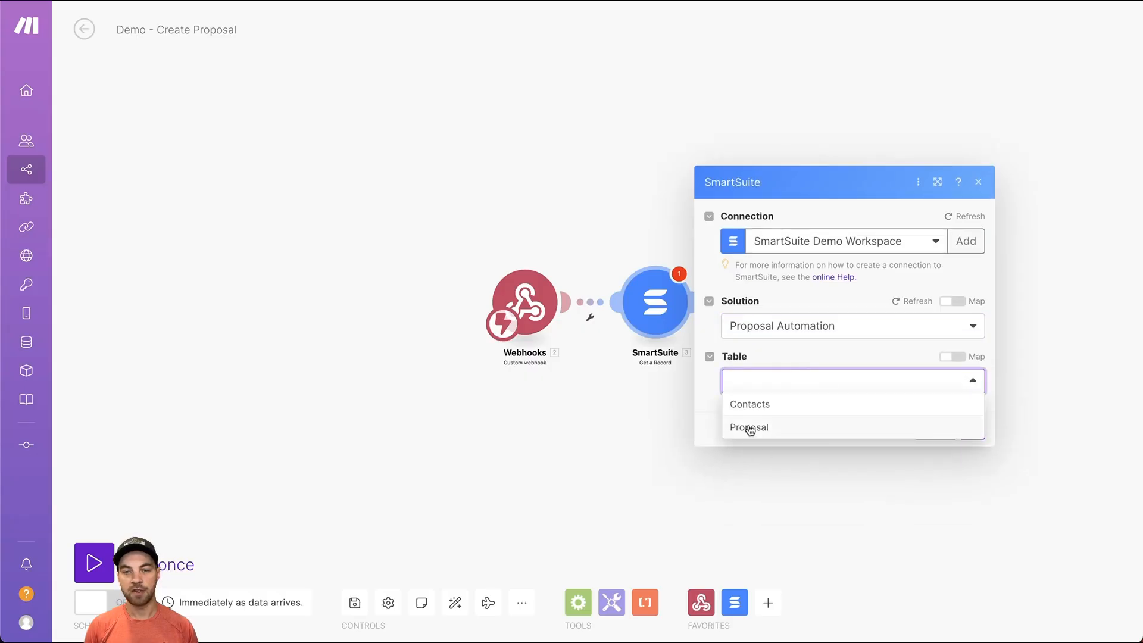
pyautogui.click(749, 427)
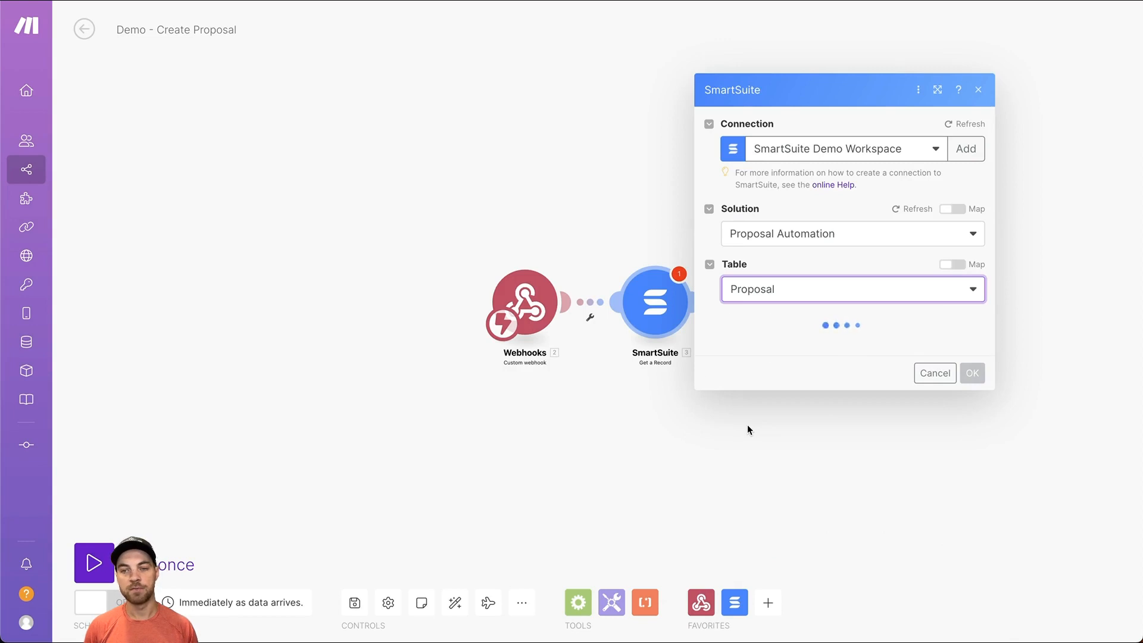
pyautogui.click(851, 342)
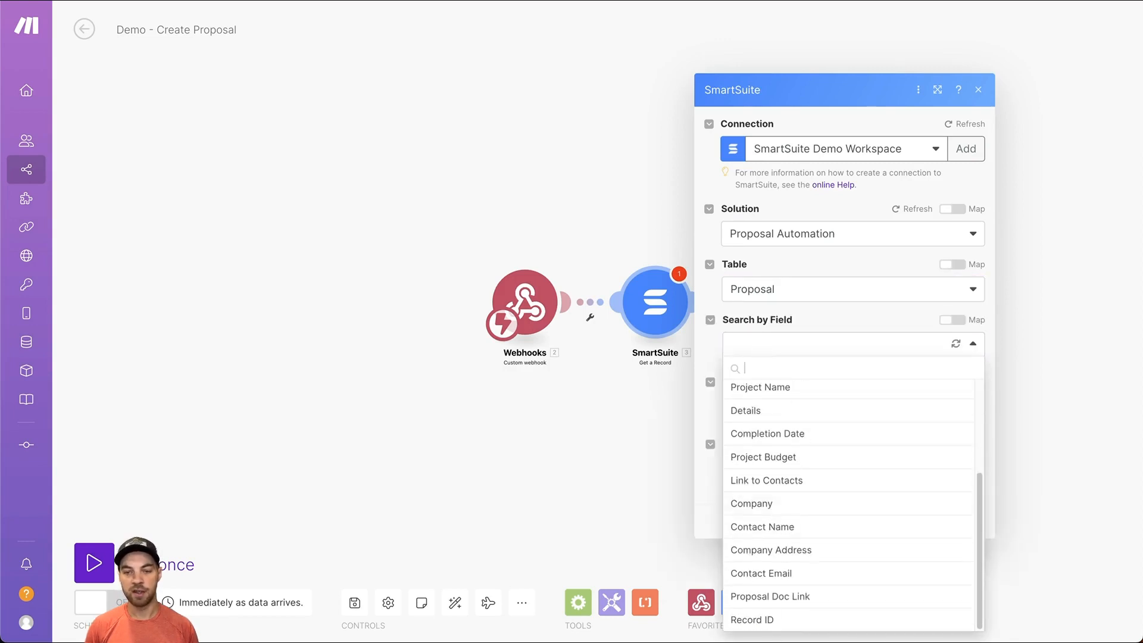
pyautogui.click(751, 619)
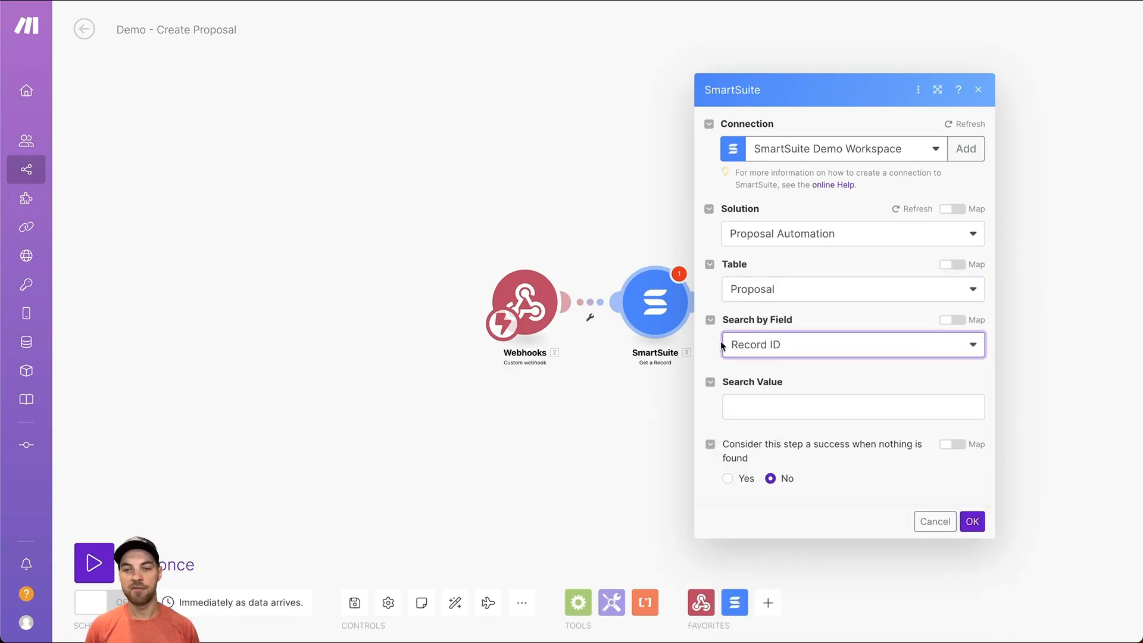
pyautogui.moveTo(796, 375)
pyautogui.write('1')
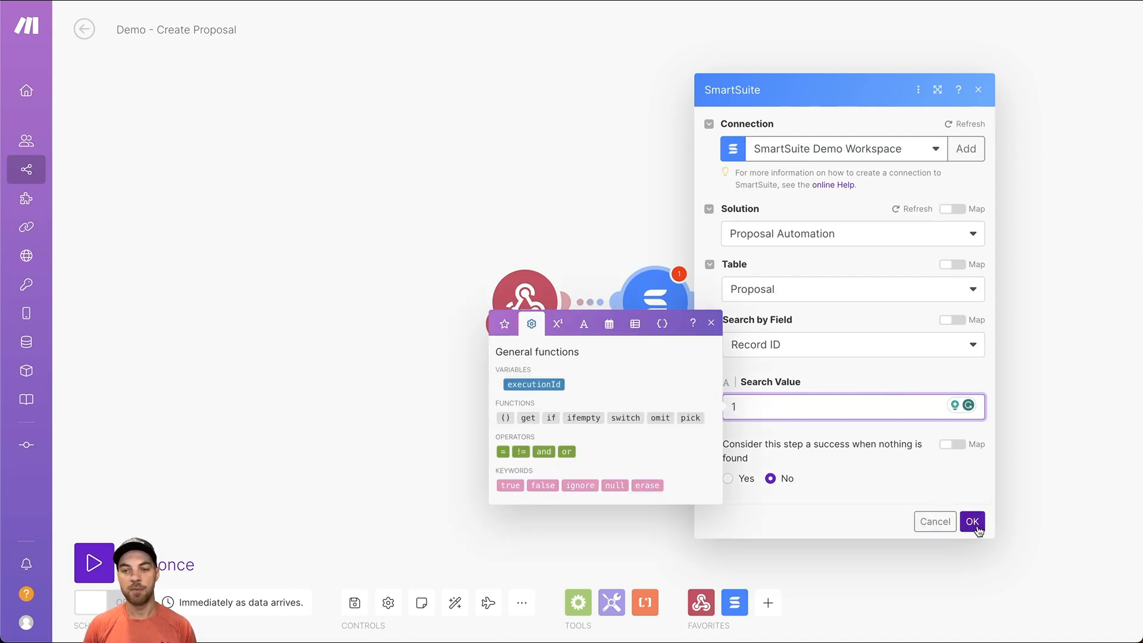
pyautogui.click(971, 522)
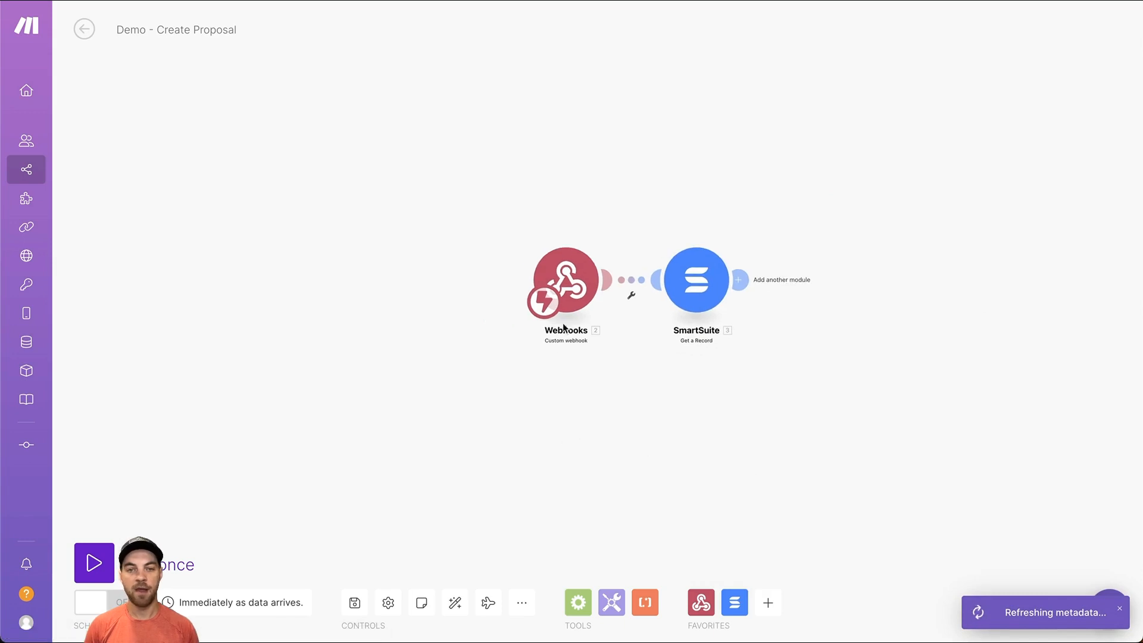
# - Run only the webhook and send a record from SmartSuite's Create Proposal button
pyautogui.rightClick(565, 279)
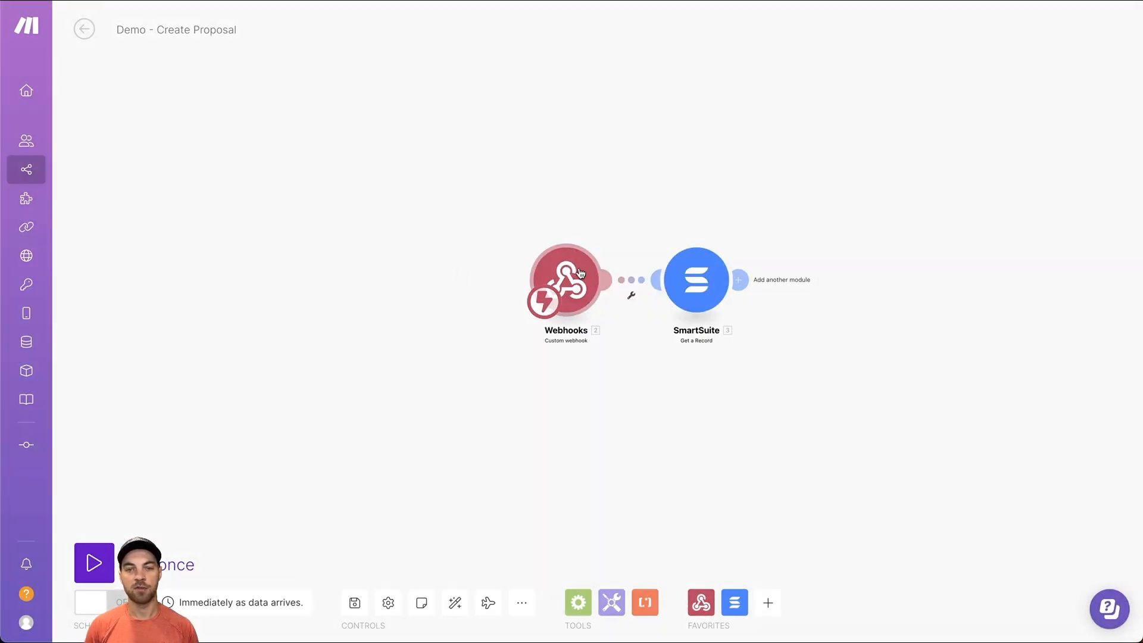
pyautogui.click(93, 562)
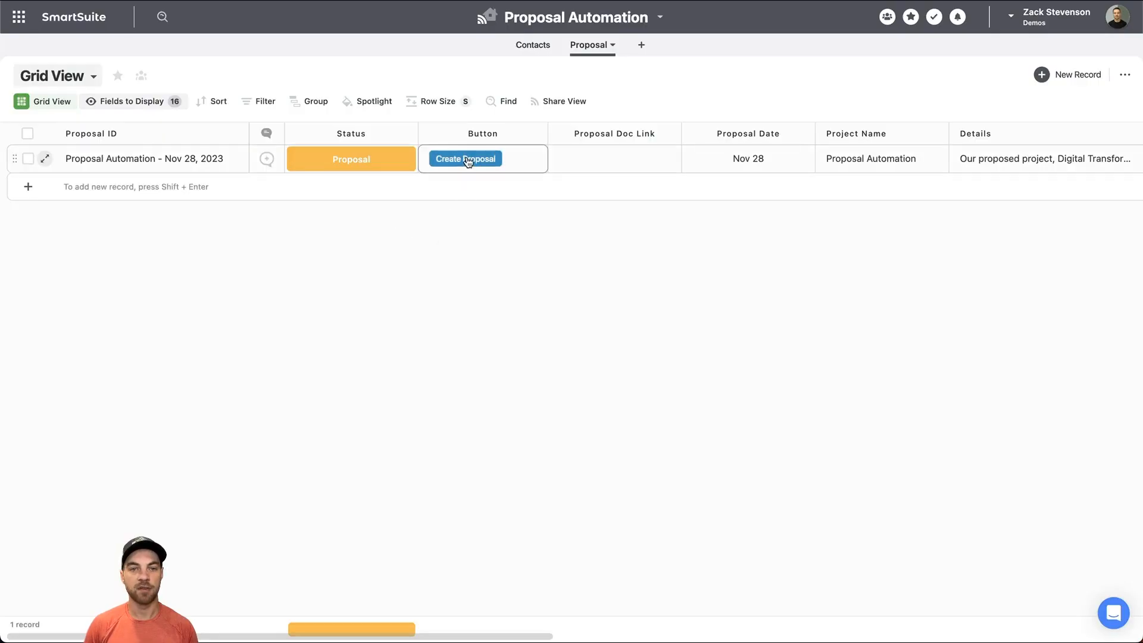
pyautogui.click(466, 159)
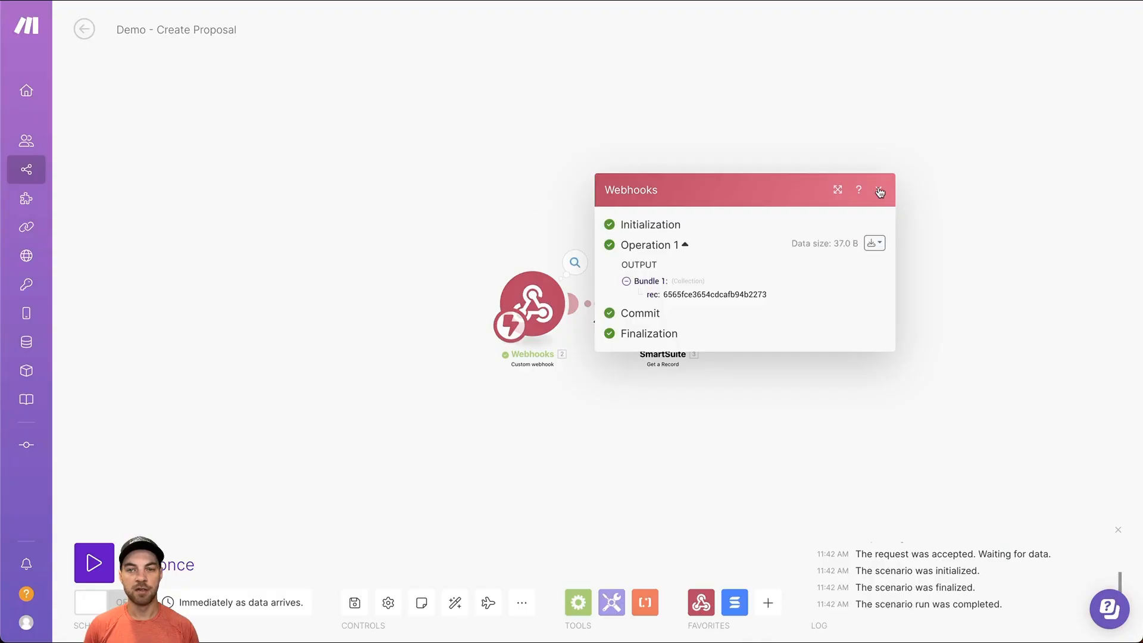
pyautogui.click(879, 190)
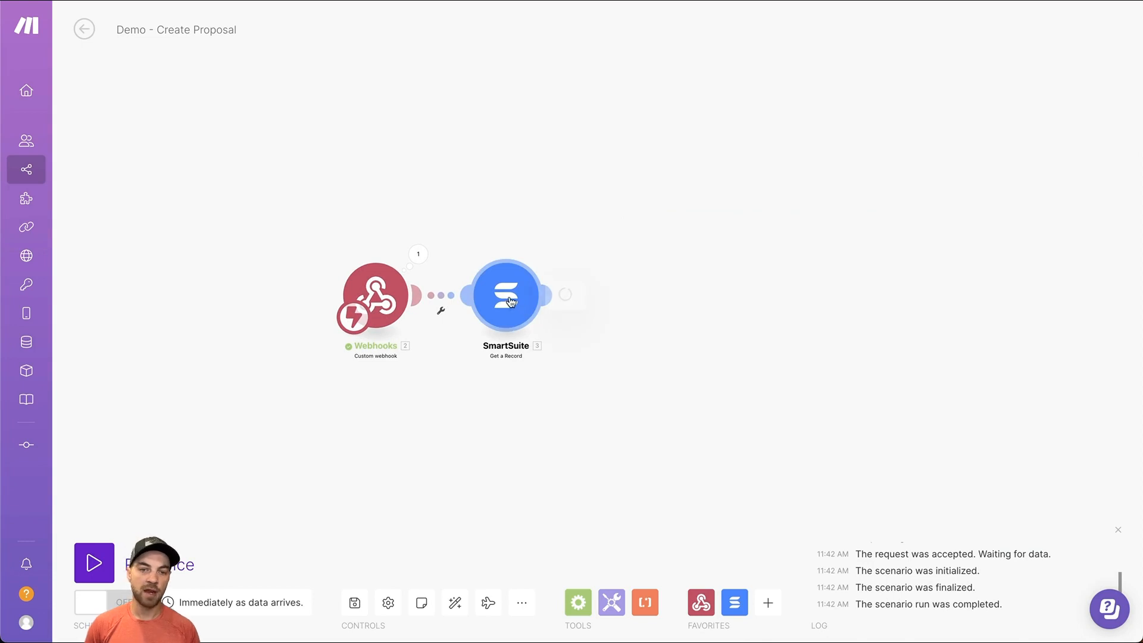
# - Map the received 2.rec value into Get a Record's Search Value
pyautogui.click(505, 295)
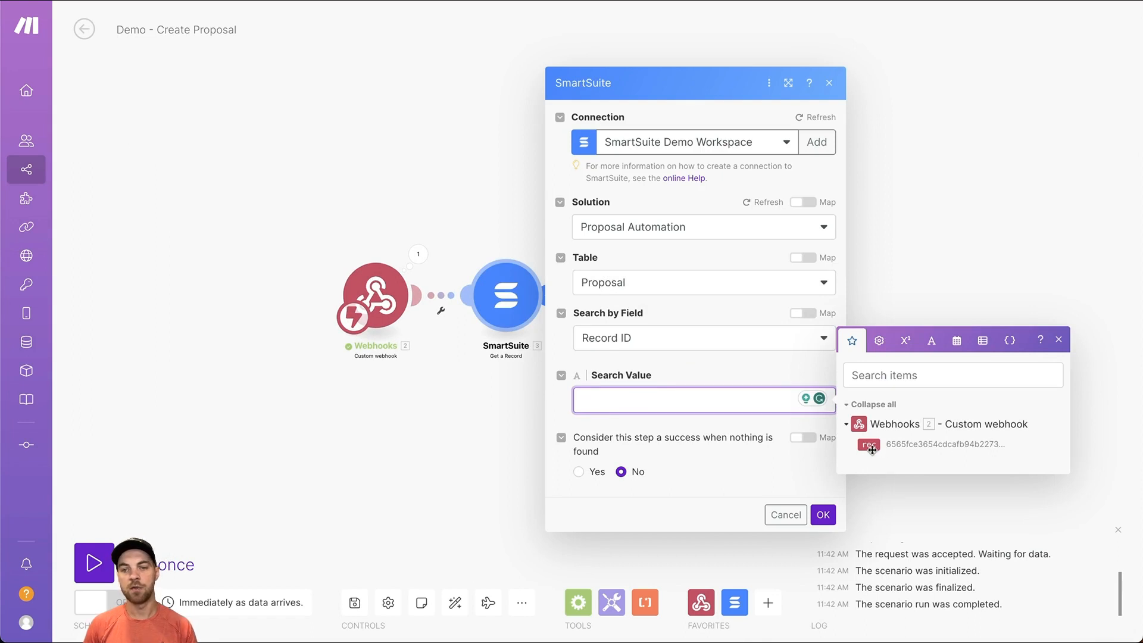
pyautogui.click(868, 444)
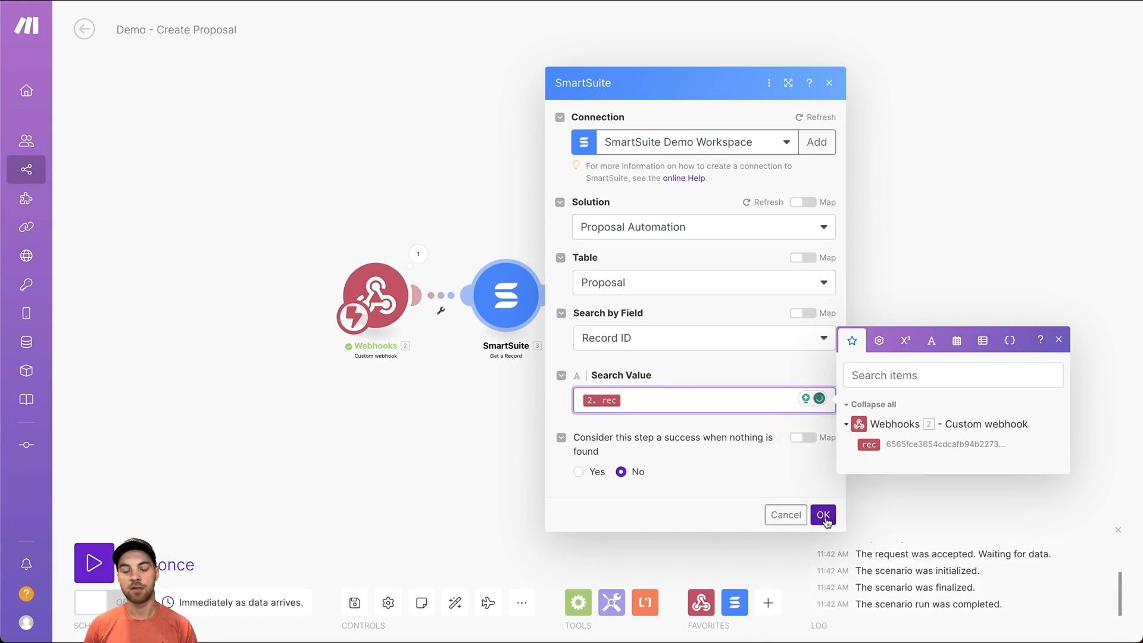
pyautogui.click(823, 514)
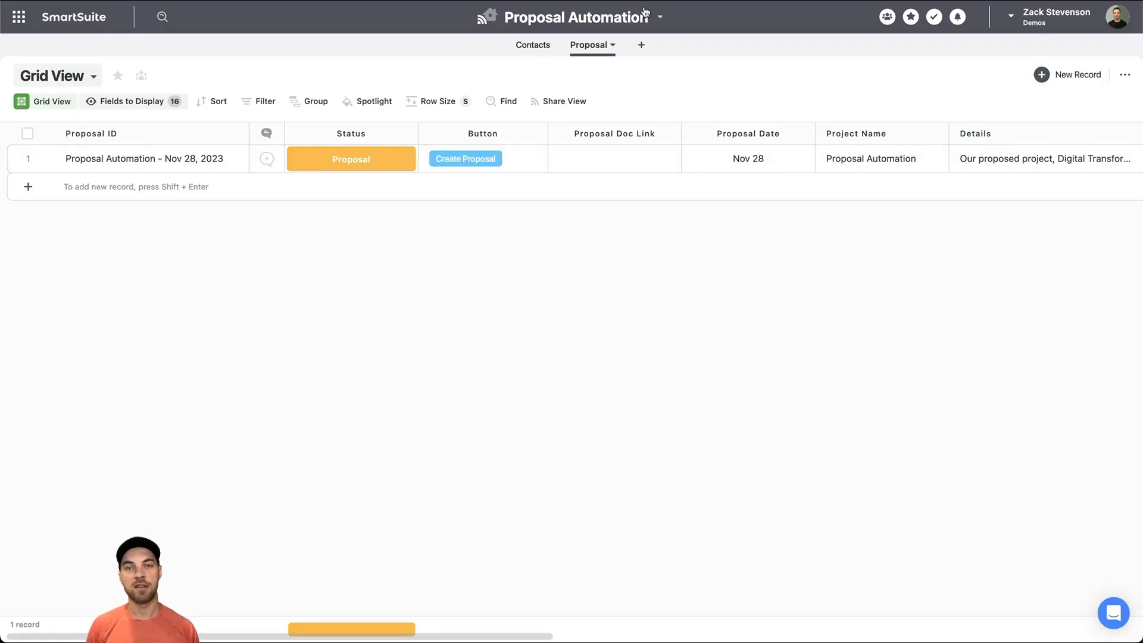
pyautogui.click(465, 159)
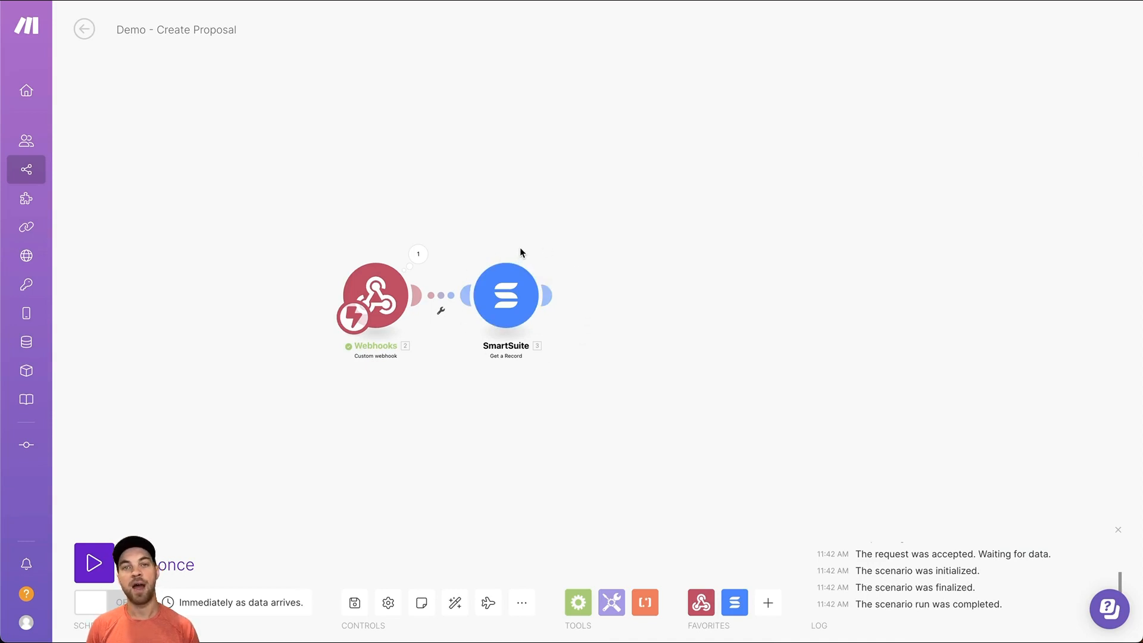
pyautogui.moveTo(525, 255)
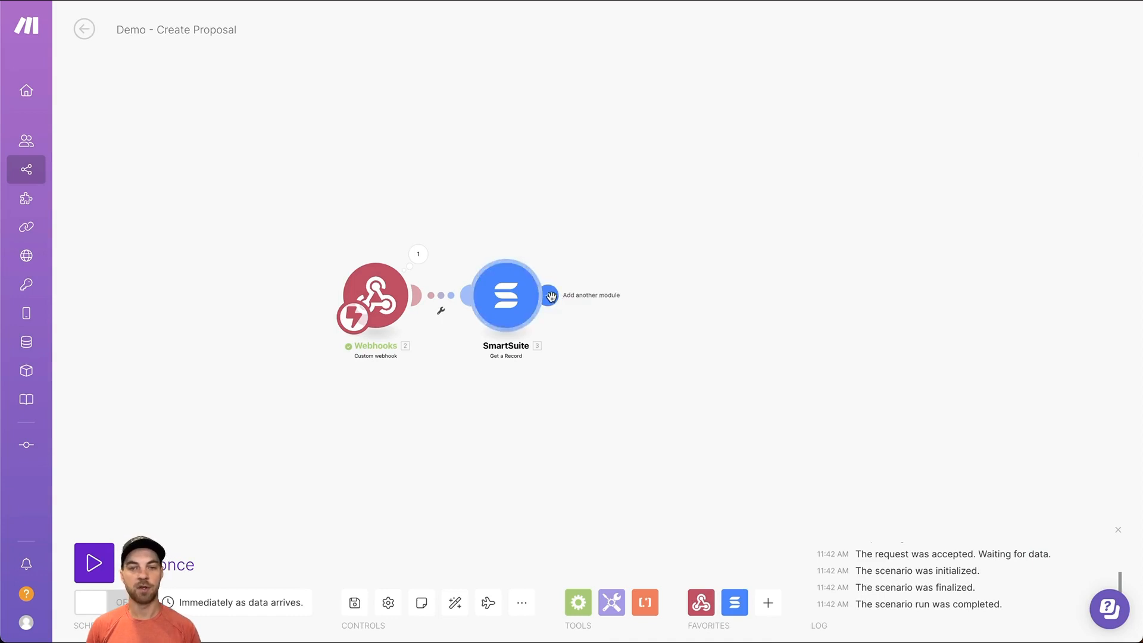
# - Add a Google Docs 'Create a Document from a Template' module after SmartSuite
pyautogui.click(551, 296)
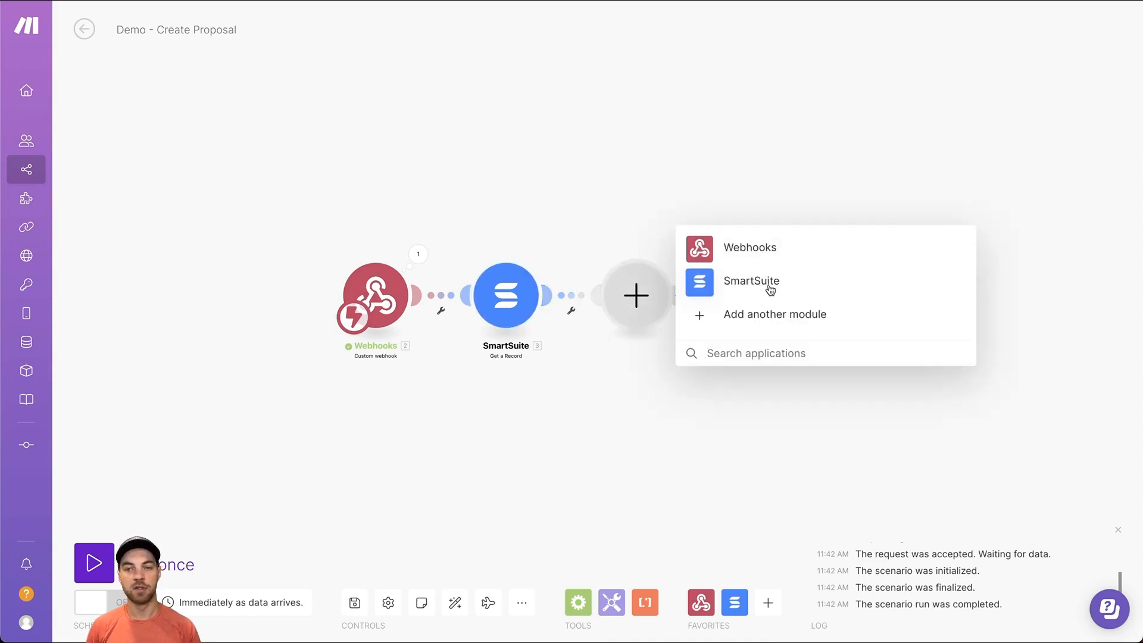
pyautogui.write('docs')
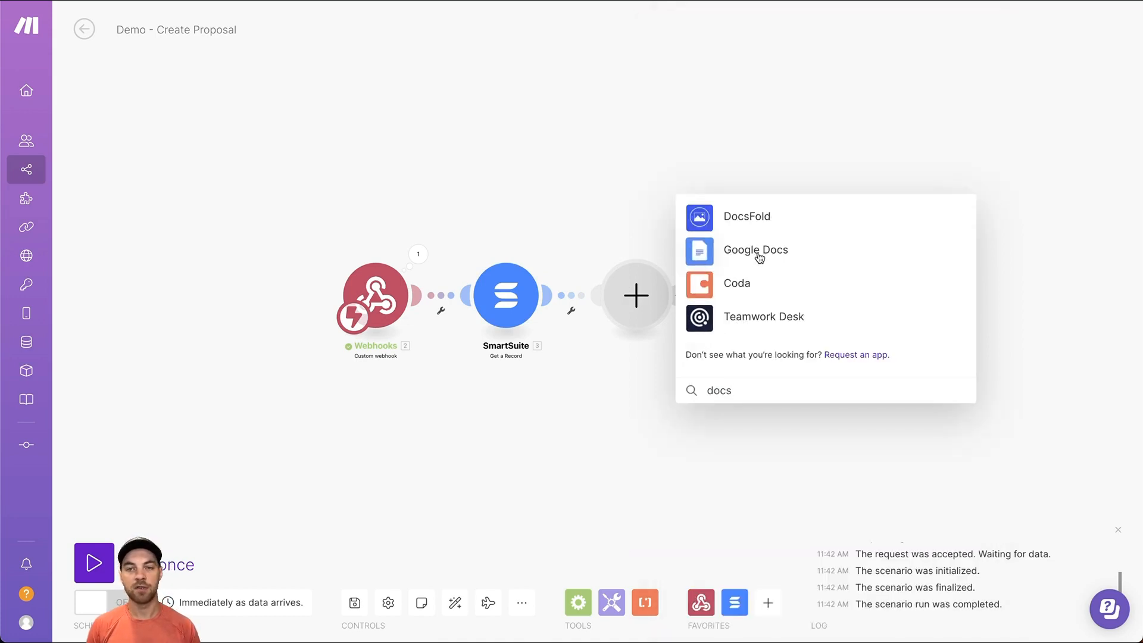
pyautogui.click(755, 250)
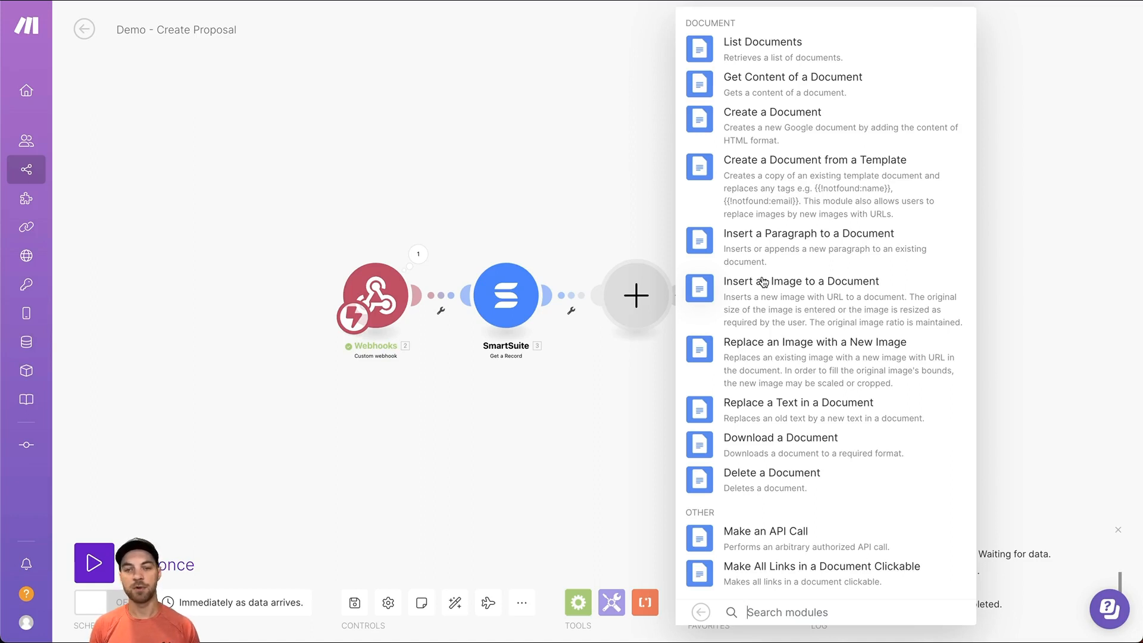
pyautogui.moveTo(813, 173)
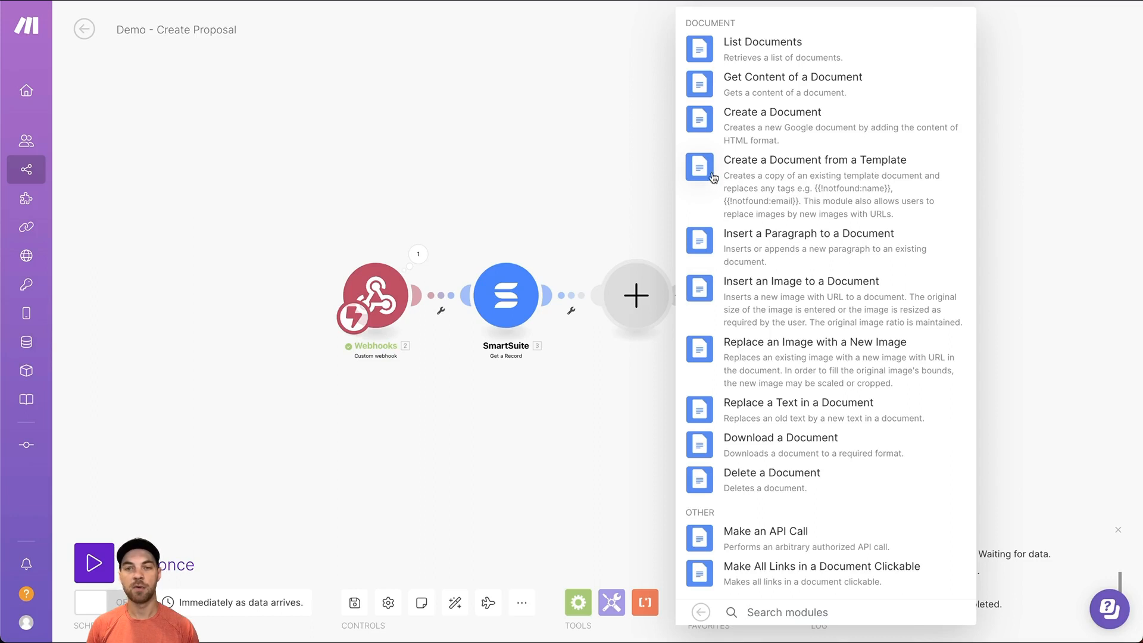
pyautogui.click(814, 160)
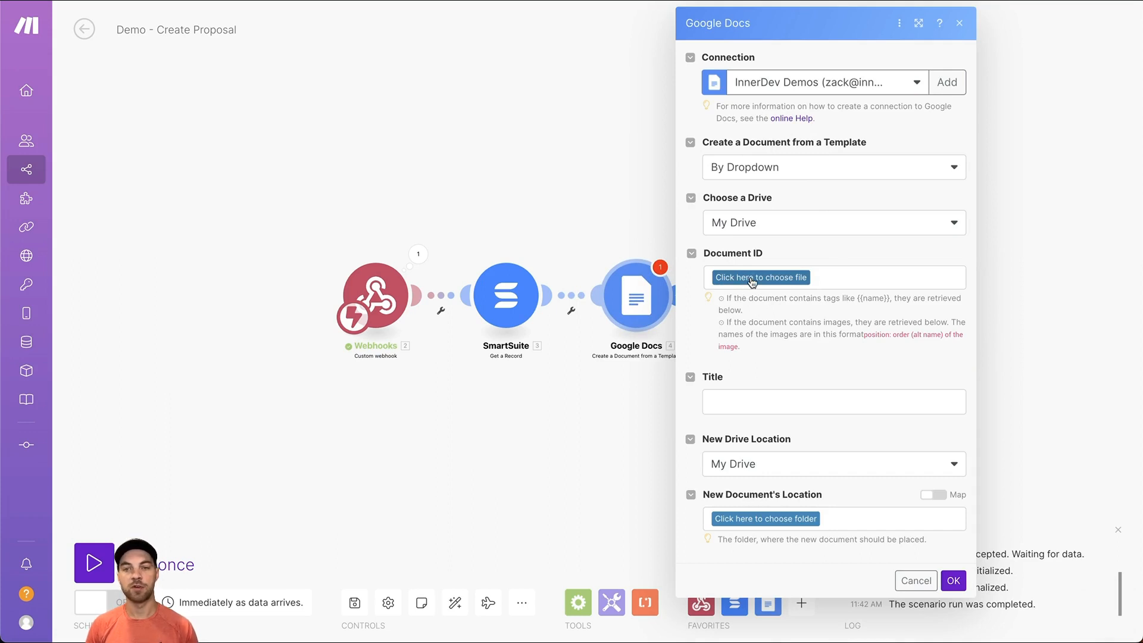
# - Choose _DEMO FOLDER / Proposal template - demo as the template document
pyautogui.click(760, 277)
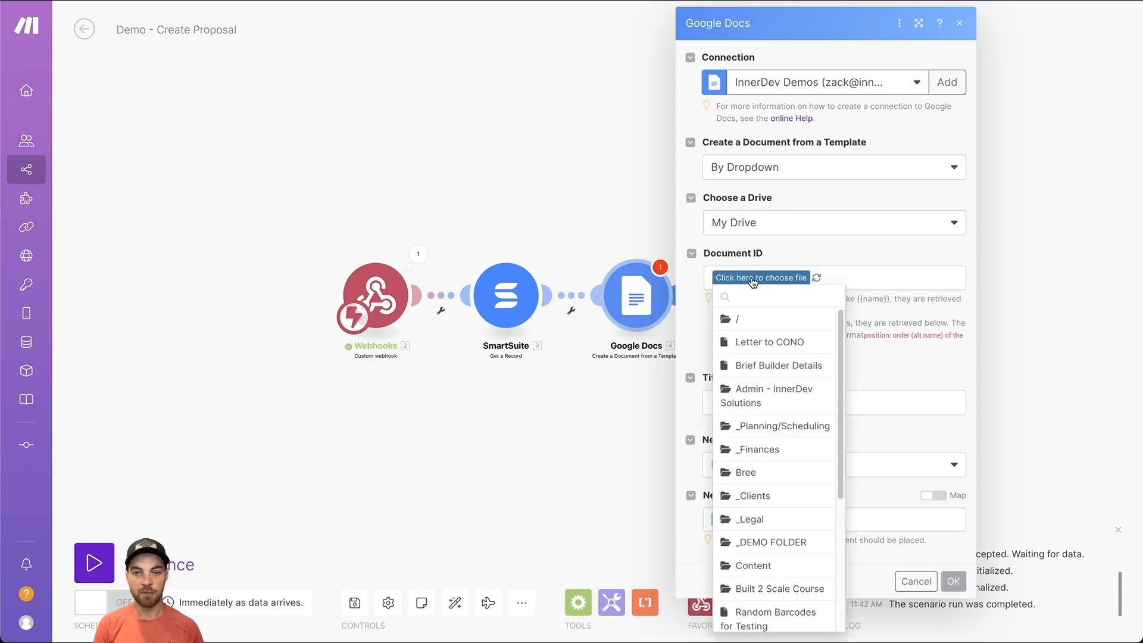
pyautogui.write('demo')
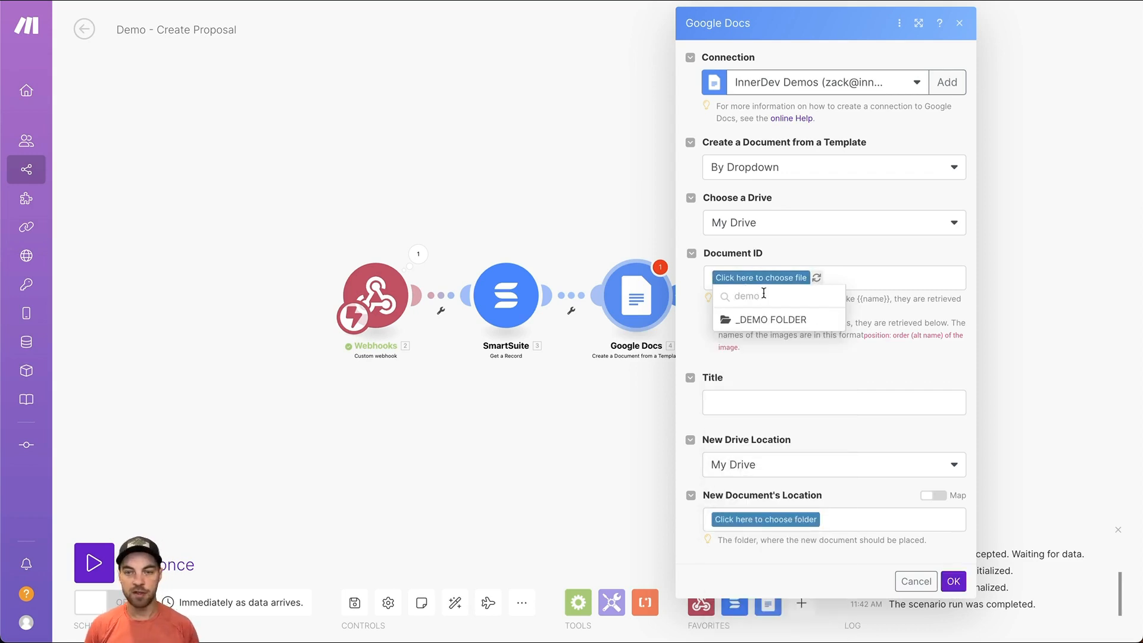
pyautogui.click(772, 319)
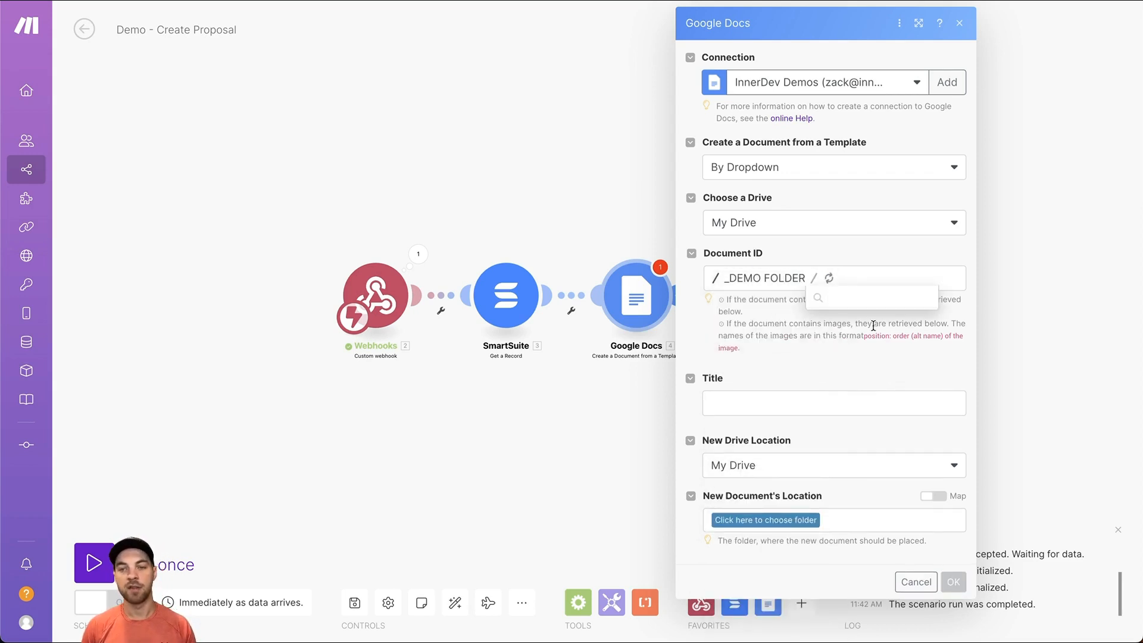
pyautogui.click(831, 278)
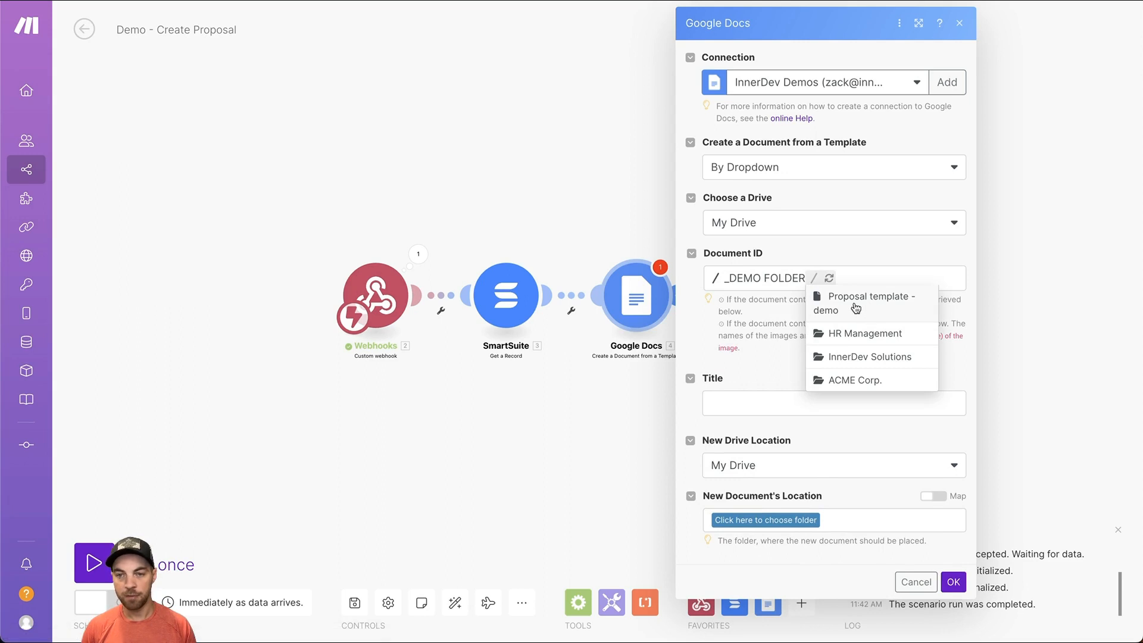
pyautogui.click(865, 303)
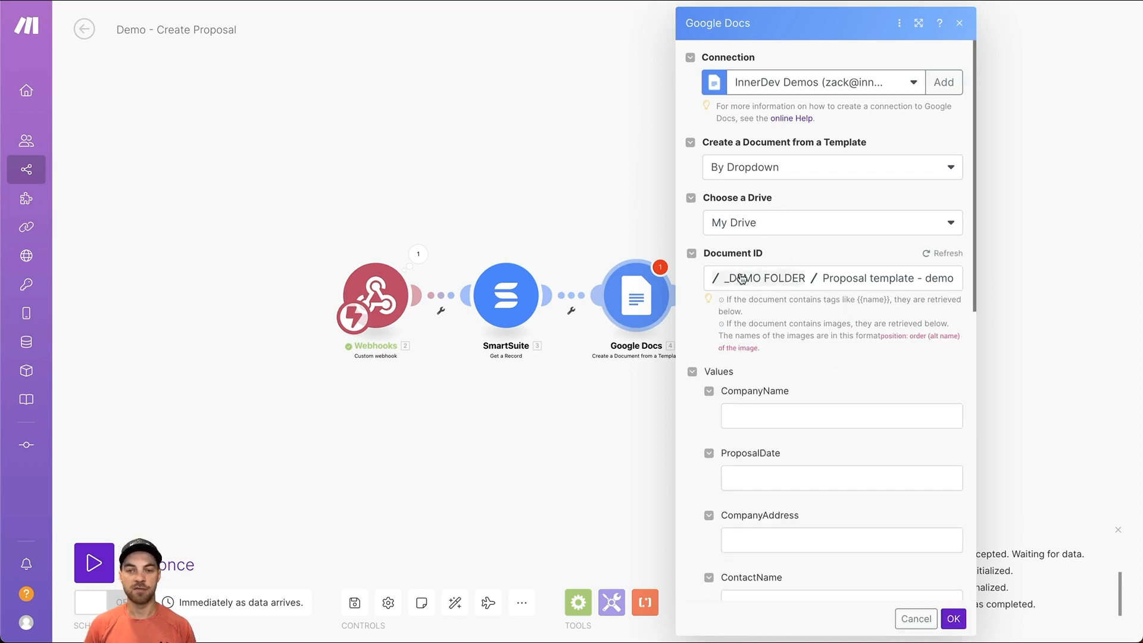
pyautogui.scroll(-3)
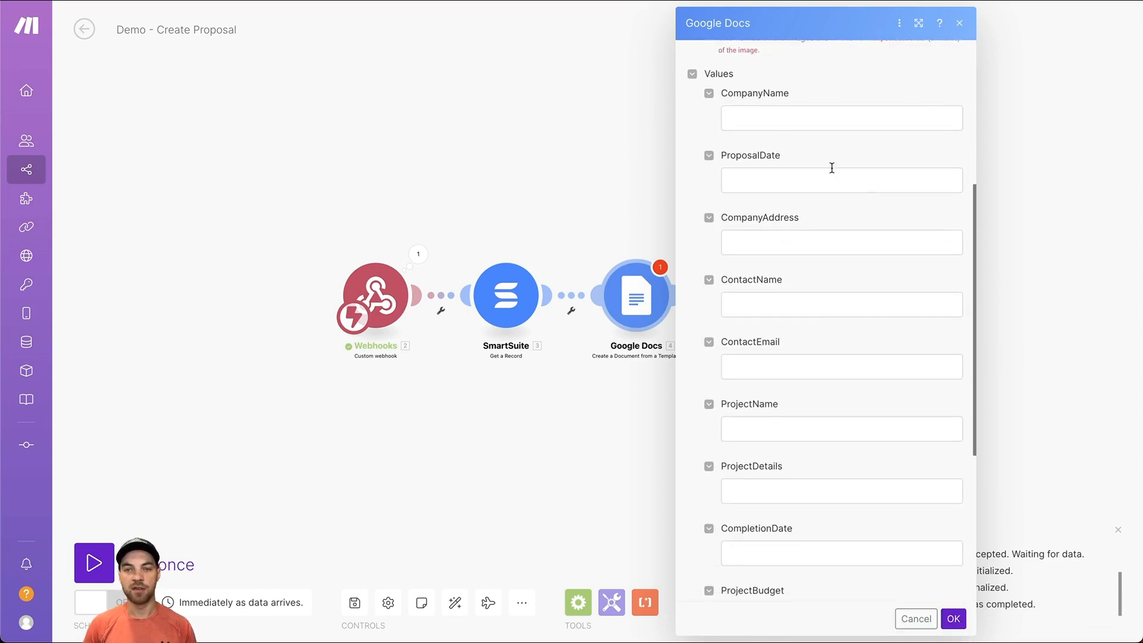
pyautogui.moveTo(740, 221)
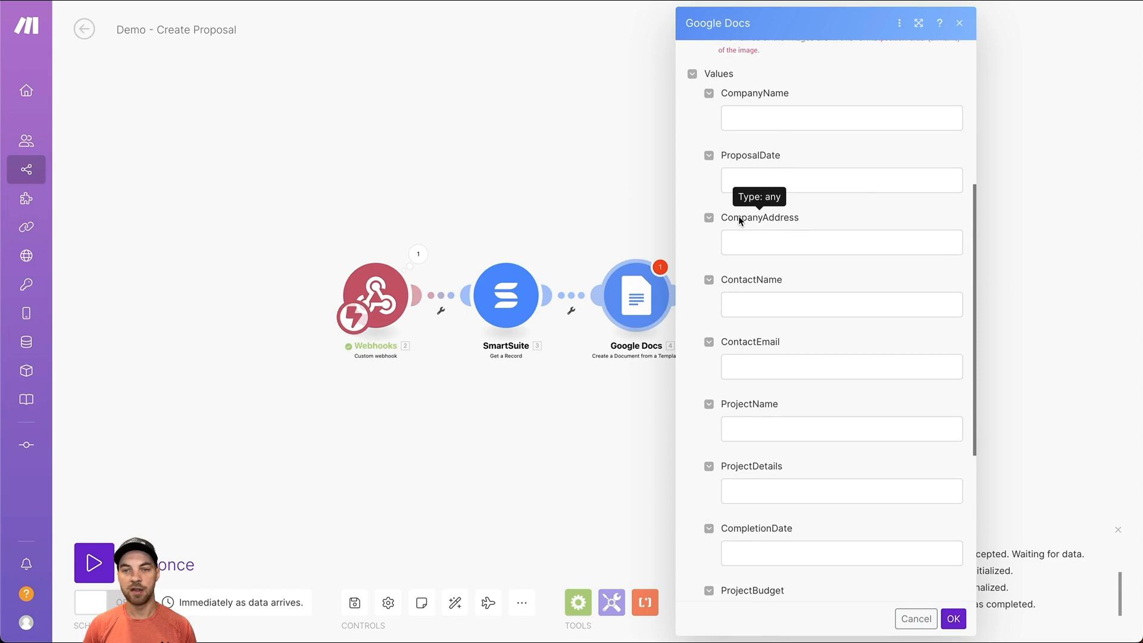
pyautogui.moveTo(769, 221)
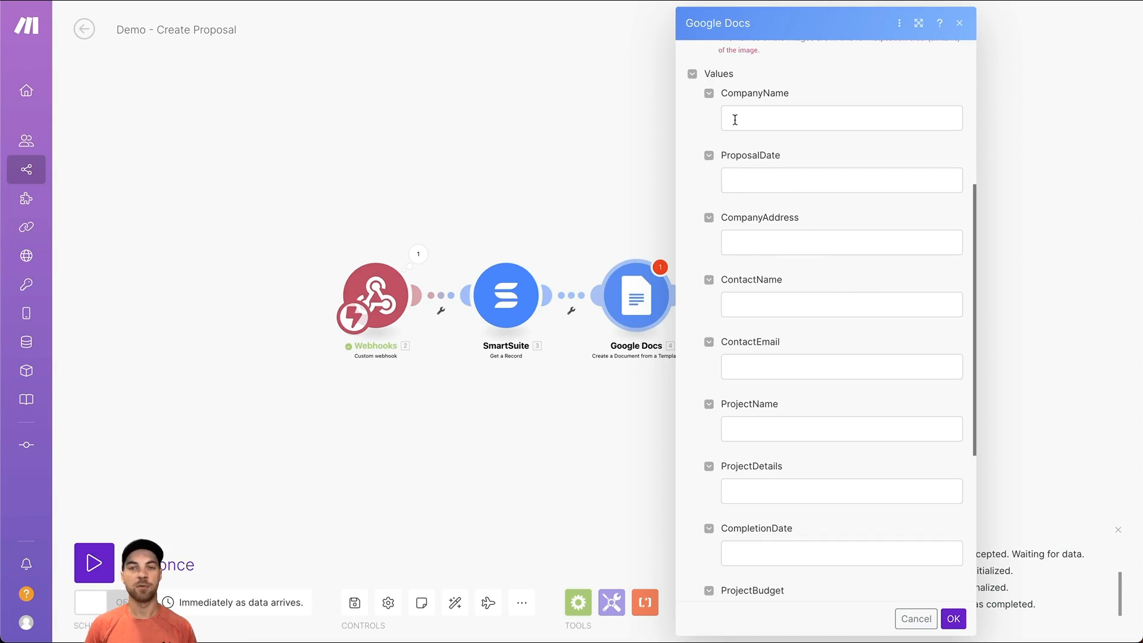
pyautogui.click(838, 117)
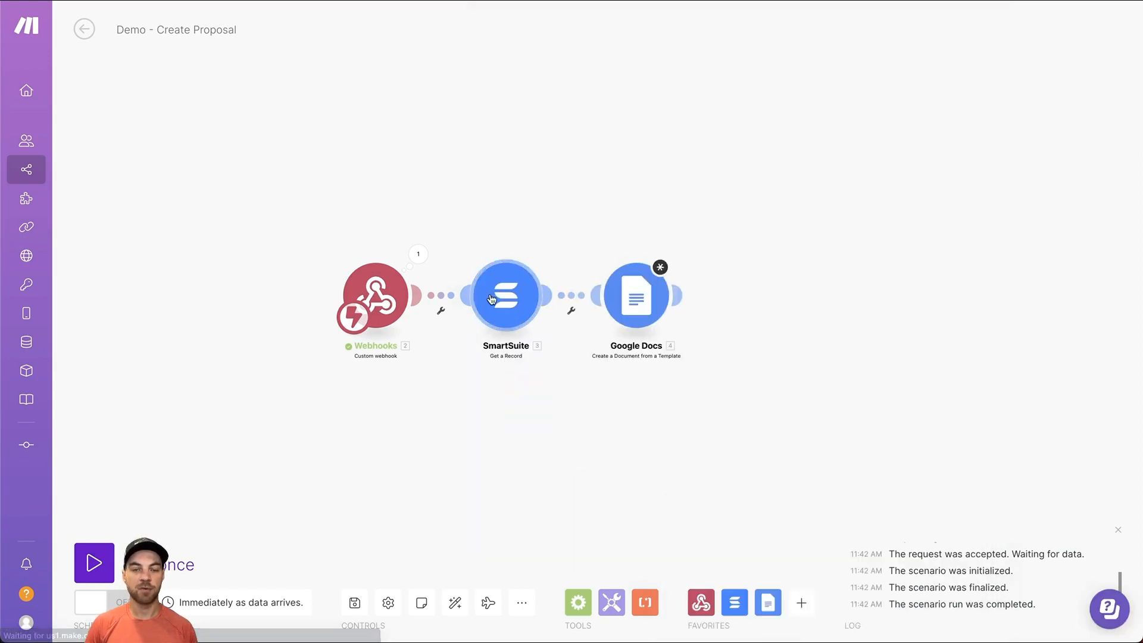
pyautogui.click(636, 295)
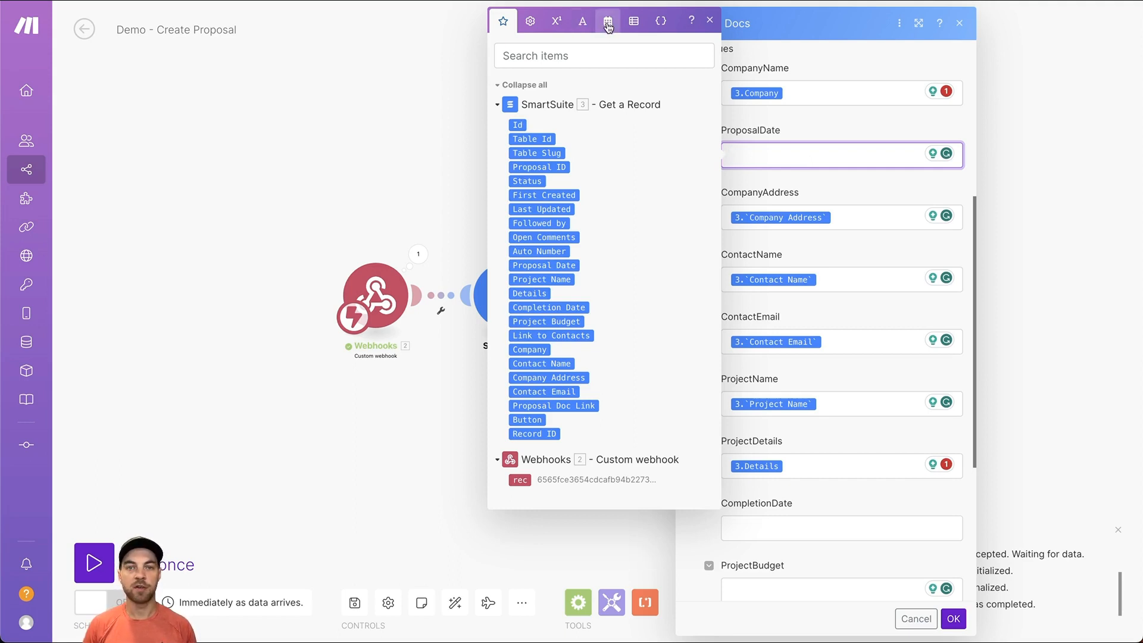
# - Wrap the record's Proposal Date and Completion Date in formatDate with MM/DD/YYYY format
pyautogui.click(607, 20)
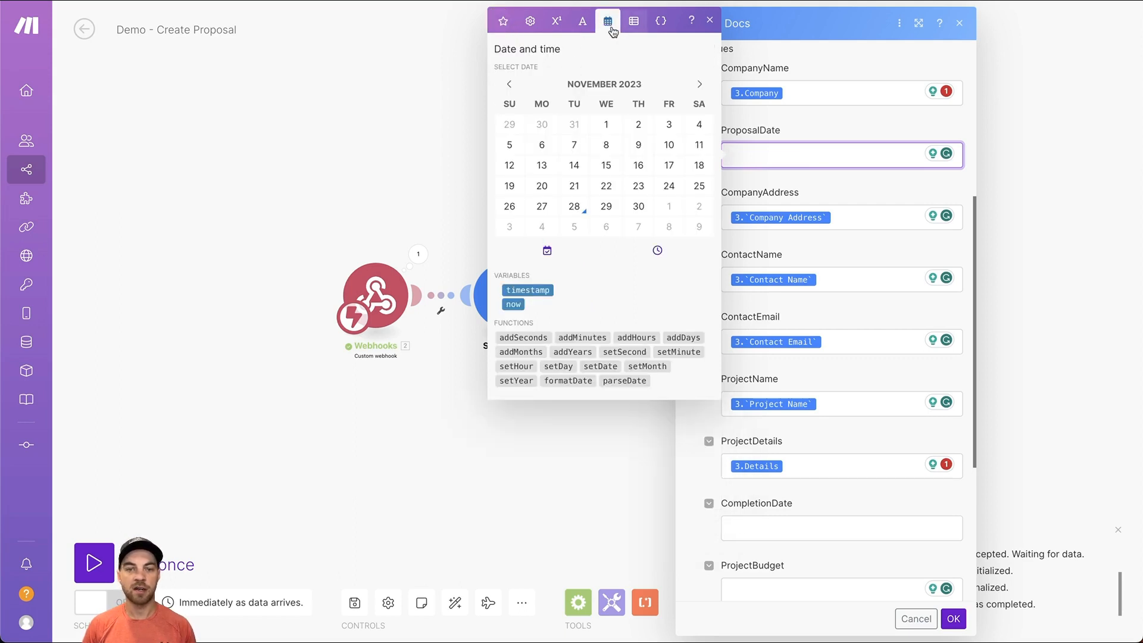
pyautogui.click(567, 380)
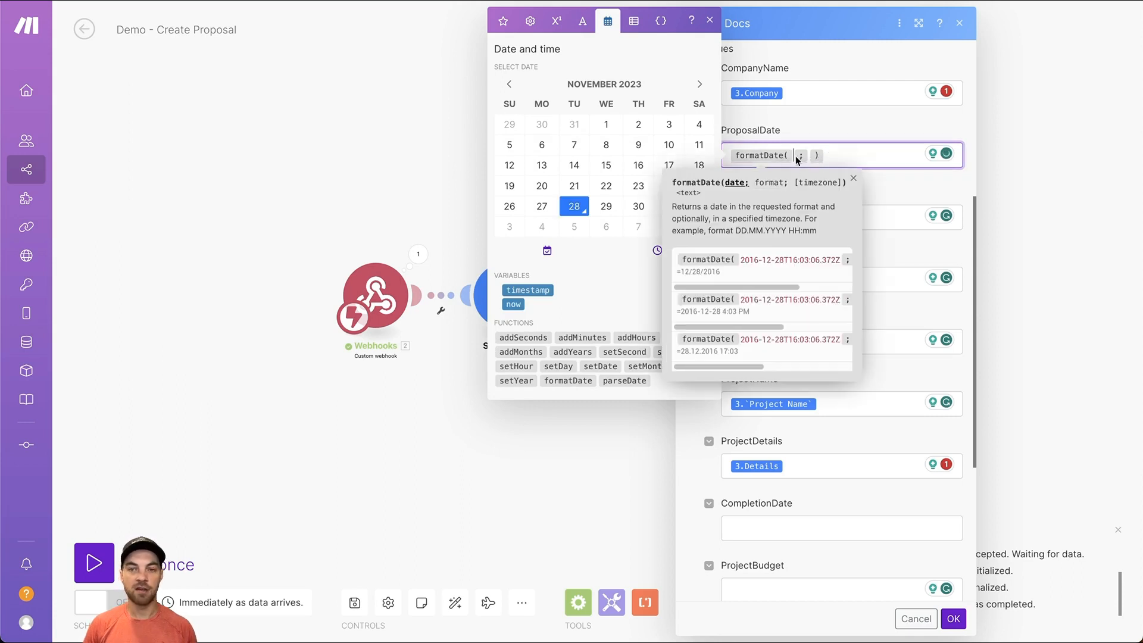
pyautogui.click(502, 21)
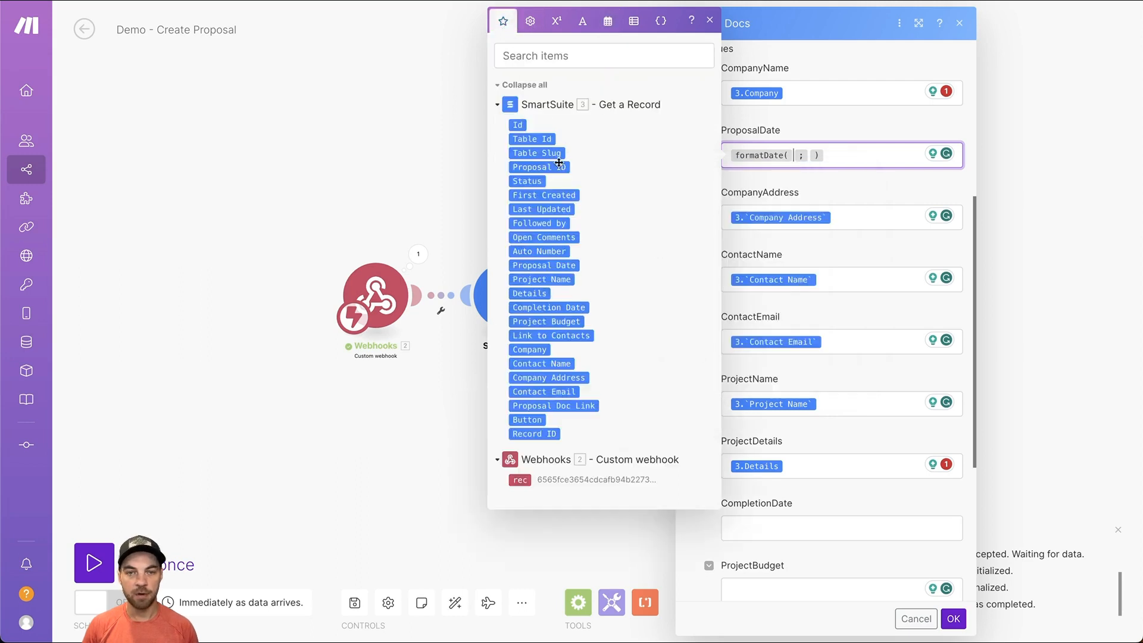
pyautogui.click(542, 264)
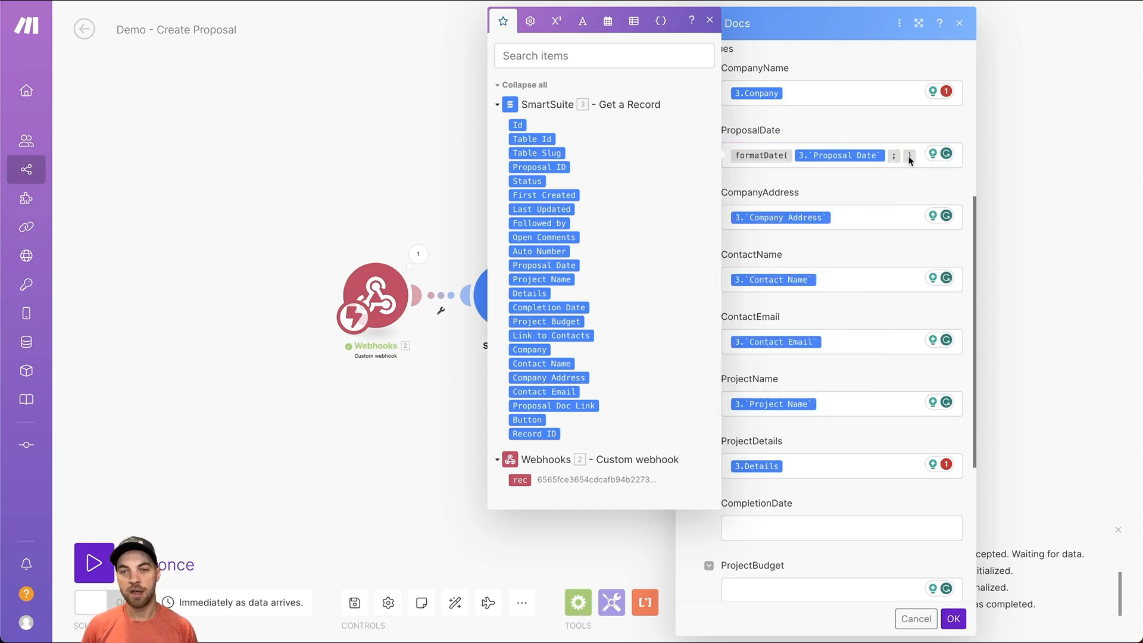
pyautogui.click(909, 154)
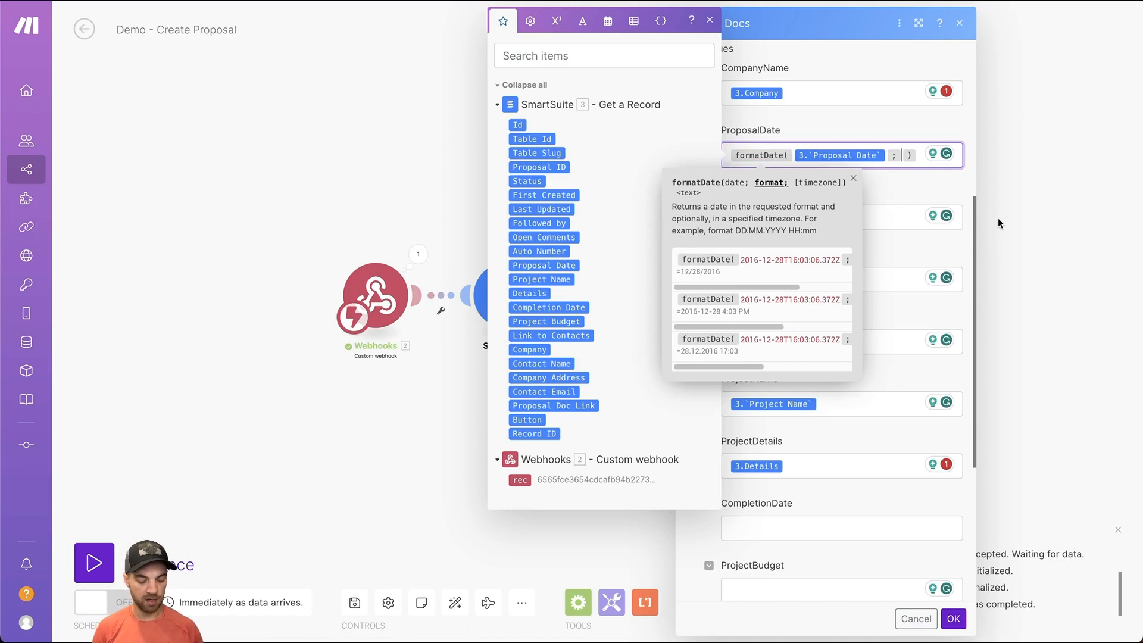
pyautogui.write('MM/')
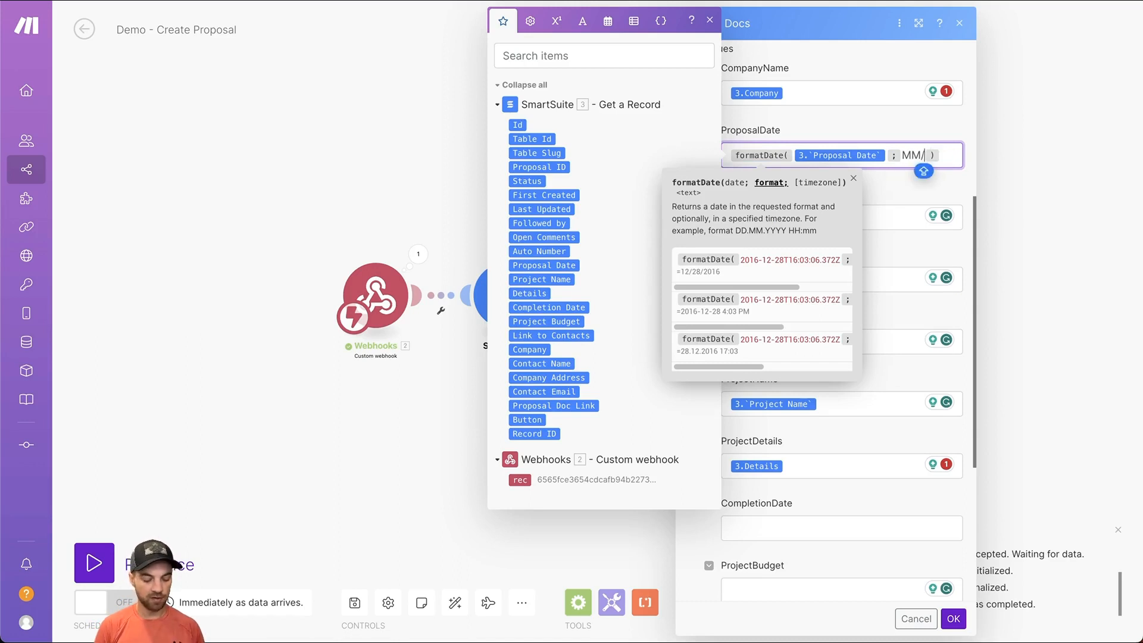
pyautogui.write('DD/YYYY )')
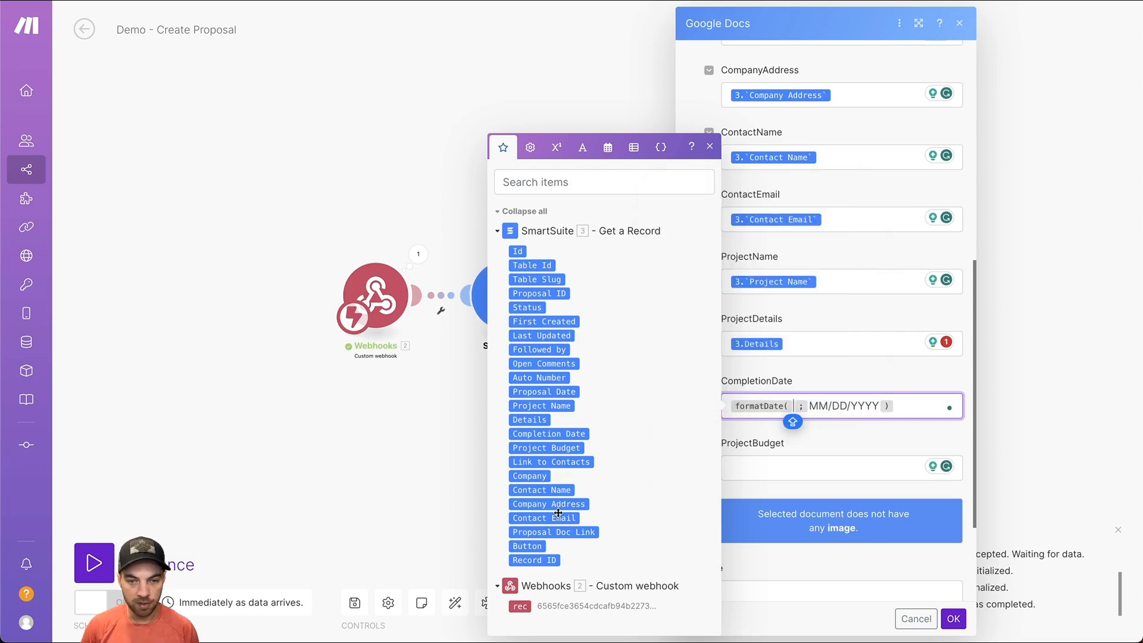
pyautogui.click(547, 434)
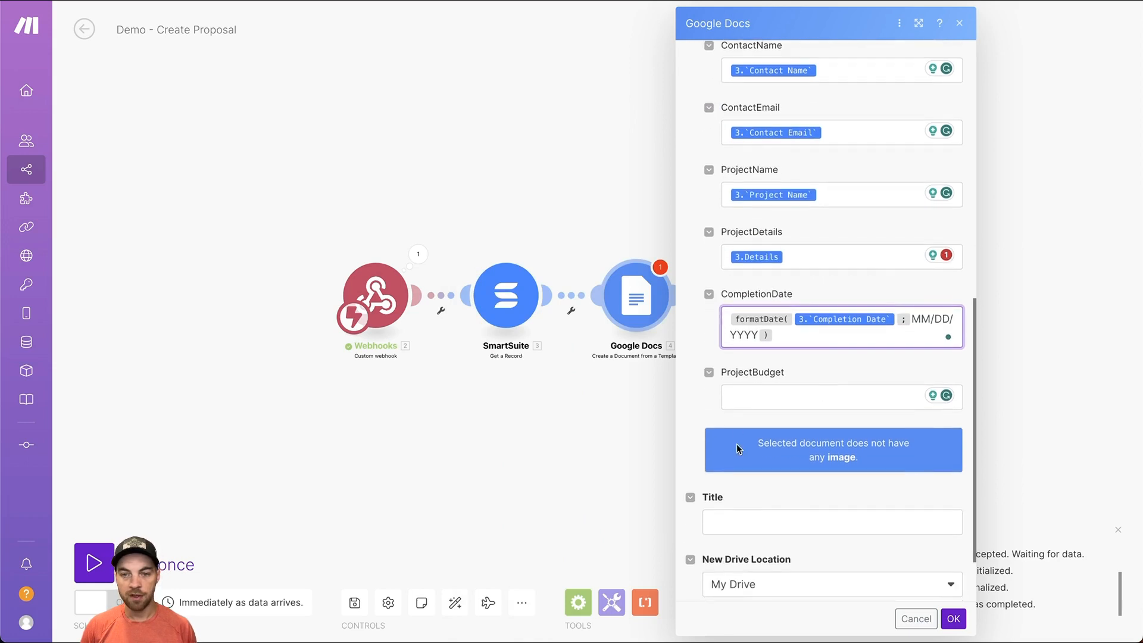
# - Fill ProjectBudget with a dollar sign followed by the record's Project Budget
pyautogui.click(838, 396)
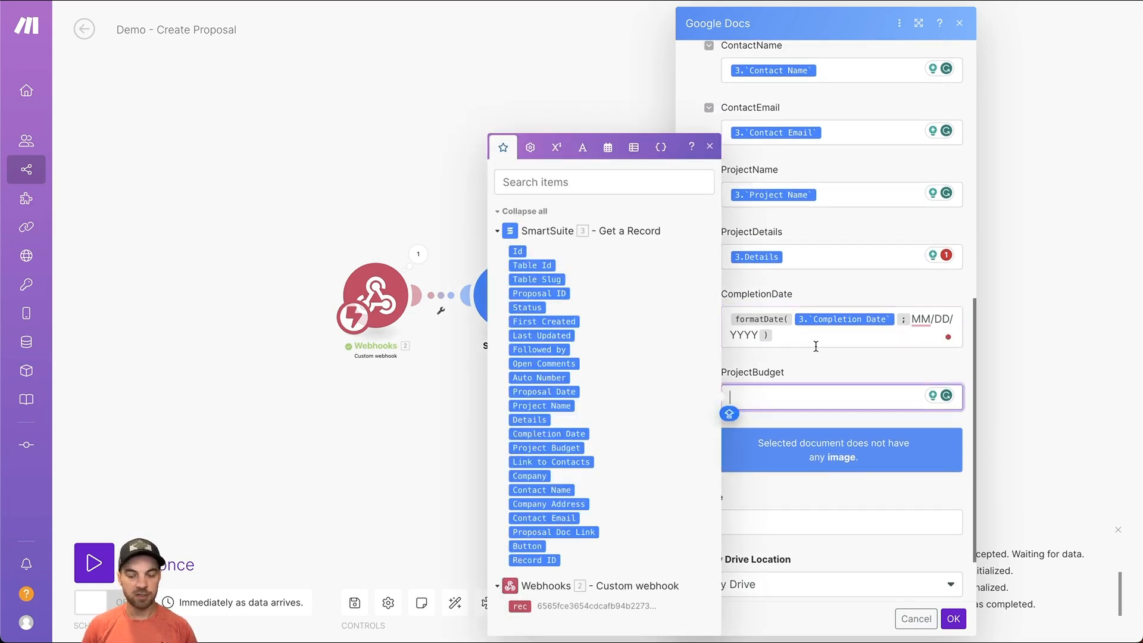
pyautogui.write('$')
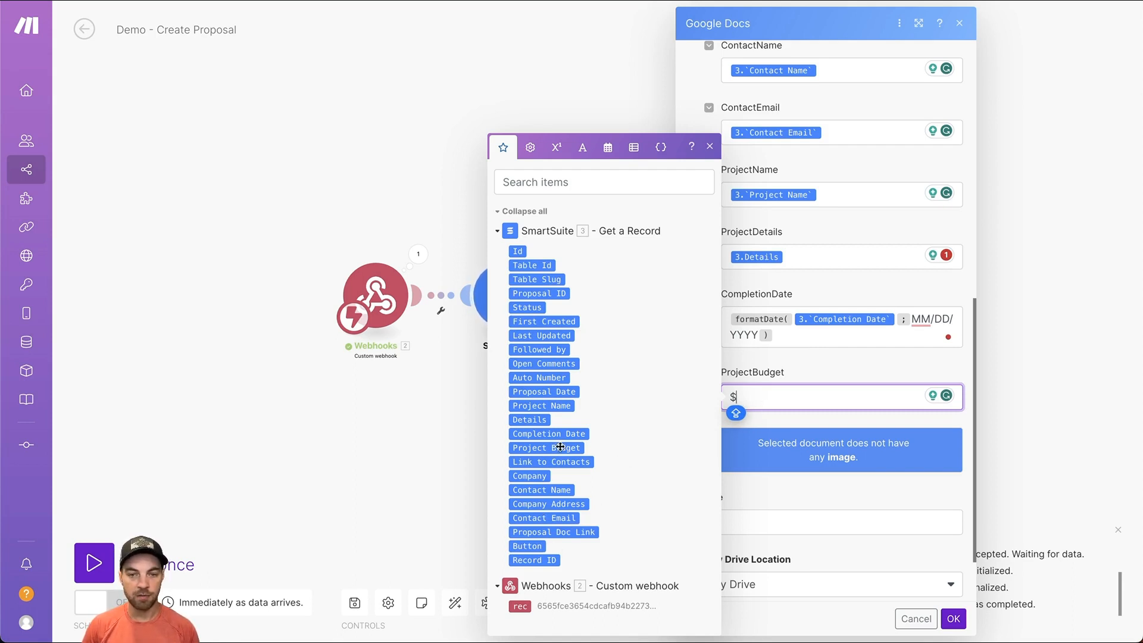
pyautogui.click(546, 448)
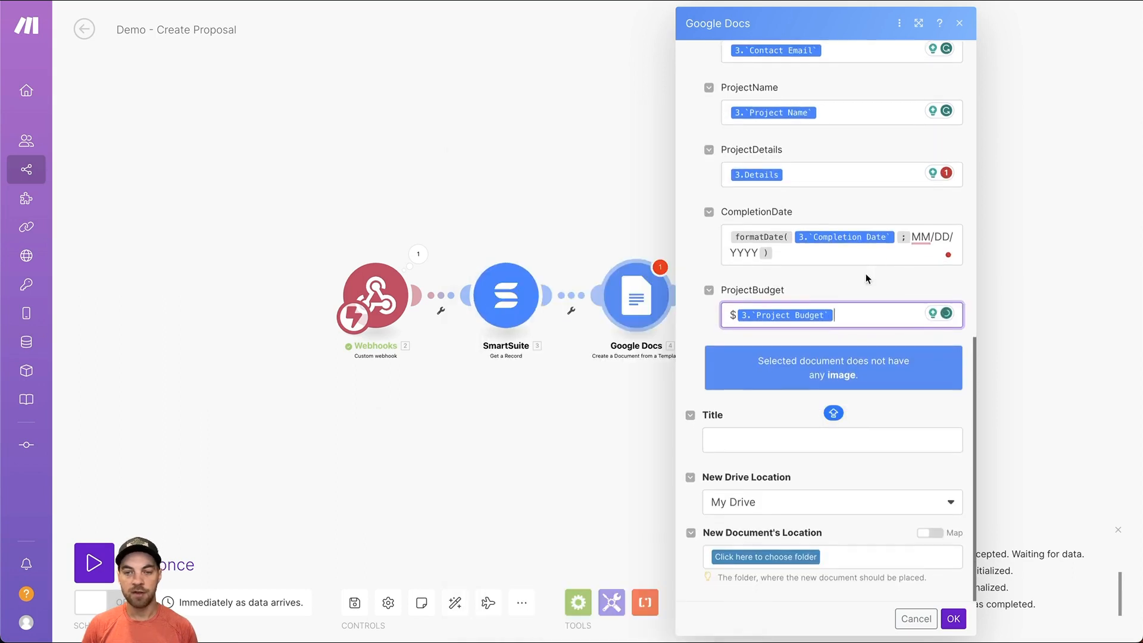
# - Set the document Title to 'Company - Proposal Date' and save the Google Docs step
pyautogui.click(830, 439)
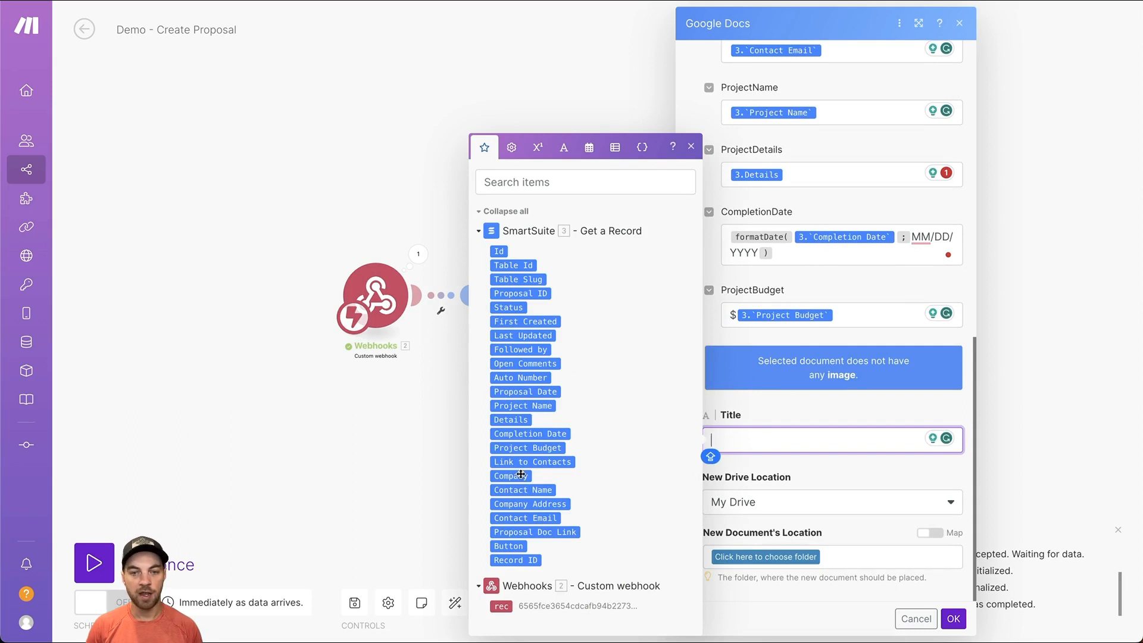
pyautogui.click(510, 475)
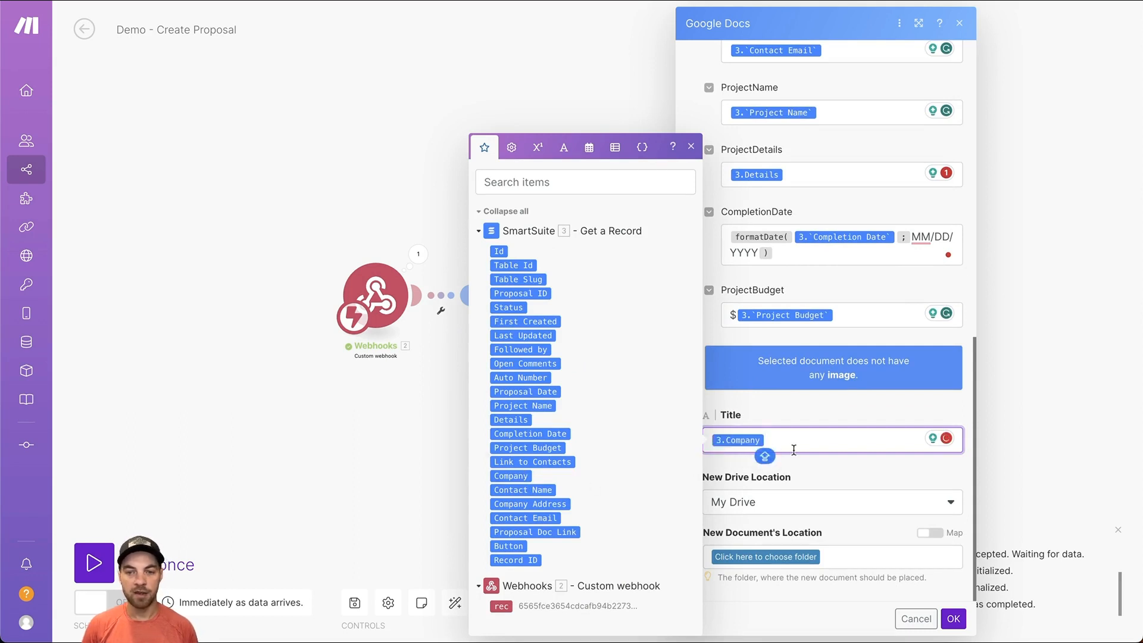
pyautogui.write('-')
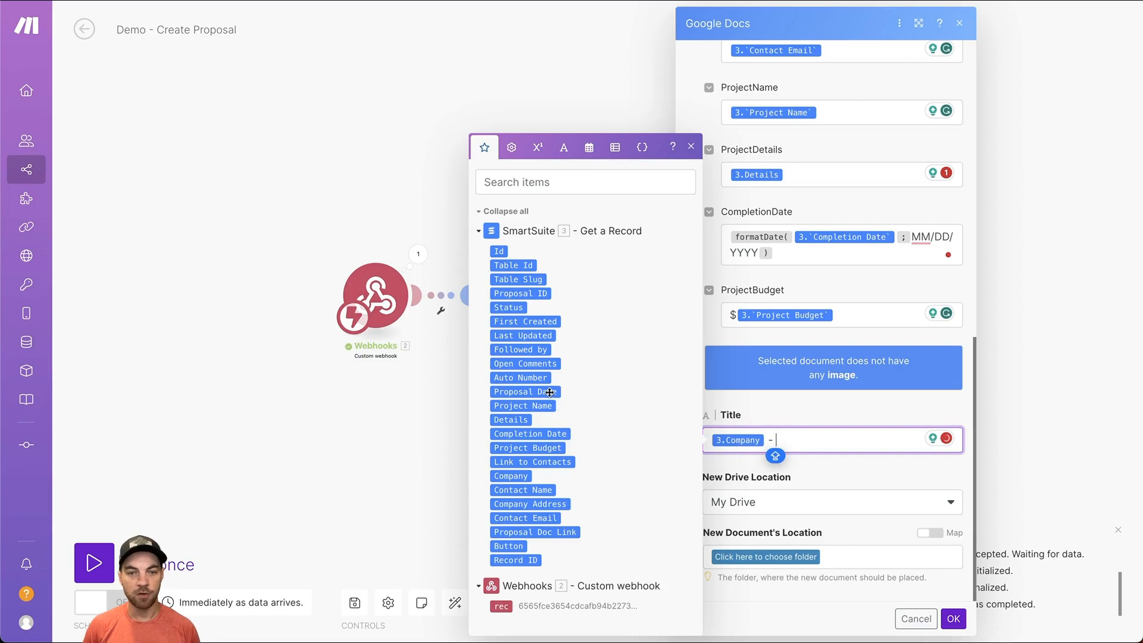
pyautogui.click(524, 391)
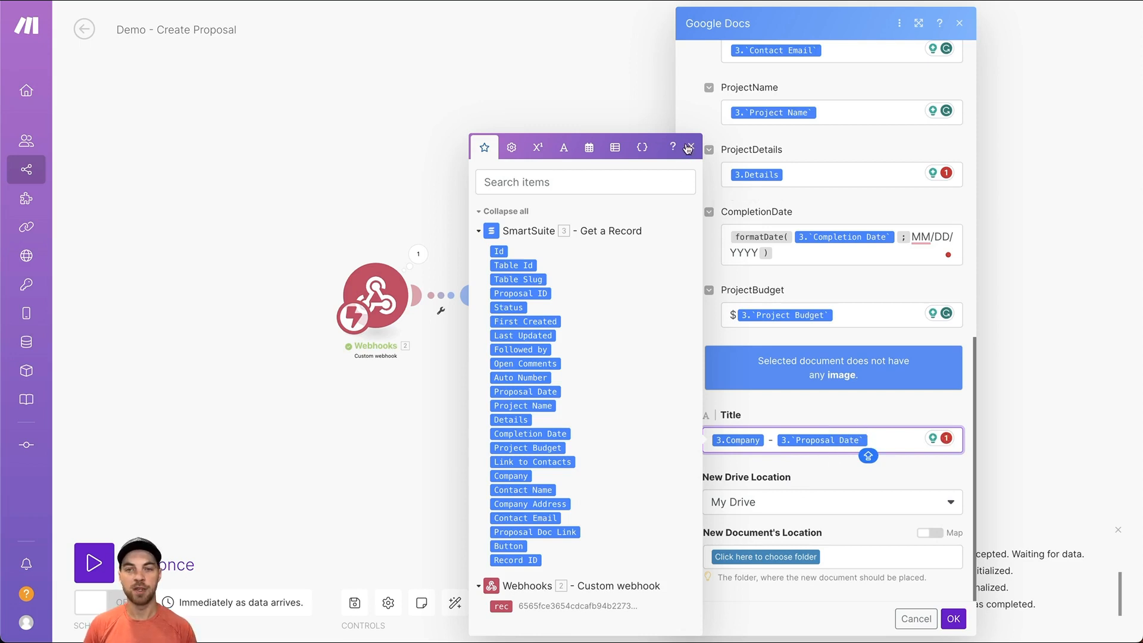
pyautogui.click(686, 147)
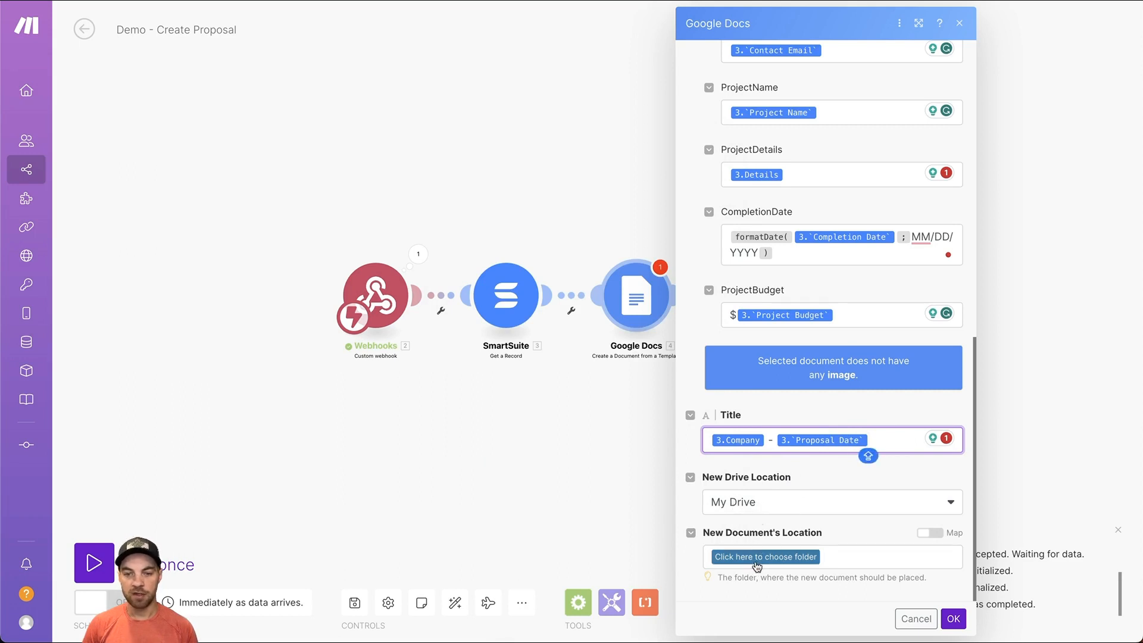
pyautogui.click(764, 555)
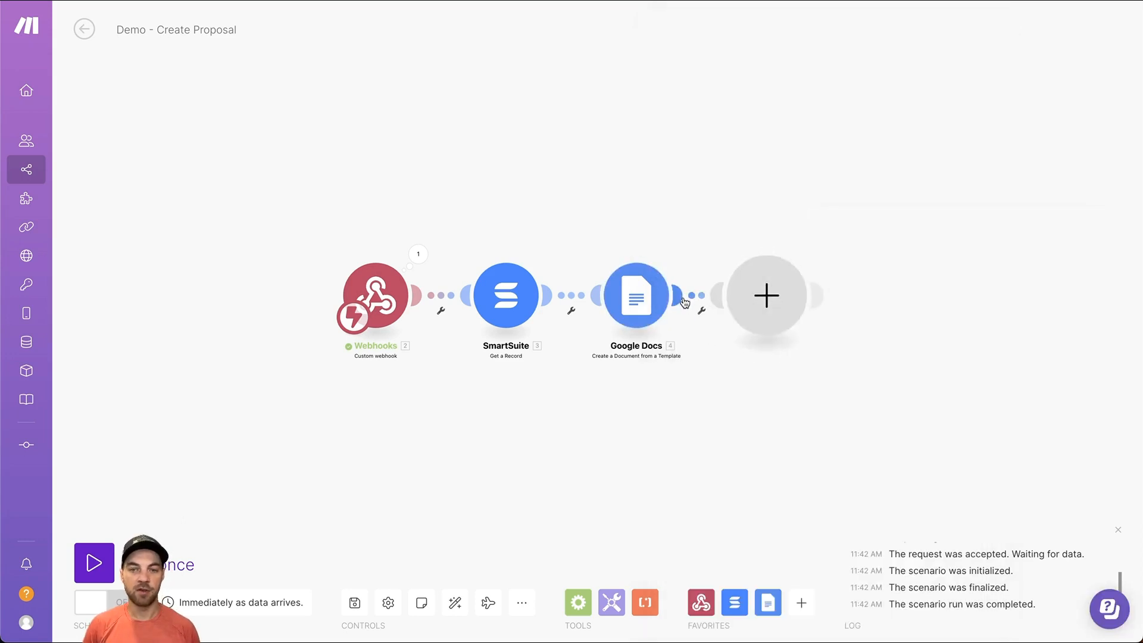
# - Add SmartSuite Update a Record on Proposal Automation/Proposal, mapping Record ID and setting Status
pyautogui.click(766, 295)
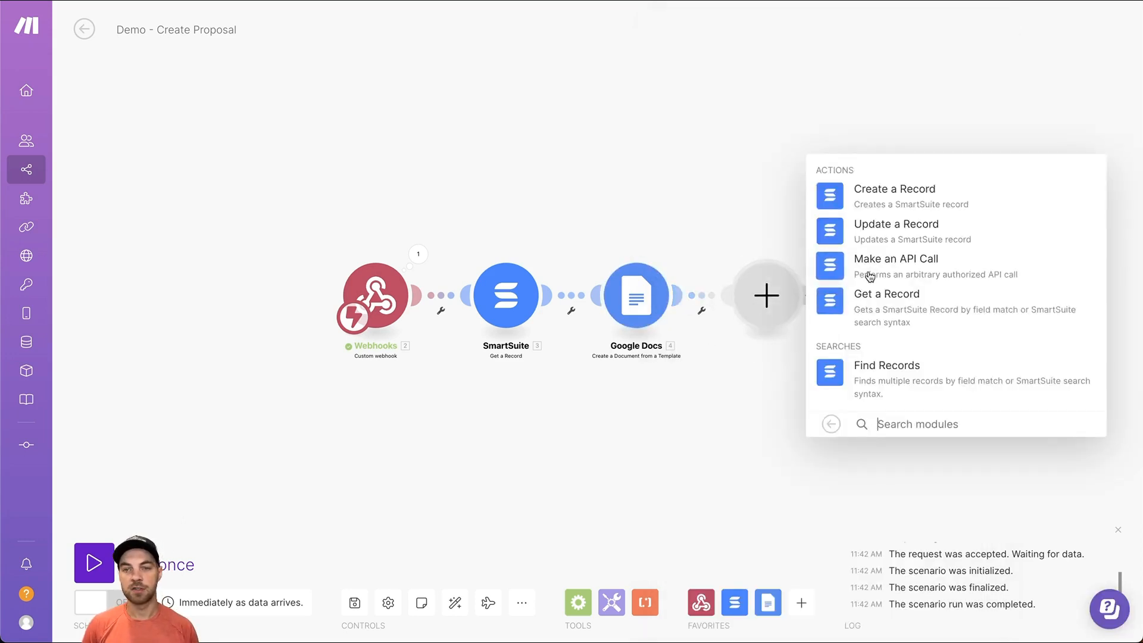
pyautogui.click(895, 224)
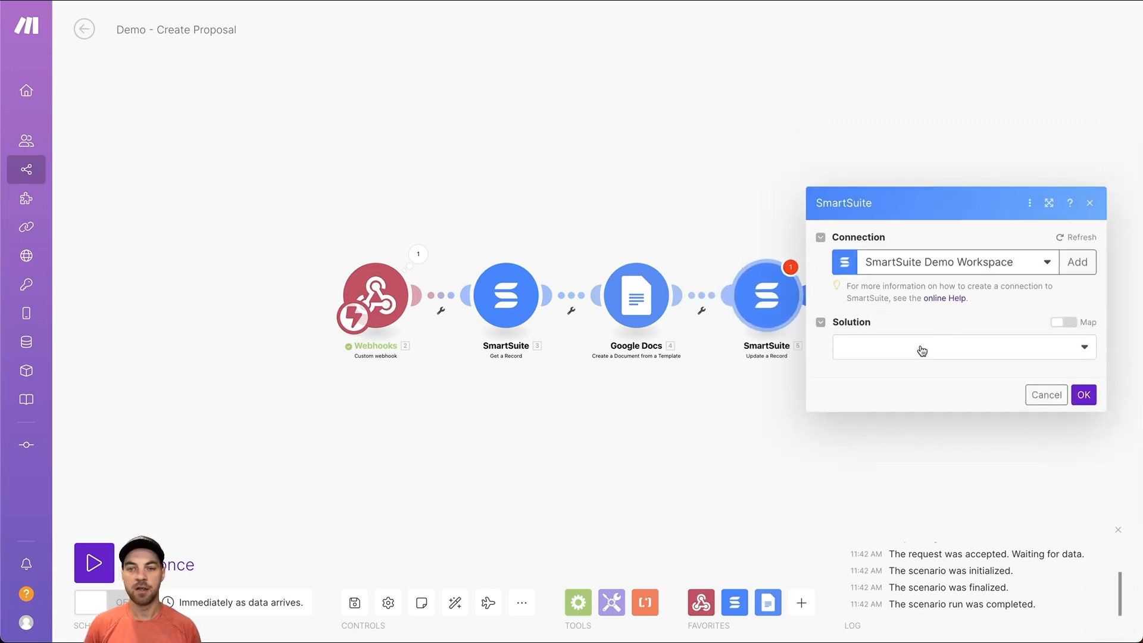
pyautogui.click(963, 347)
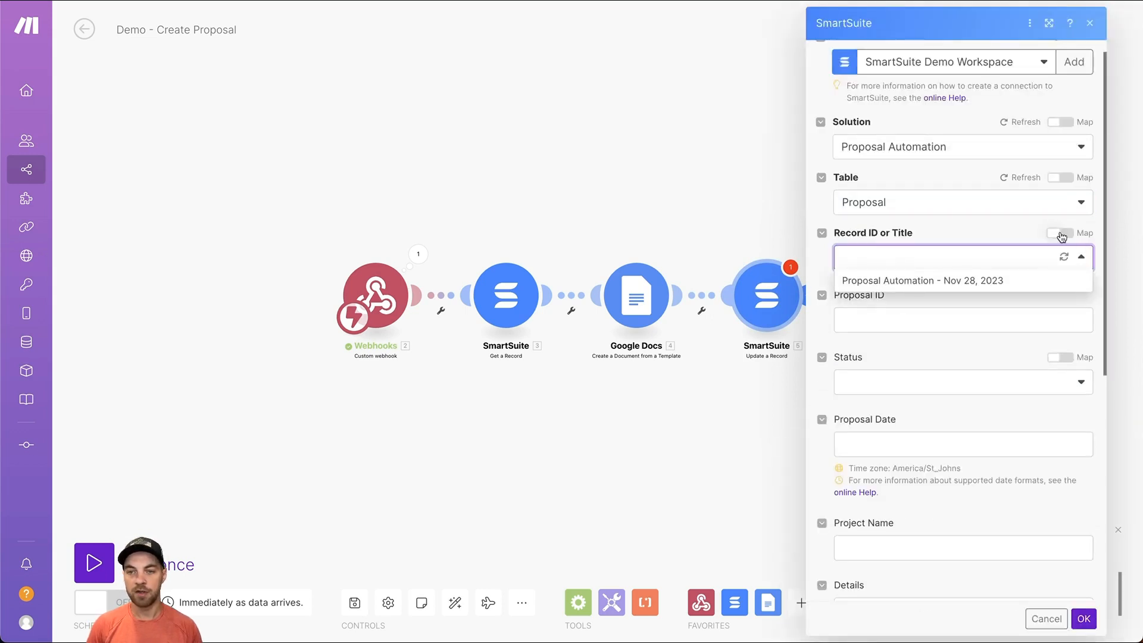
pyautogui.click(954, 257)
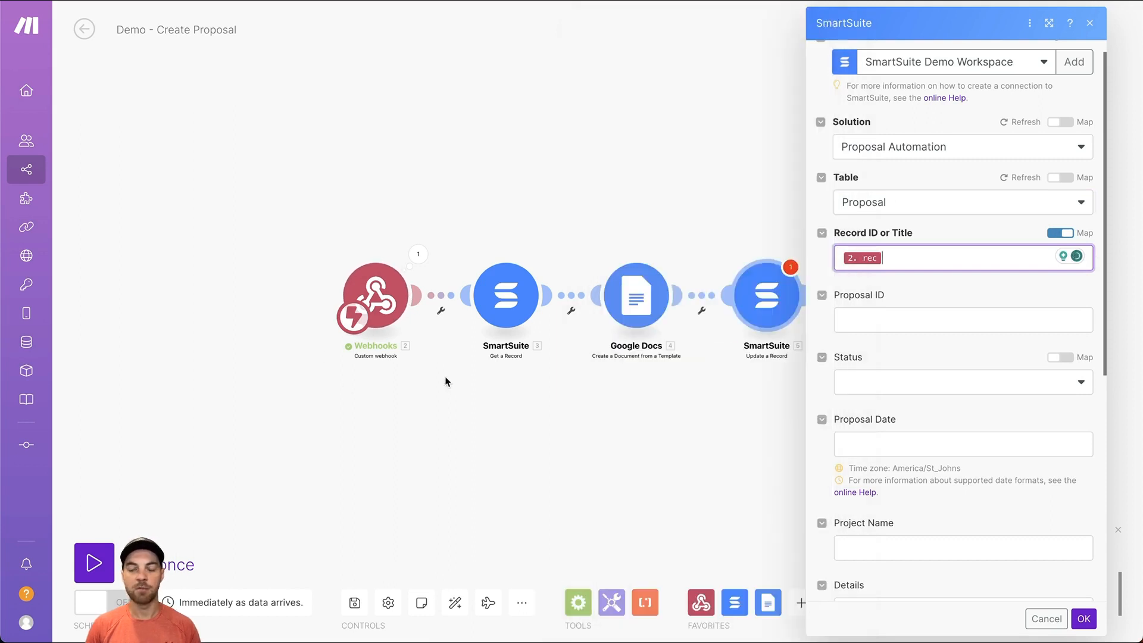
pyautogui.scroll(-3)
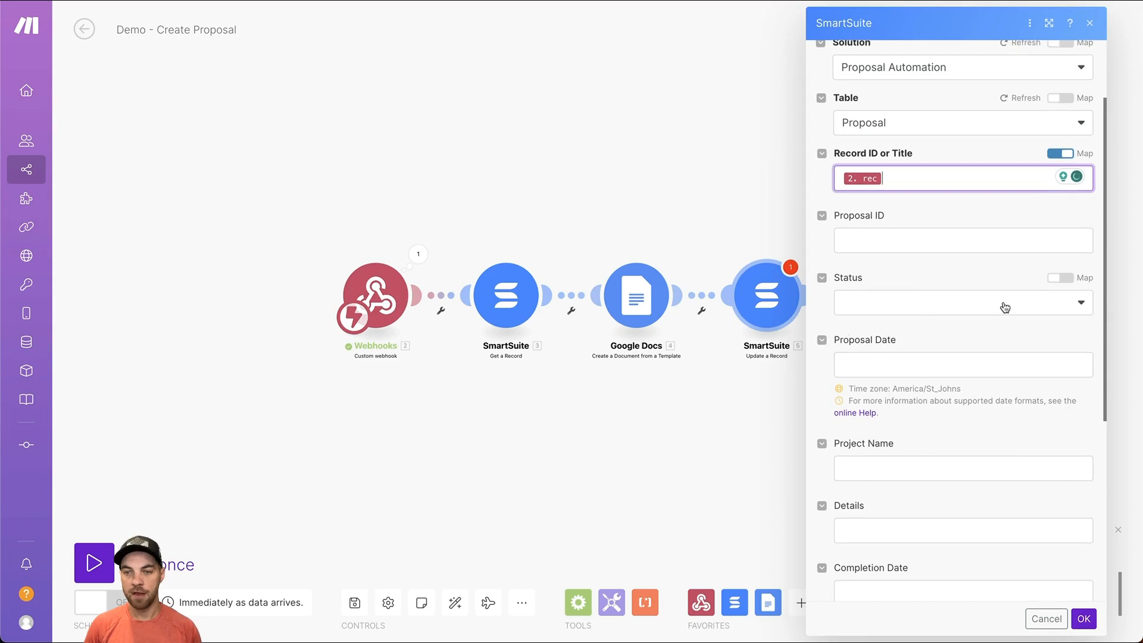
pyautogui.click(961, 303)
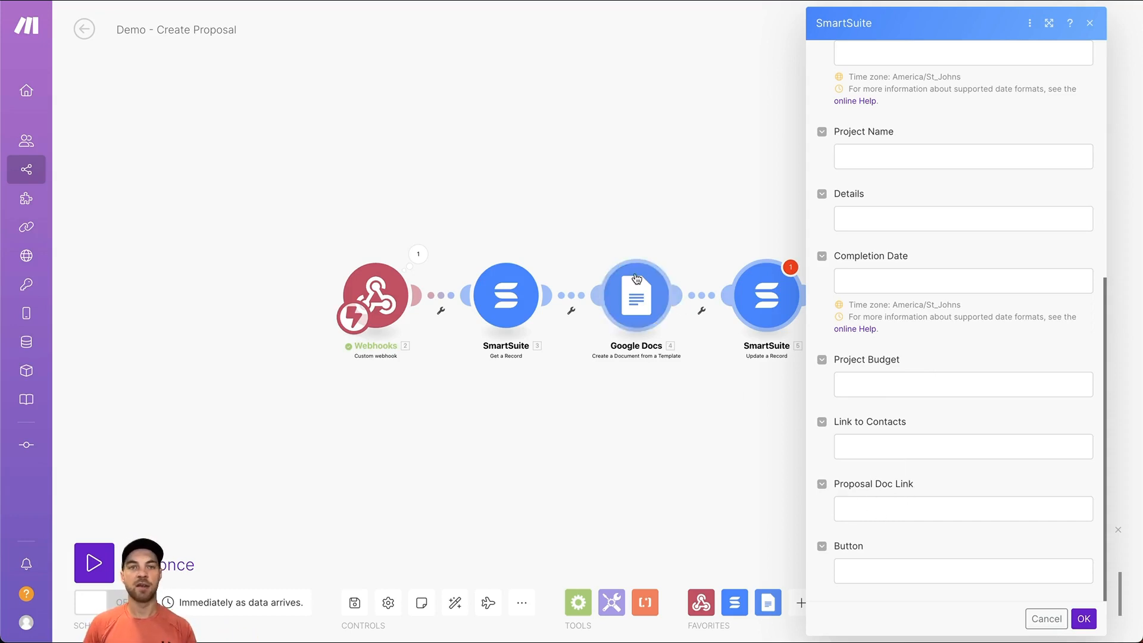
pyautogui.moveTo(651, 343)
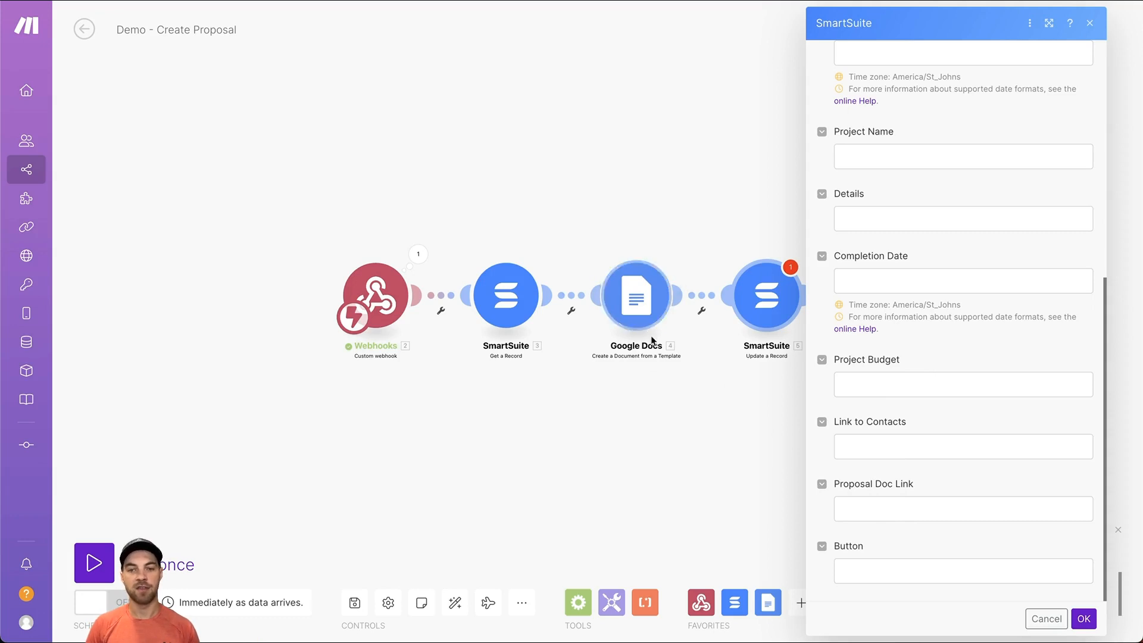
# - Map the new document's Web View Link into the Proposal Doc Link field
pyautogui.click(961, 508)
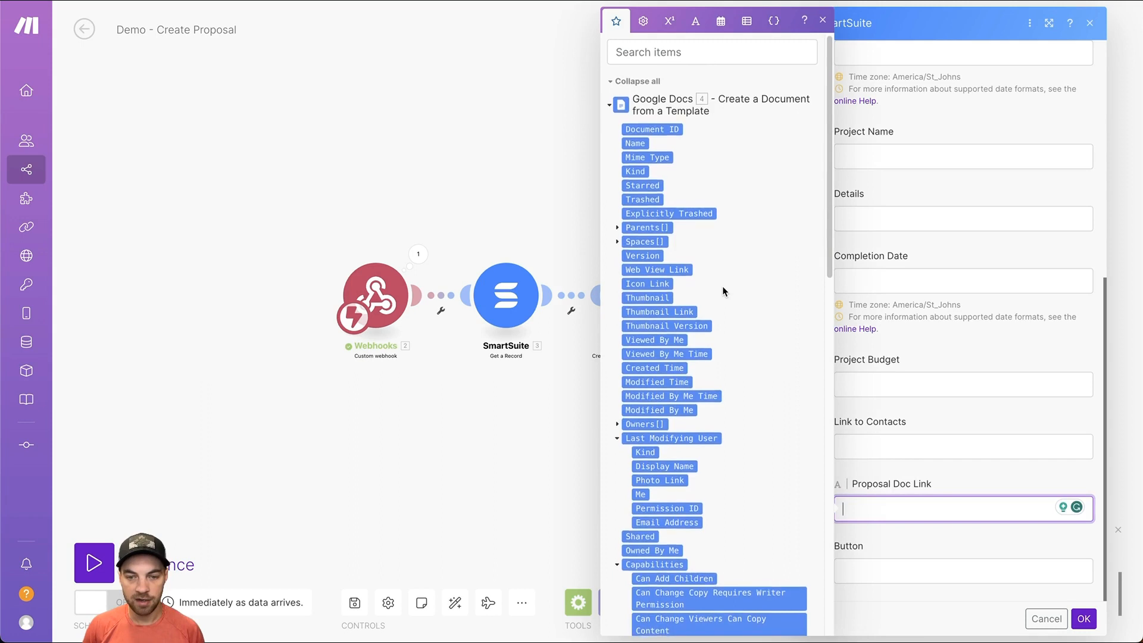
pyautogui.write('url')
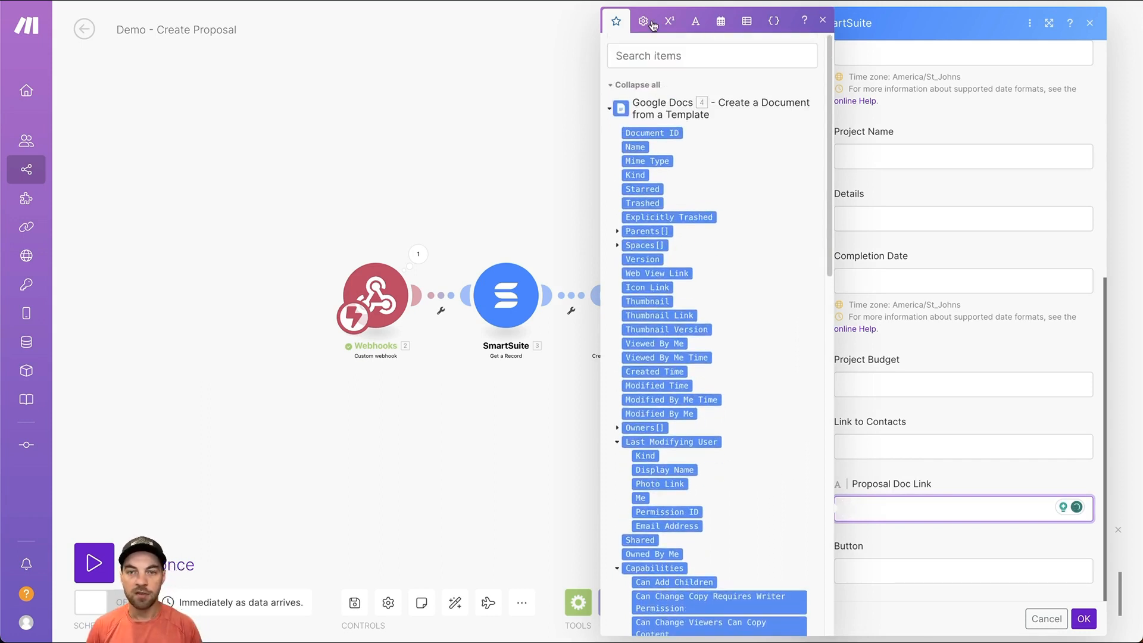
pyautogui.write('url')
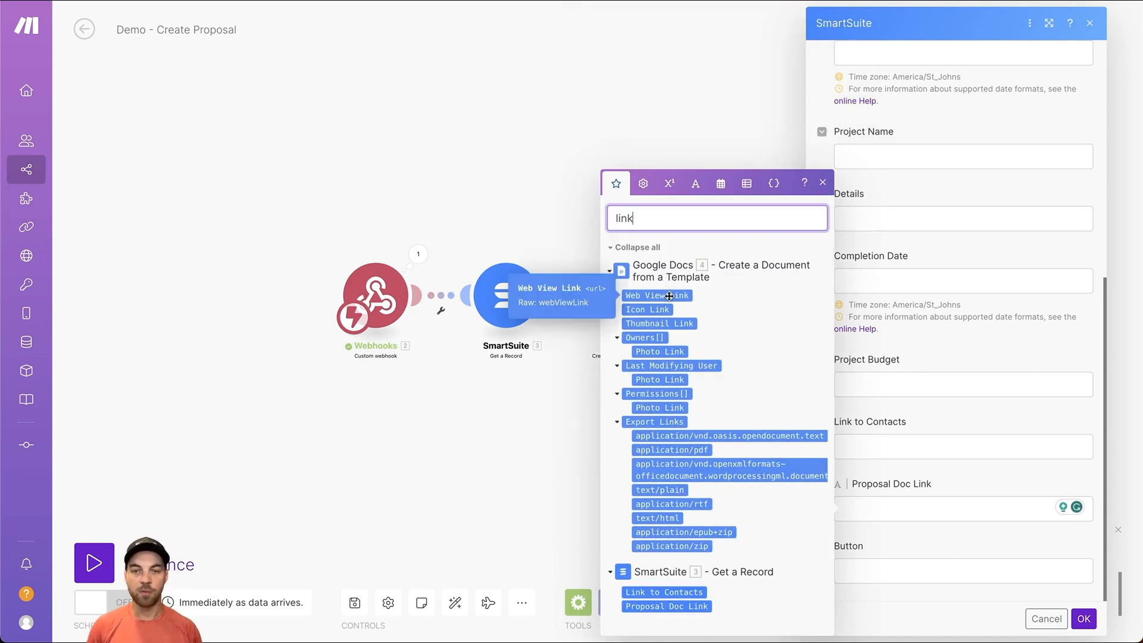
pyautogui.click(655, 295)
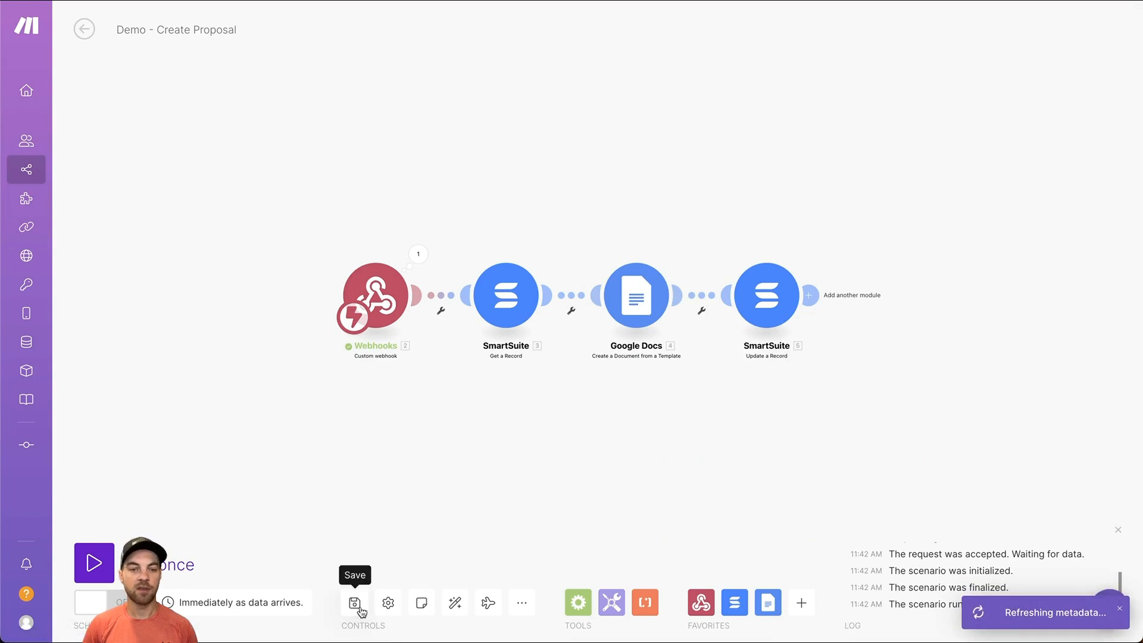
# - Save the scenario, trigger Create Proposal on the record, and open the generated document
pyautogui.click(355, 602)
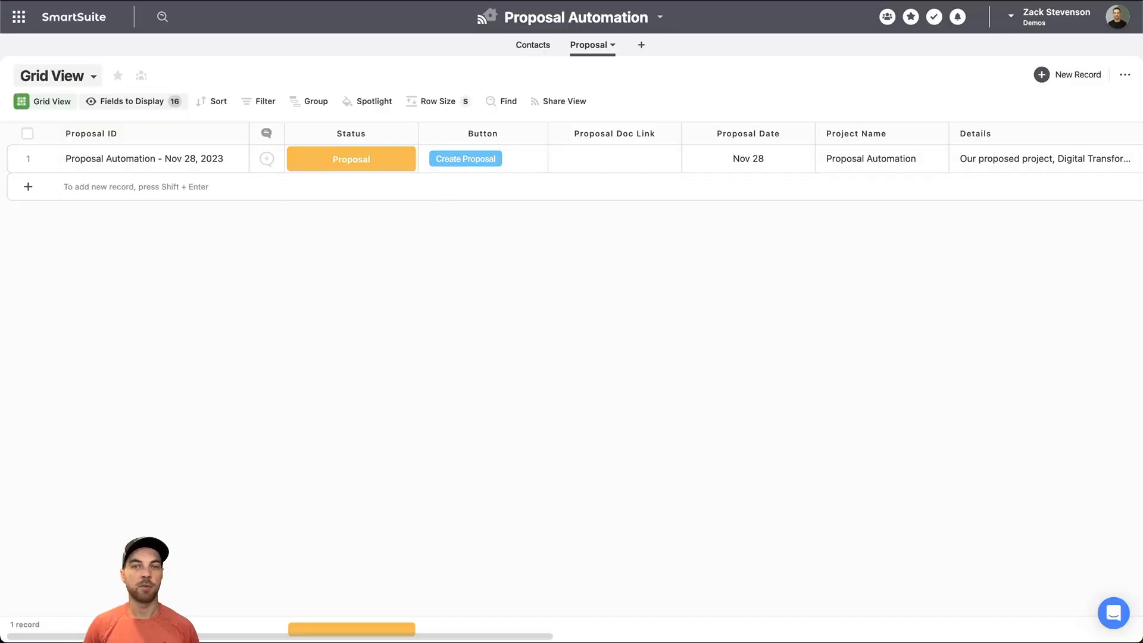
pyautogui.click(465, 158)
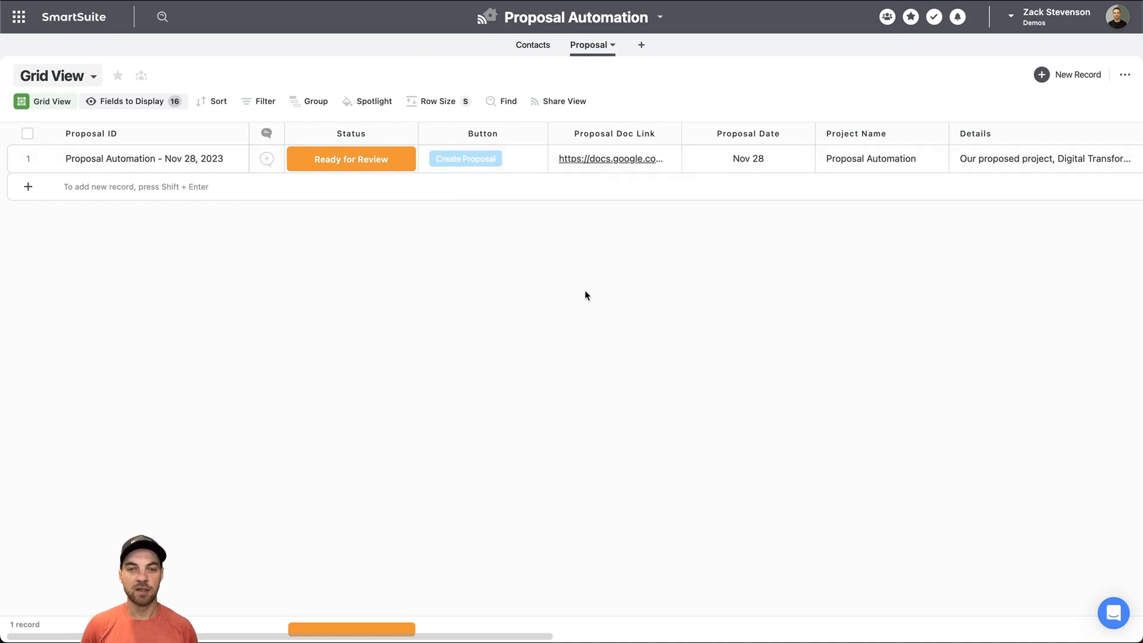
pyautogui.click(465, 158)
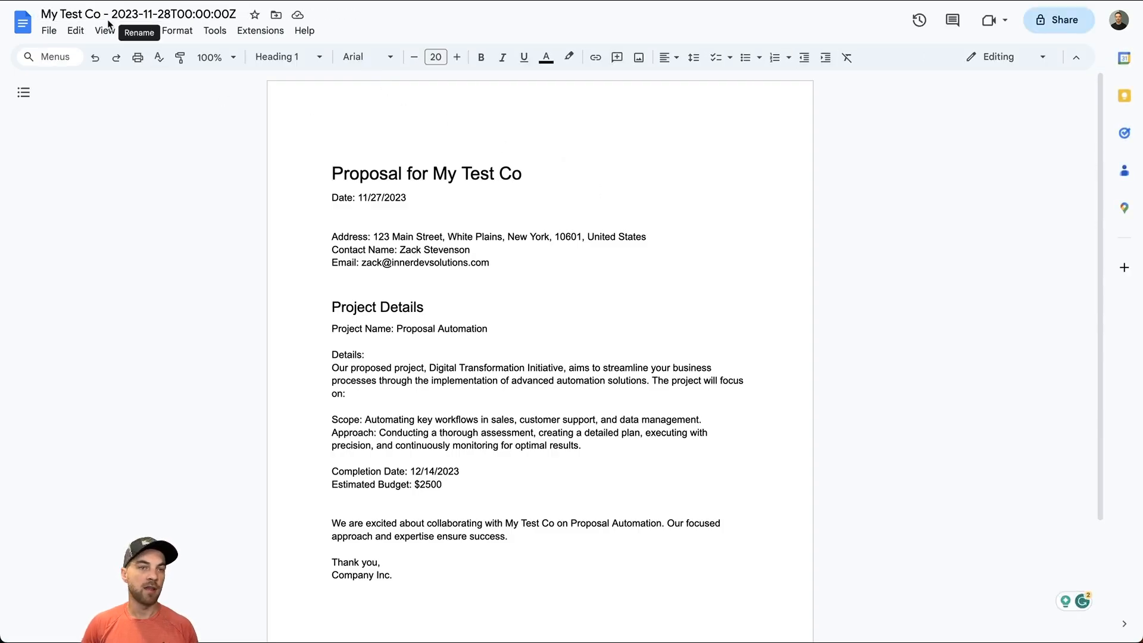
pyautogui.click(138, 14)
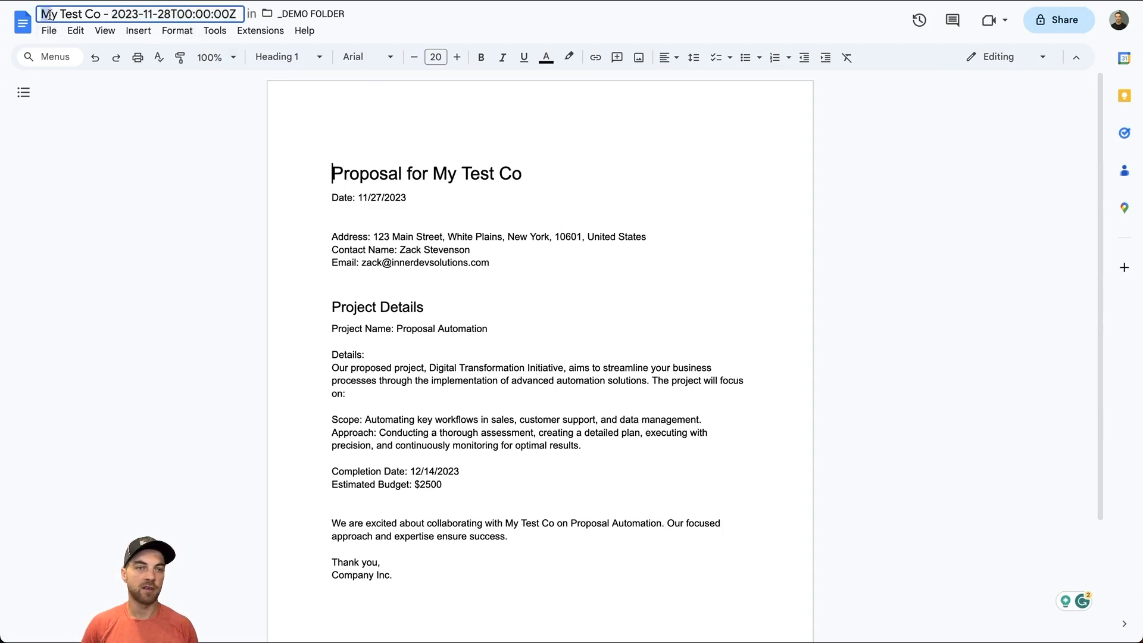
pyautogui.click(428, 173)
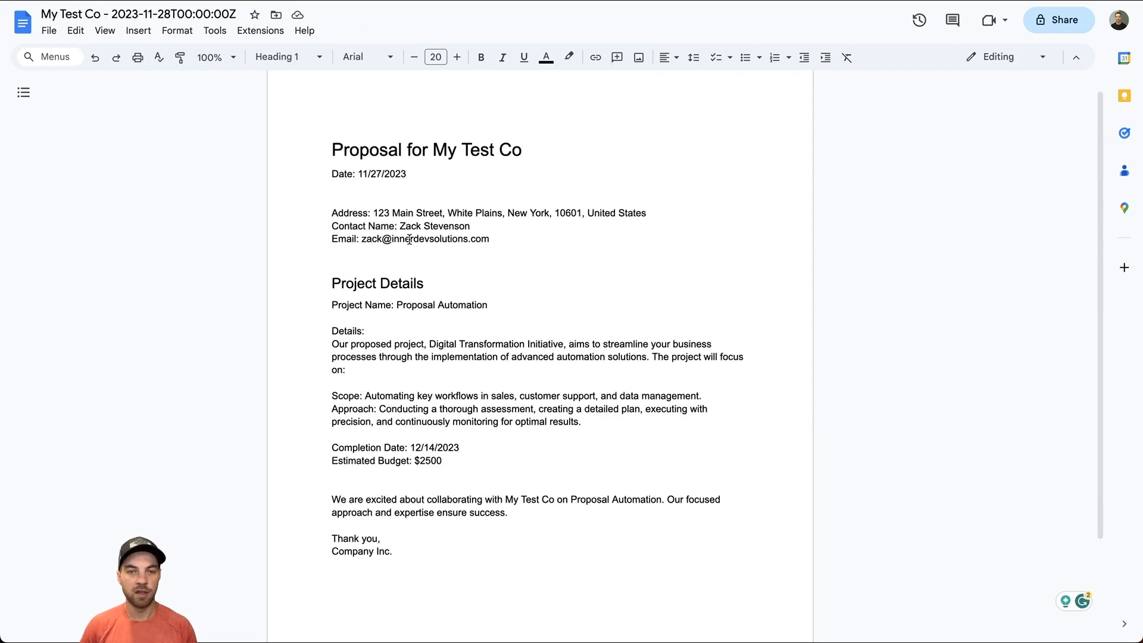
pyautogui.doubleClick(440, 238)
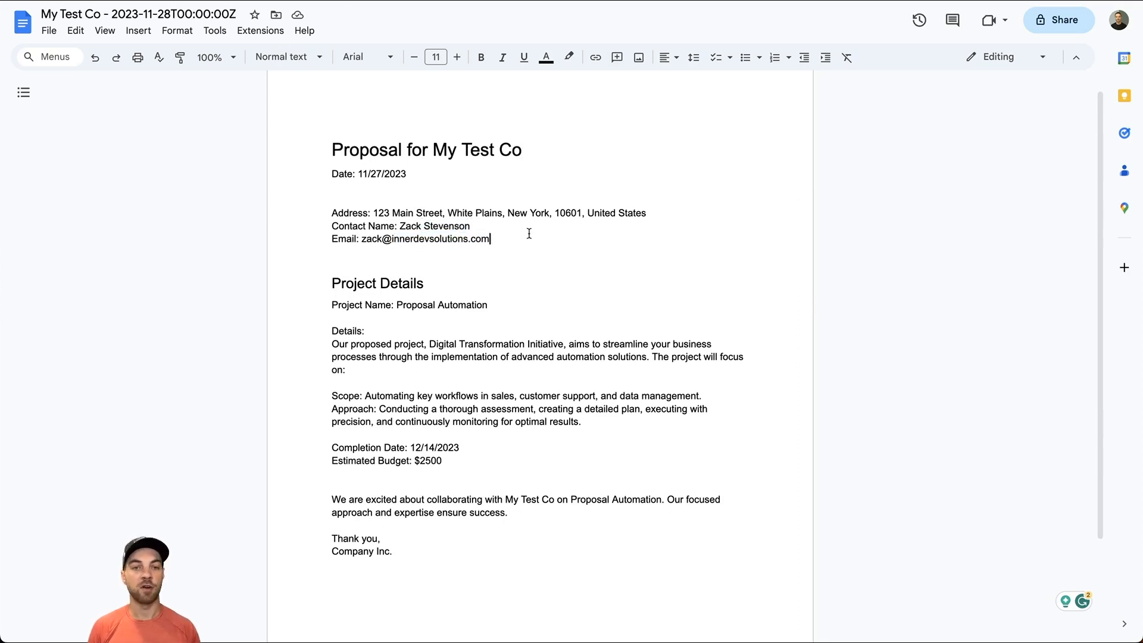
pyautogui.scroll(-3)
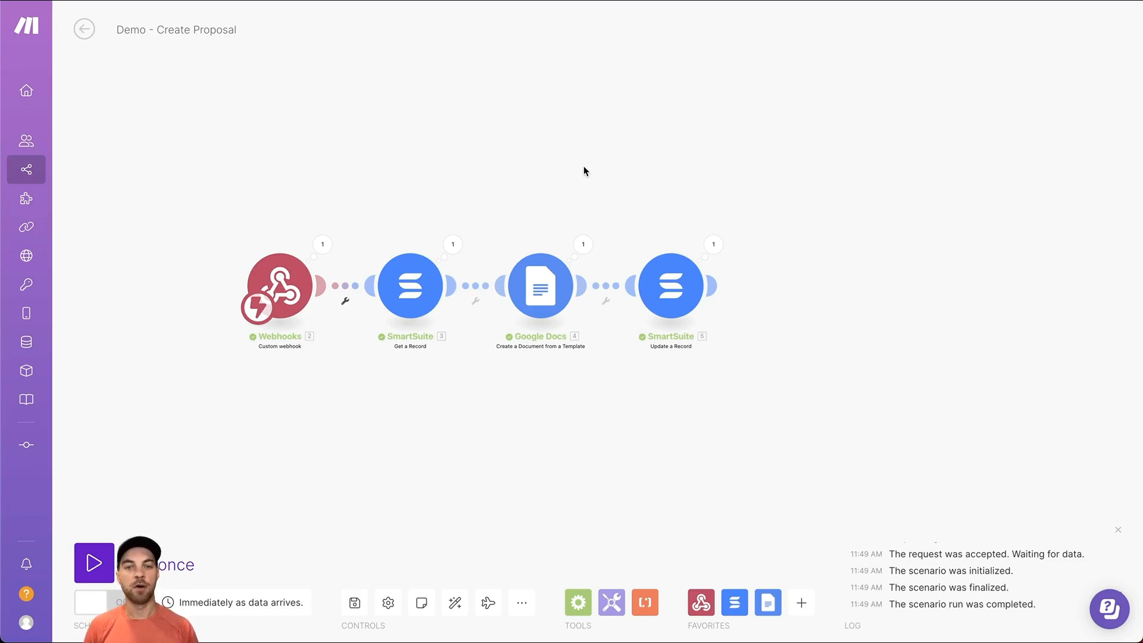
pyautogui.click(800, 285)
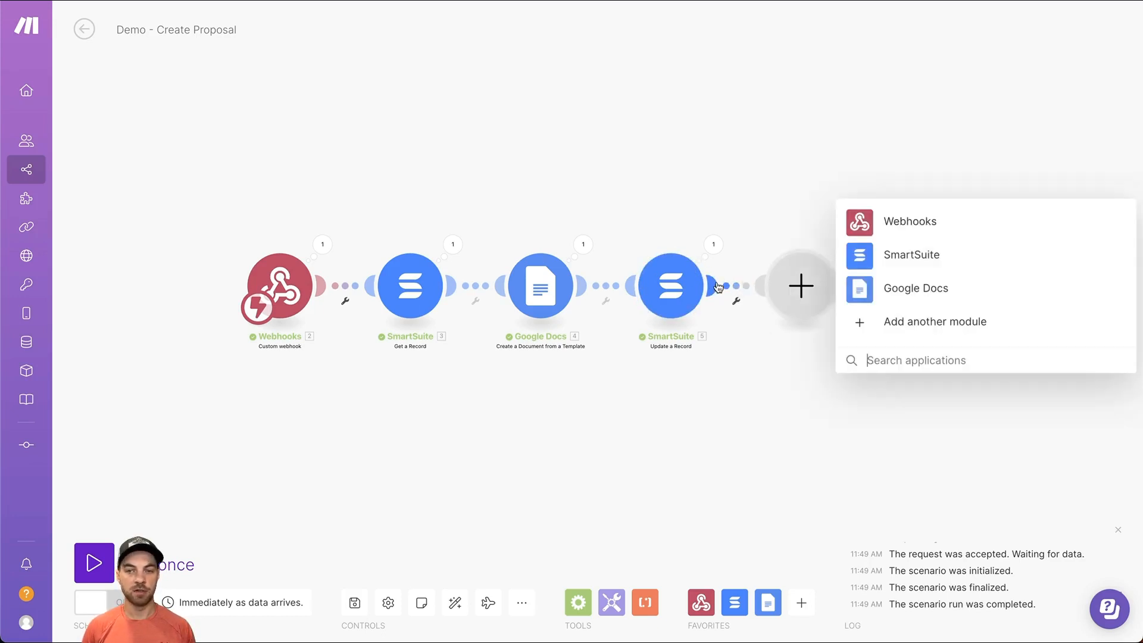
pyautogui.click(909, 221)
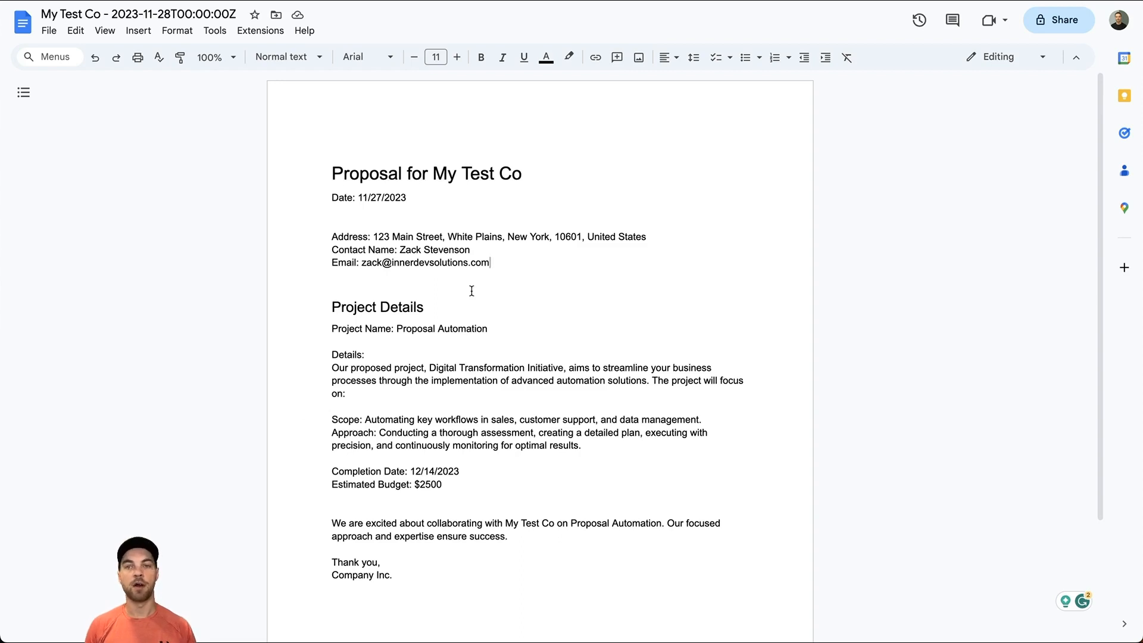
pyautogui.scroll(-3)
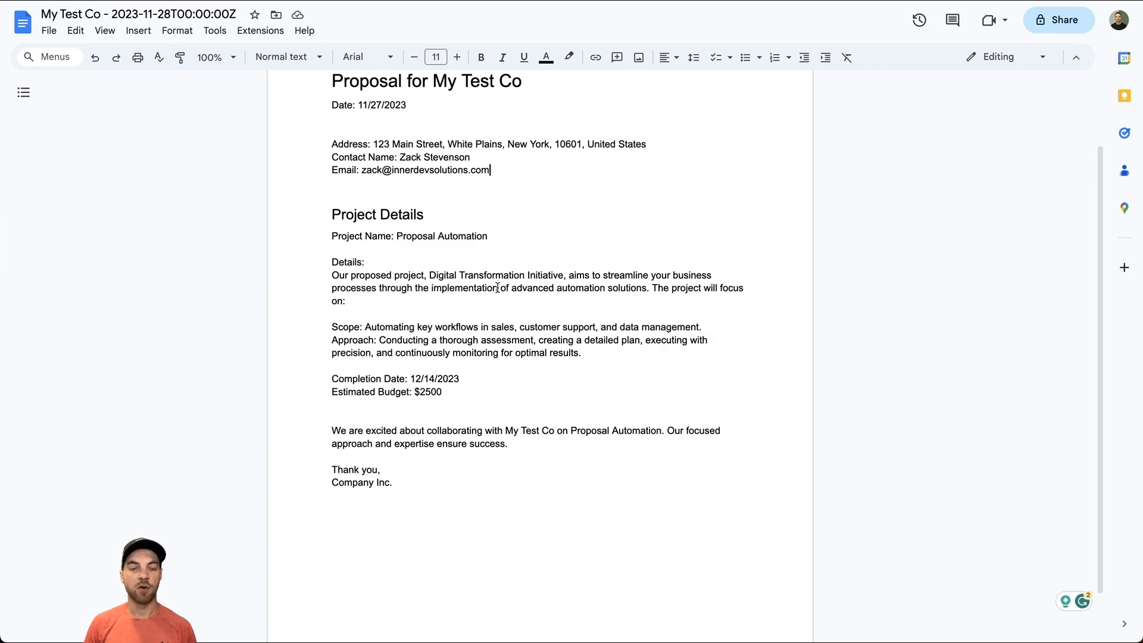
pyautogui.scroll(3)
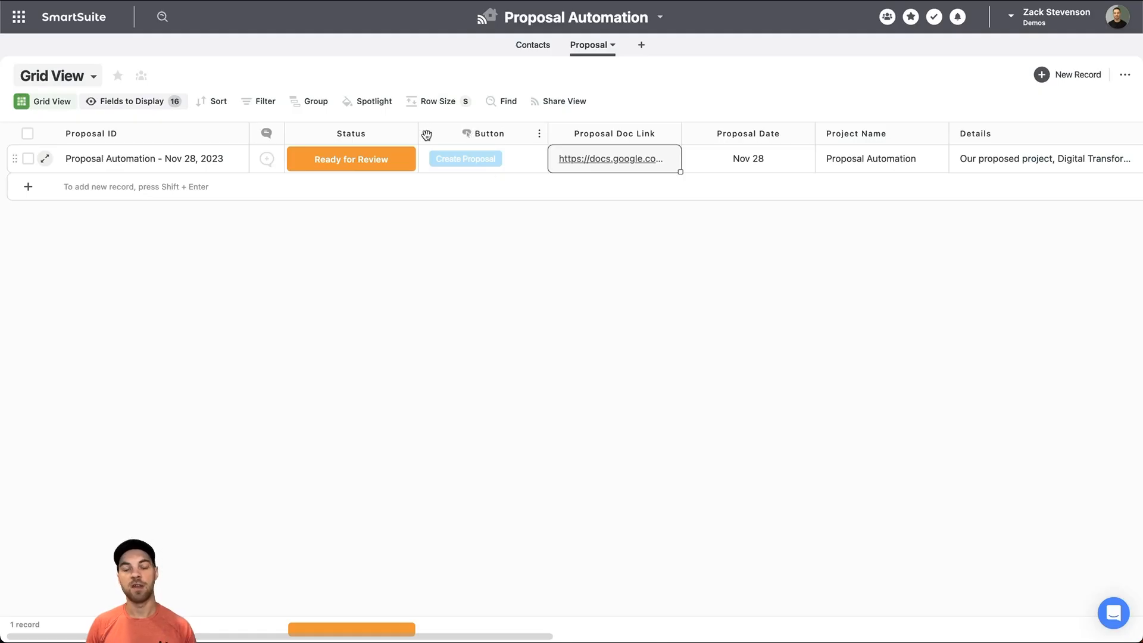
pyautogui.moveTo(507, 232)
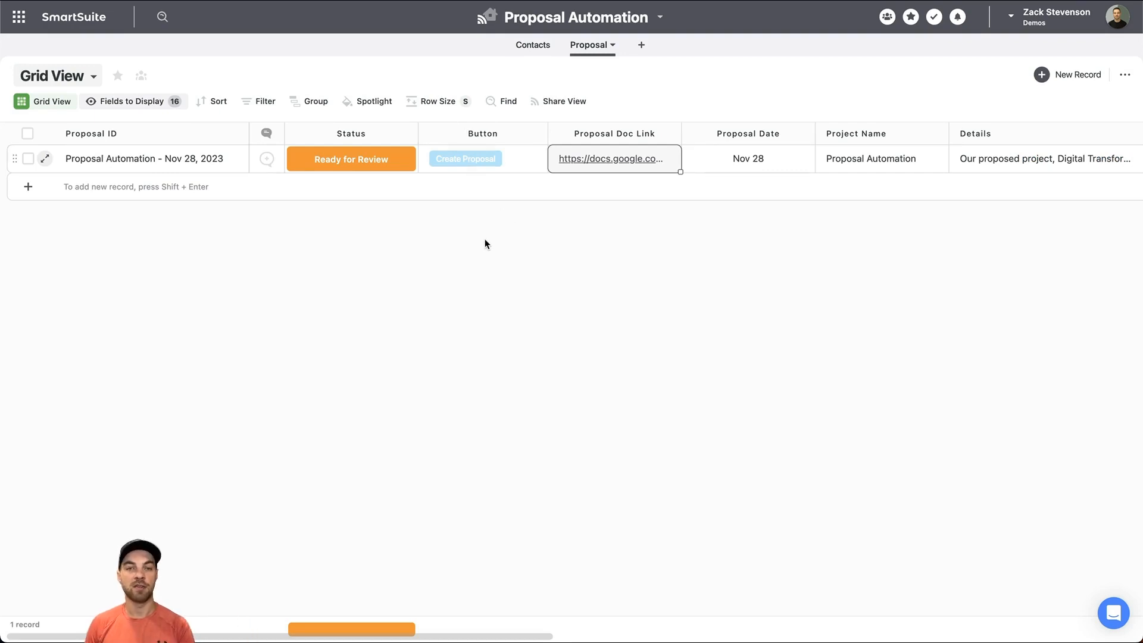
pyautogui.moveTo(634, 47)
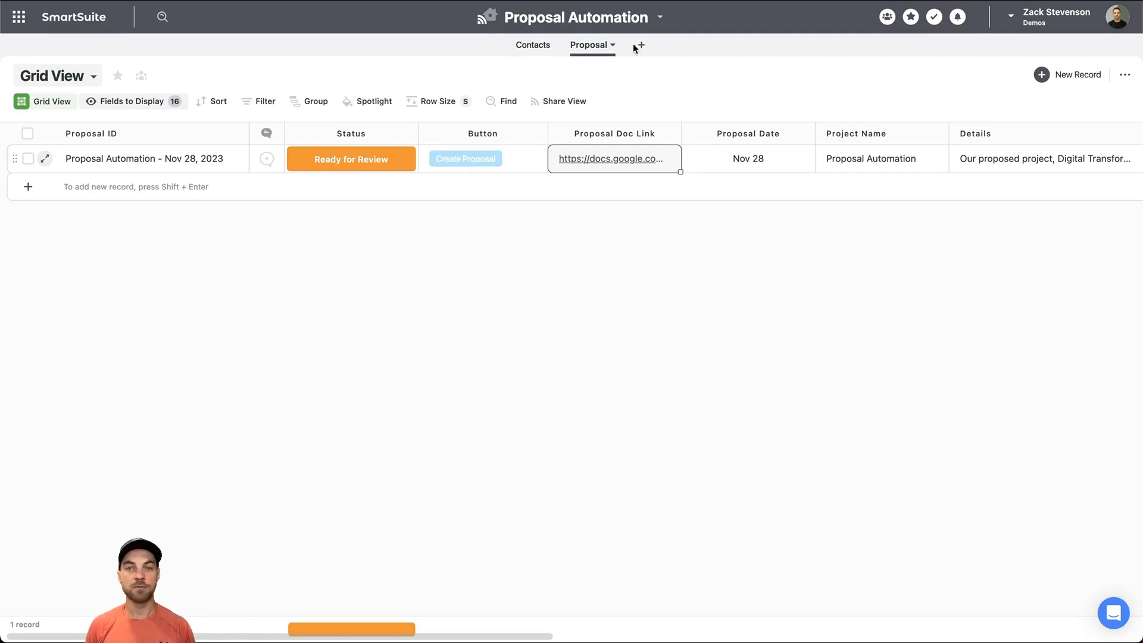